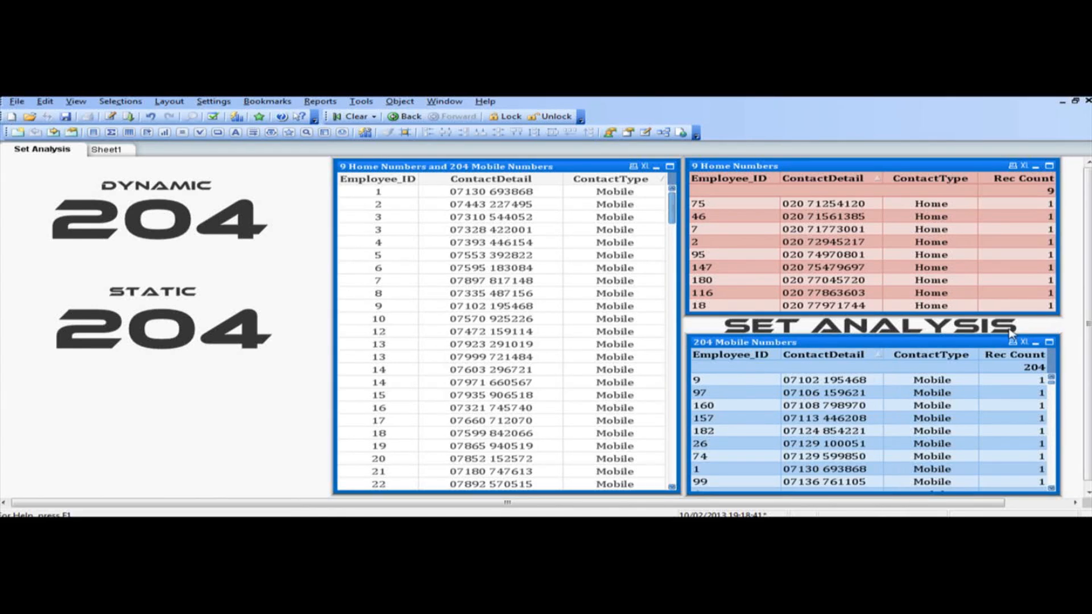
pyautogui.moveTo(873, 337)
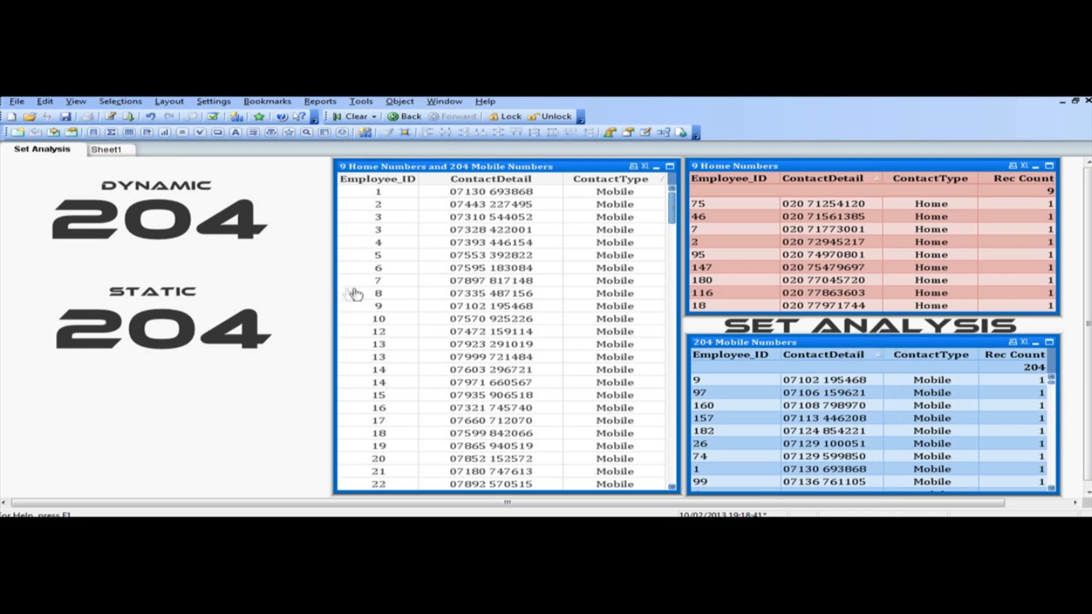
pyautogui.moveTo(378, 291)
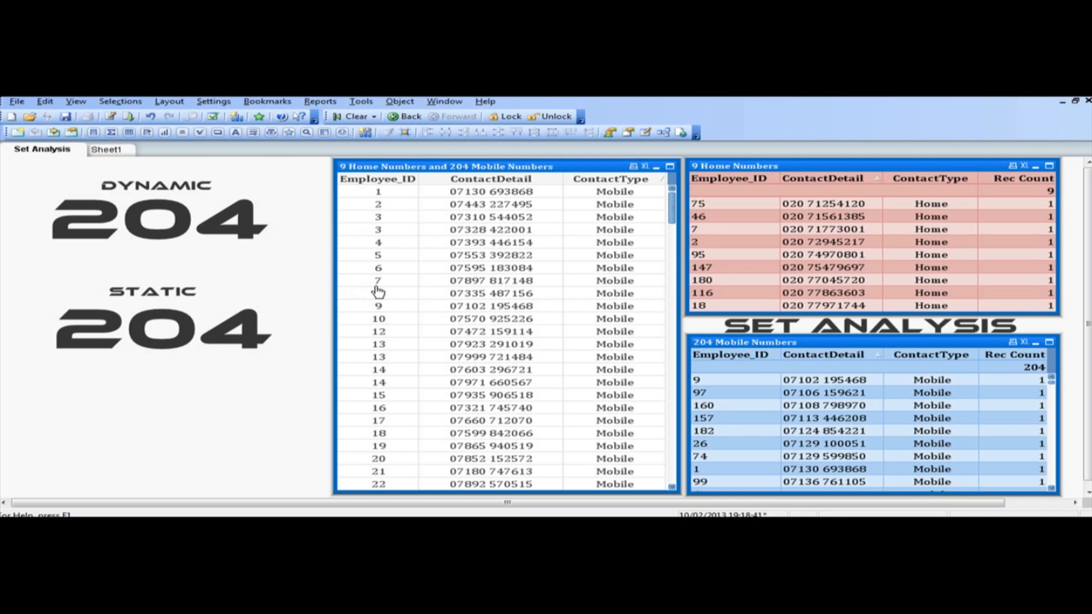
pyautogui.moveTo(260, 249)
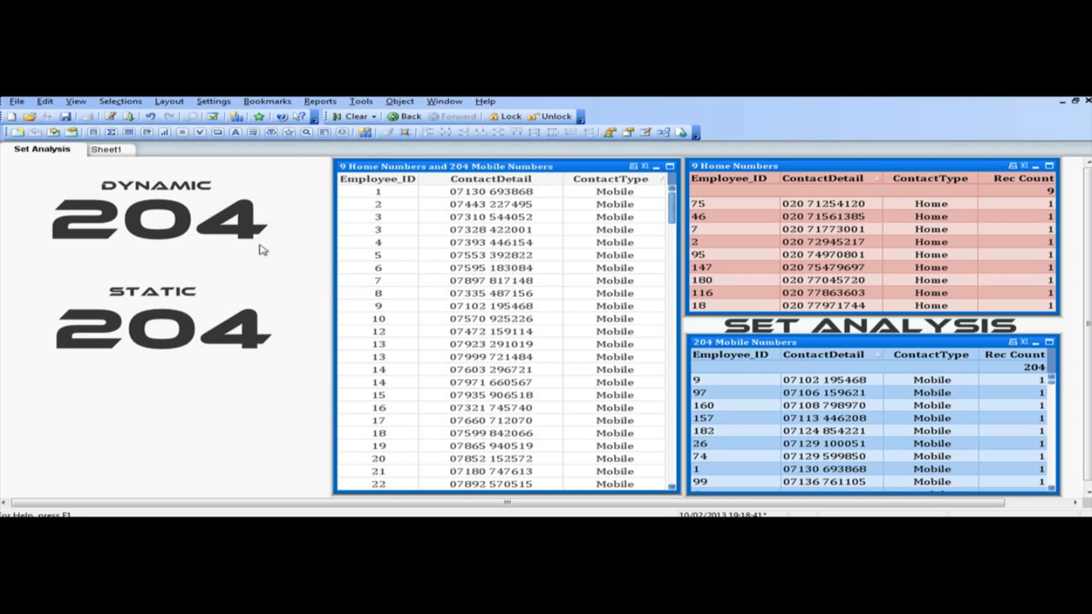
pyautogui.moveTo(270, 252)
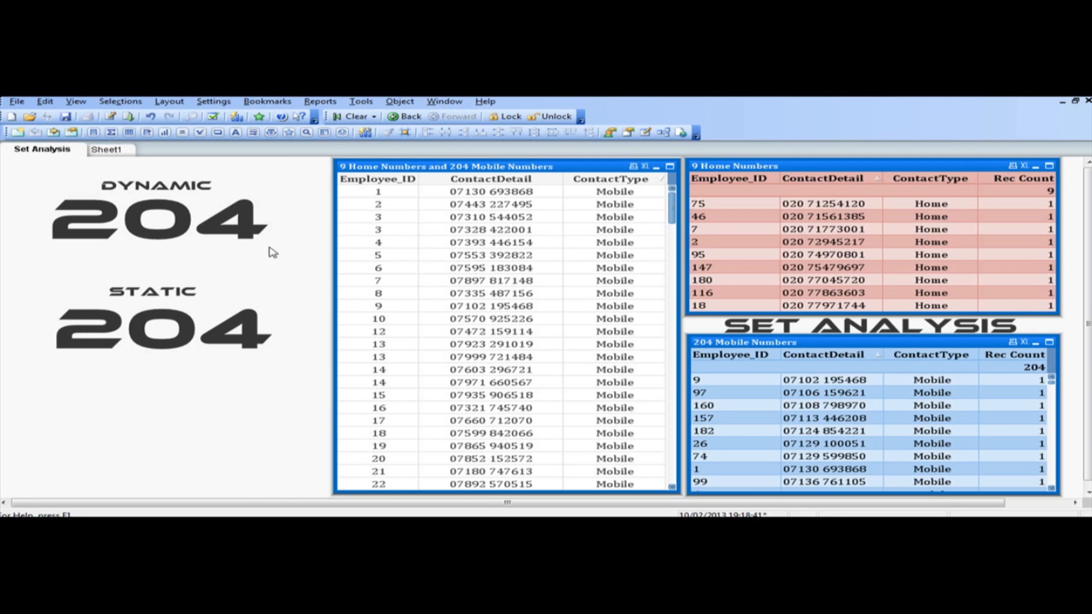
pyautogui.moveTo(161, 515)
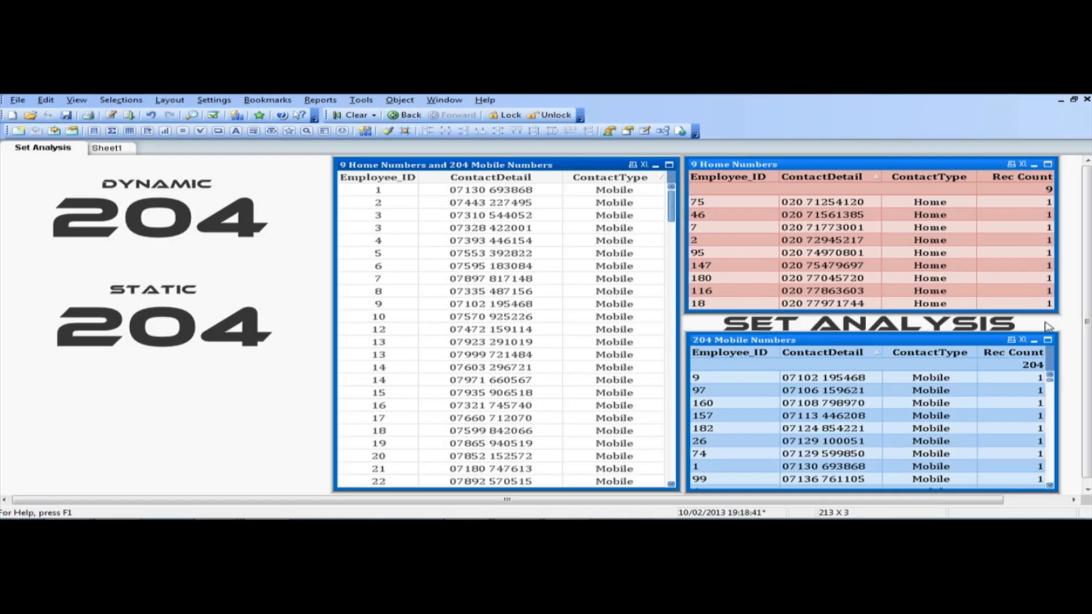
pyautogui.moveTo(600, 254)
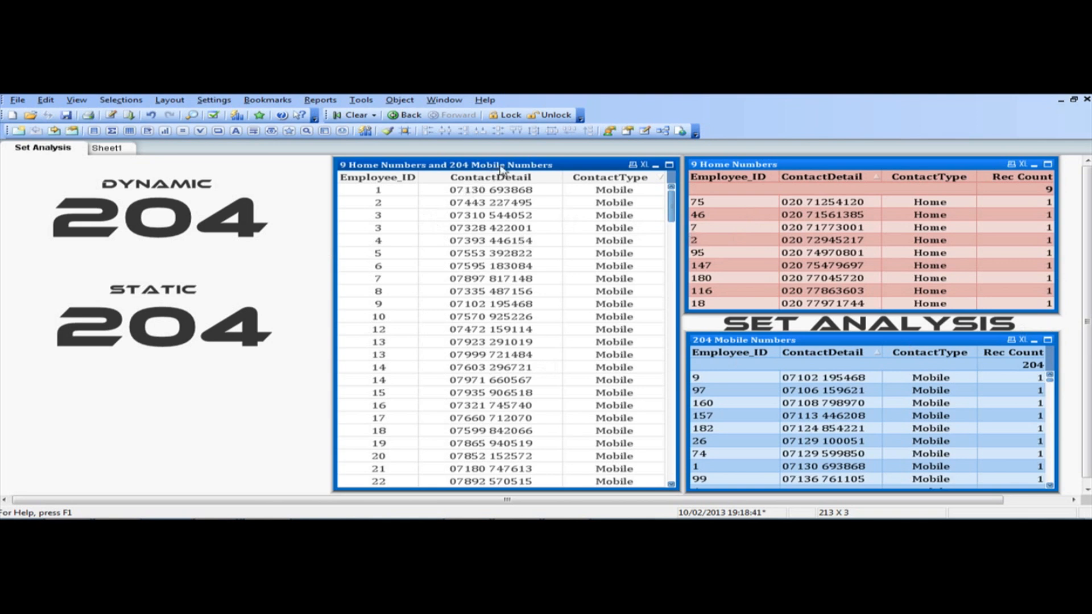
pyautogui.moveTo(563, 168)
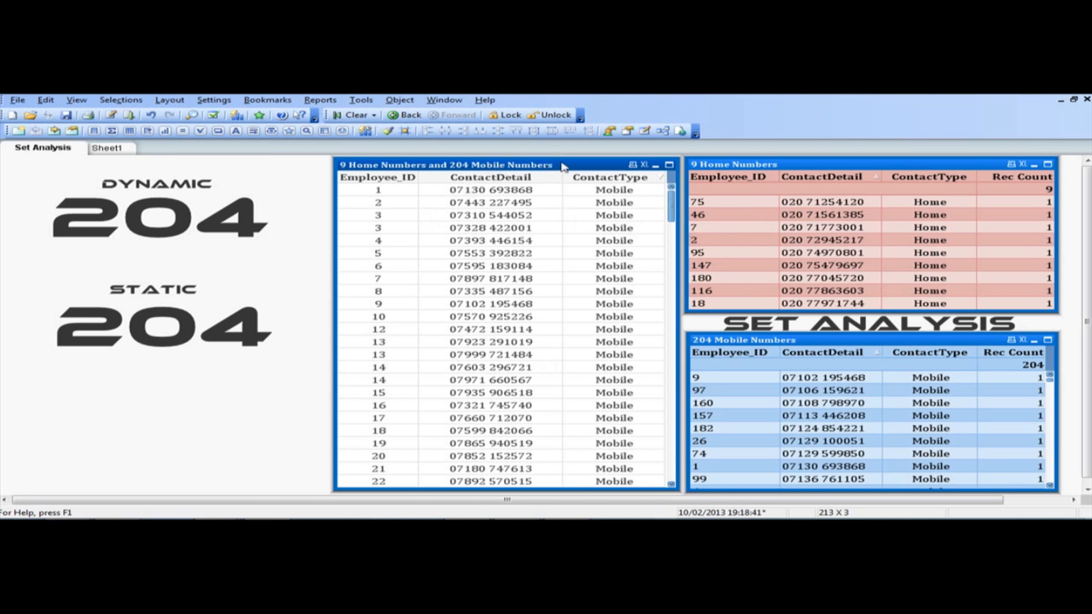
pyautogui.moveTo(696, 251)
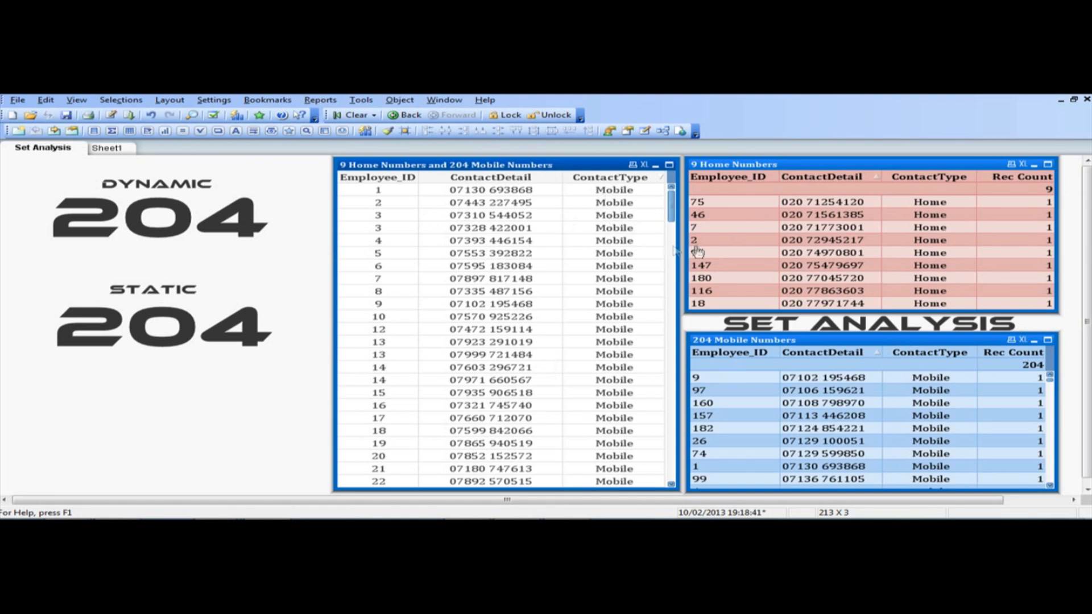
# - Scroll the contact table to compare the dynamic count with the static 204
pyautogui.scroll(-3)
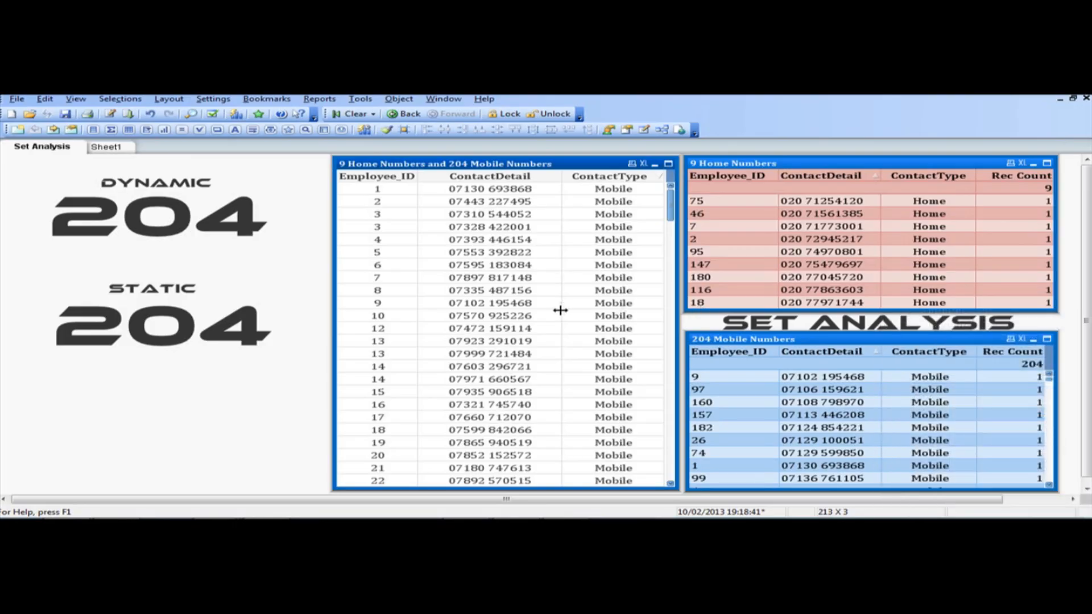
pyautogui.moveTo(153, 270)
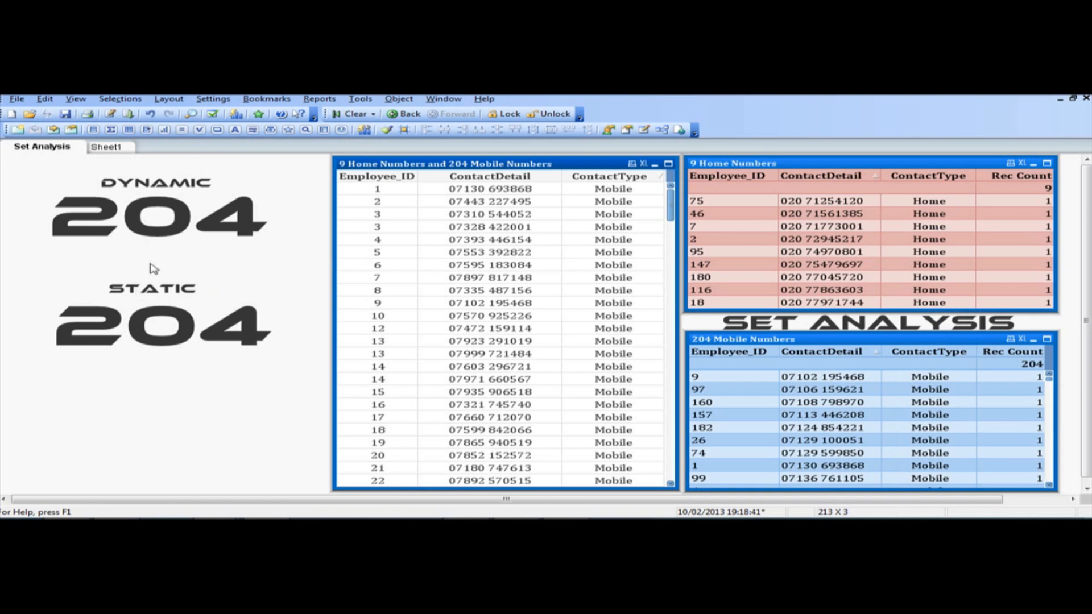
pyautogui.moveTo(167, 288)
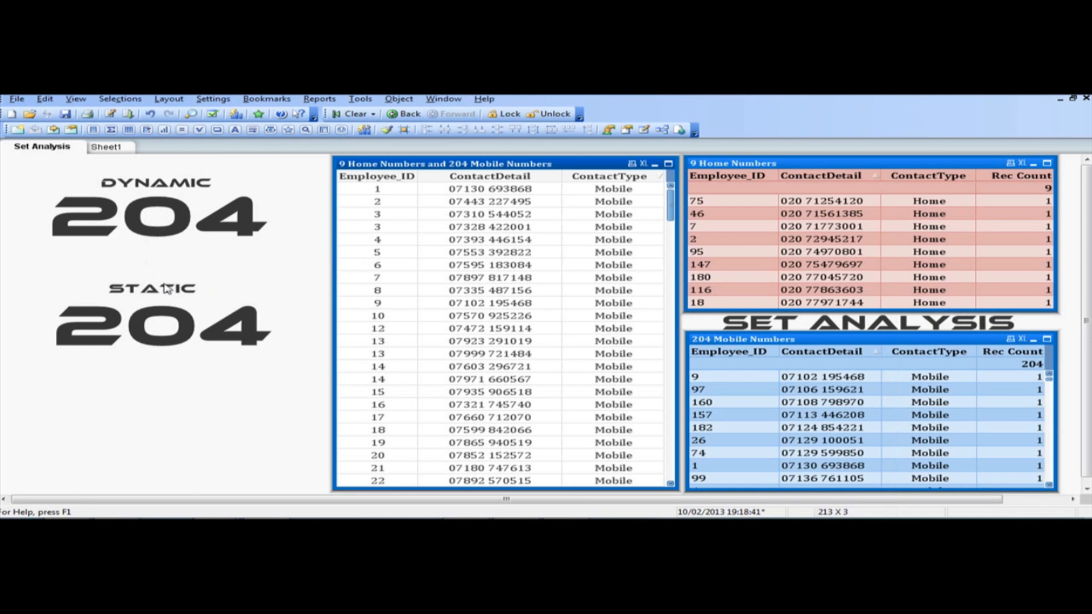
pyautogui.moveTo(182, 275)
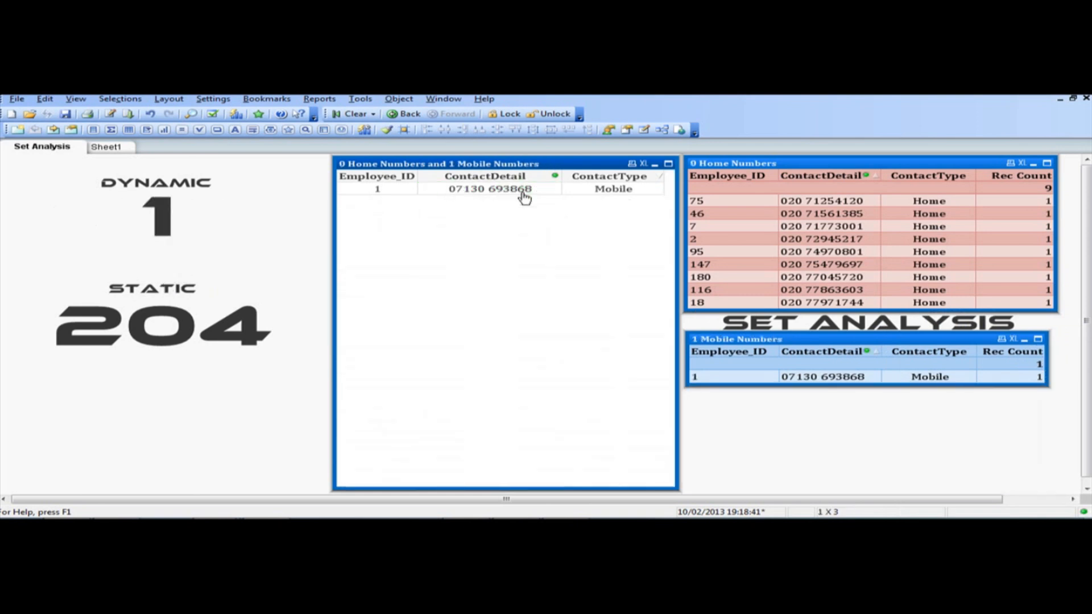
pyautogui.moveTo(475, 212)
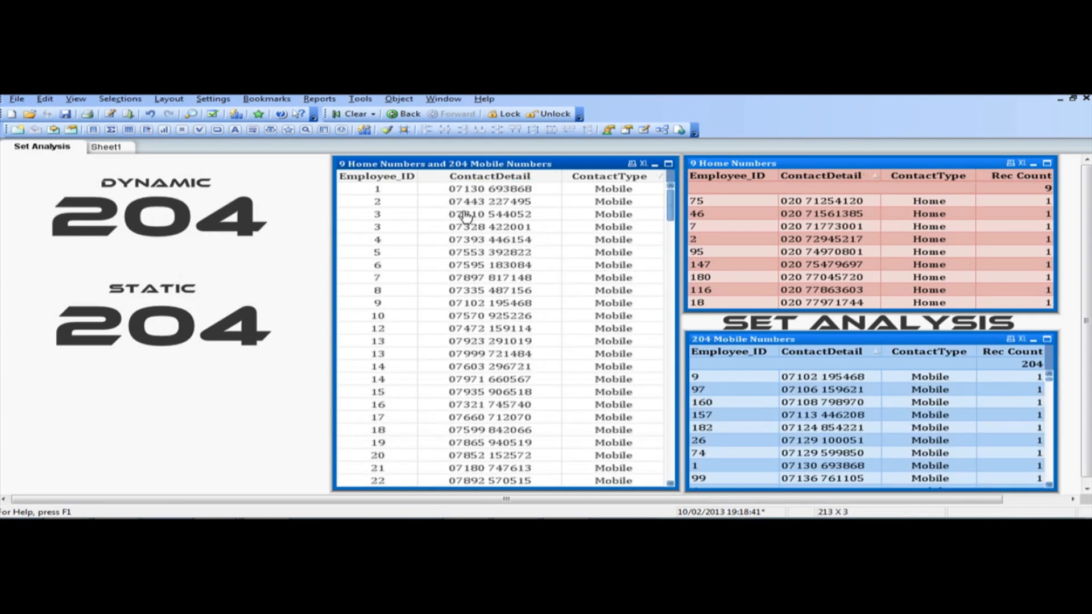
pyautogui.scroll(-3)
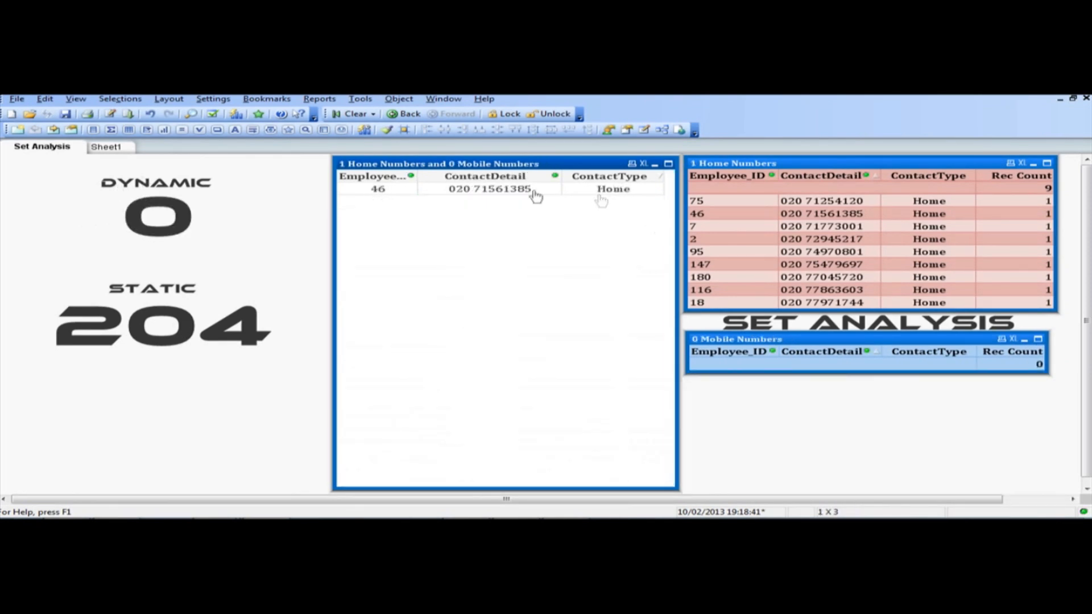
pyautogui.moveTo(174, 202)
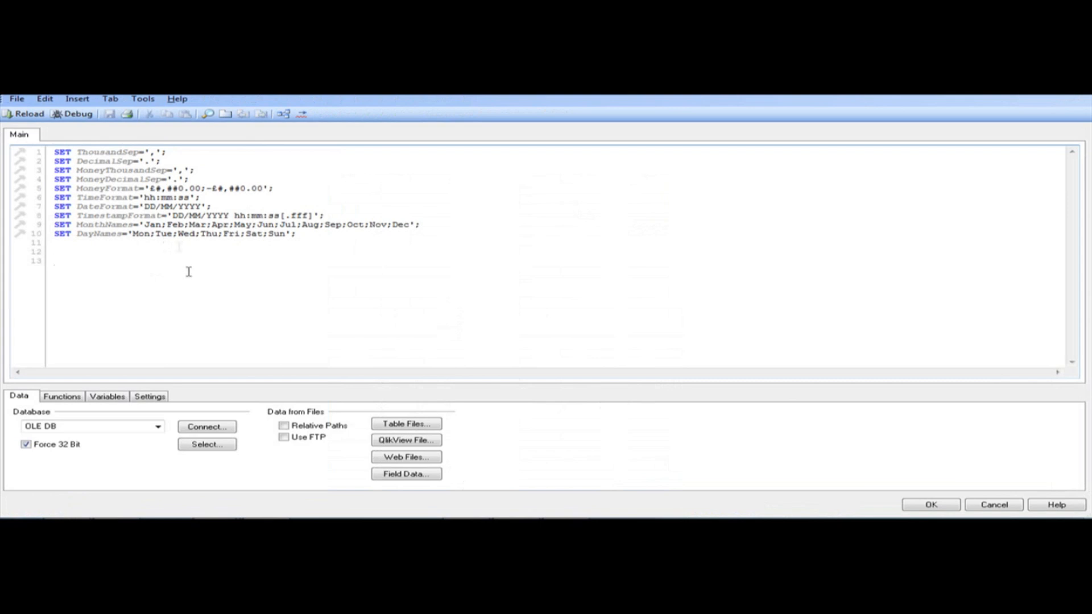
pyautogui.moveTo(223, 403)
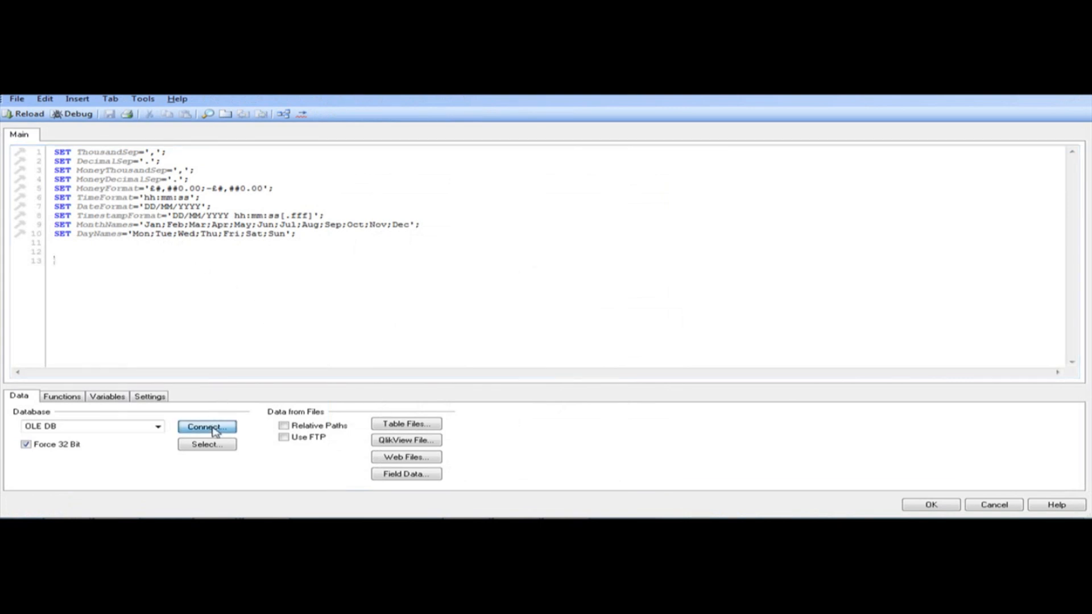
# - Insert a tested OLEDB CONNECT32 statement to the Employee Database Access file
pyautogui.click(205, 427)
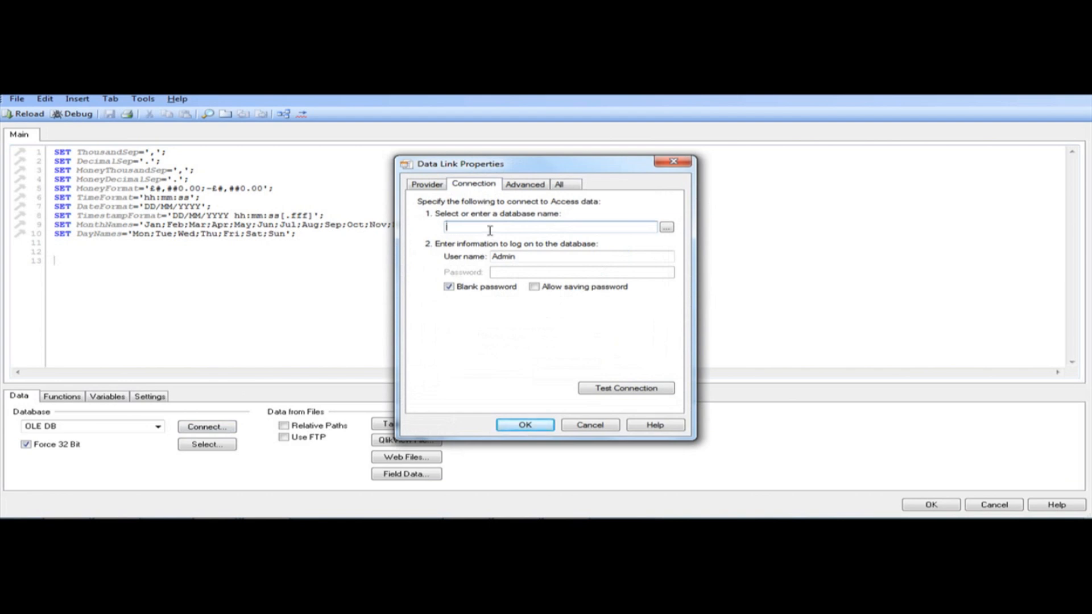
pyautogui.moveTo(664, 228)
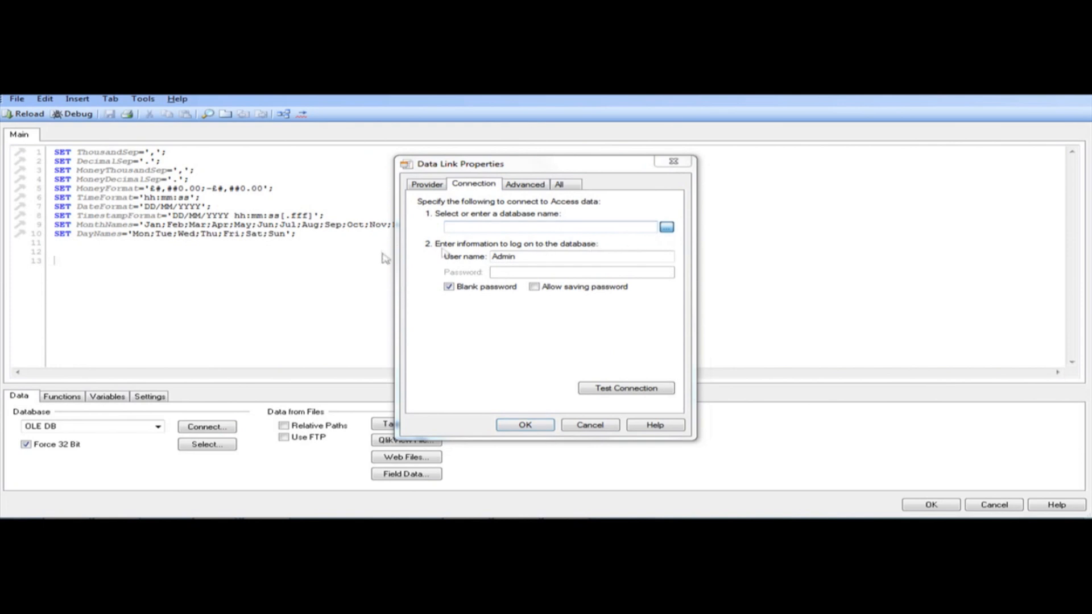
pyautogui.click(665, 227)
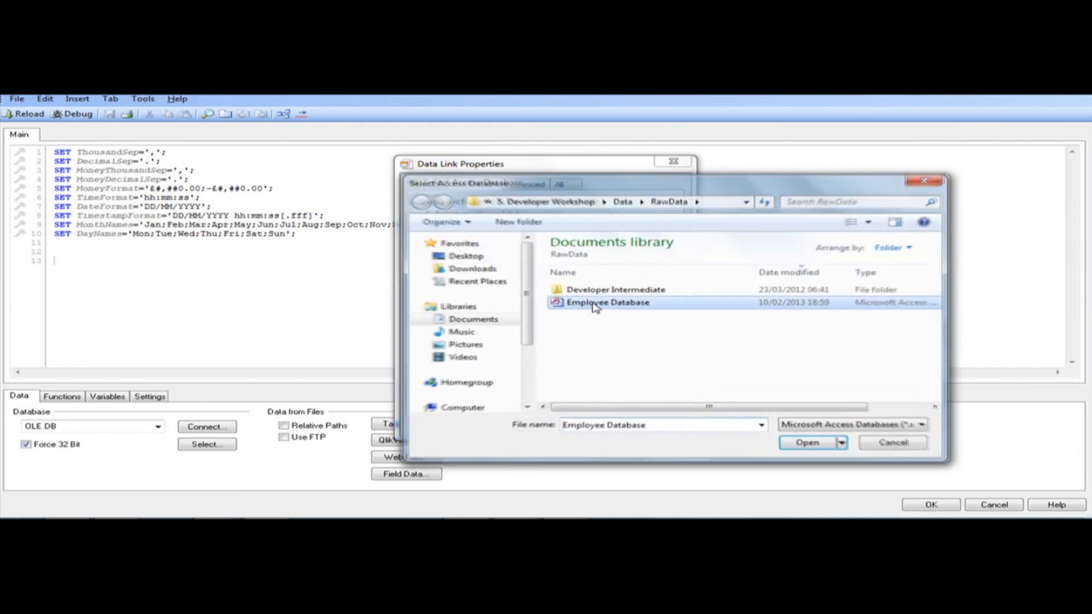
pyautogui.click(805, 442)
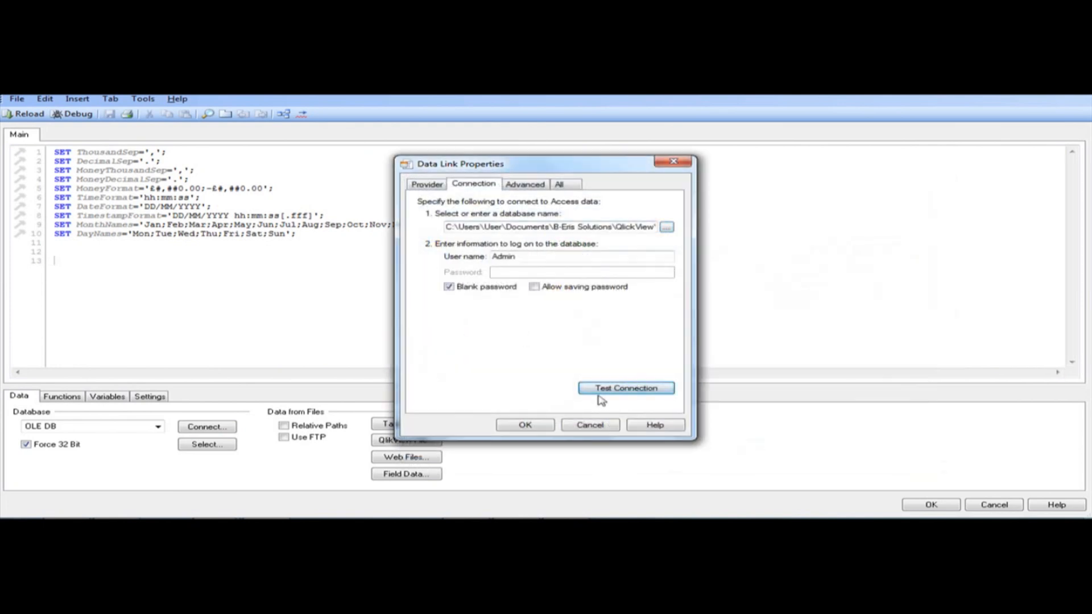
pyautogui.click(624, 388)
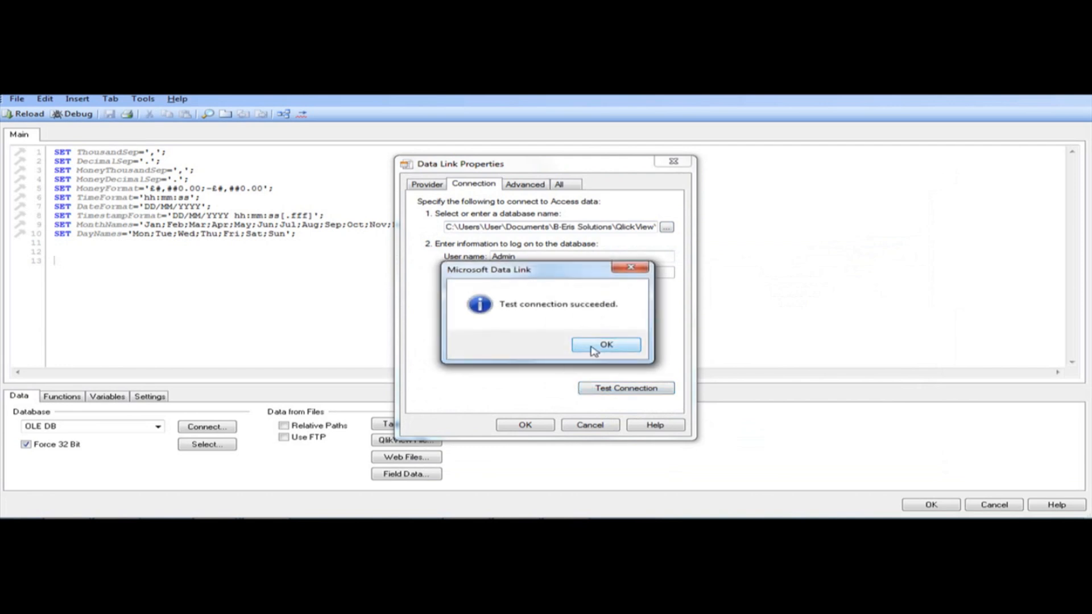
pyautogui.click(605, 345)
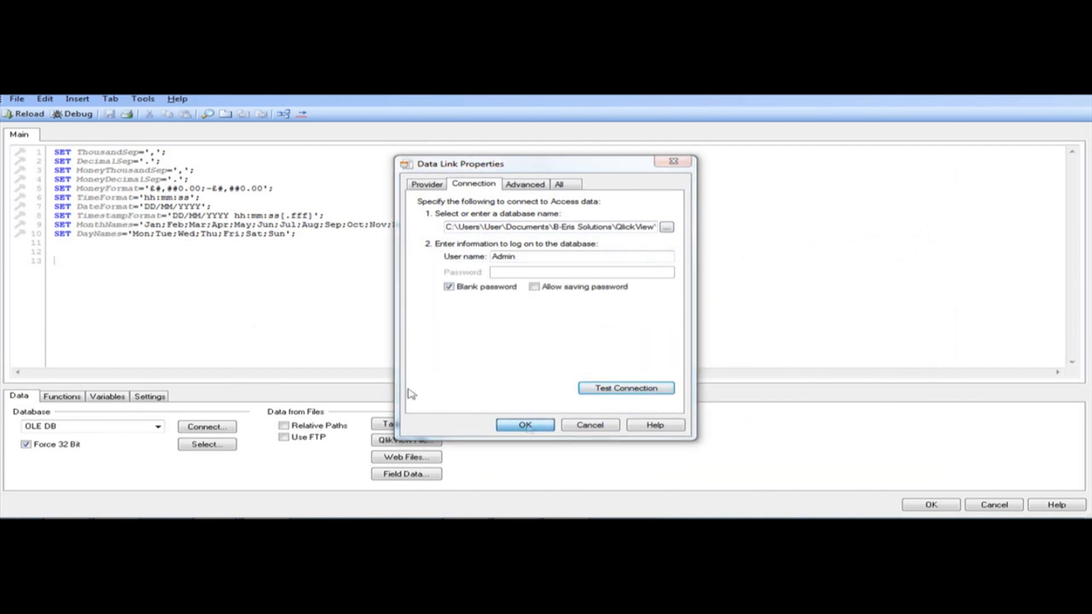
pyautogui.click(524, 424)
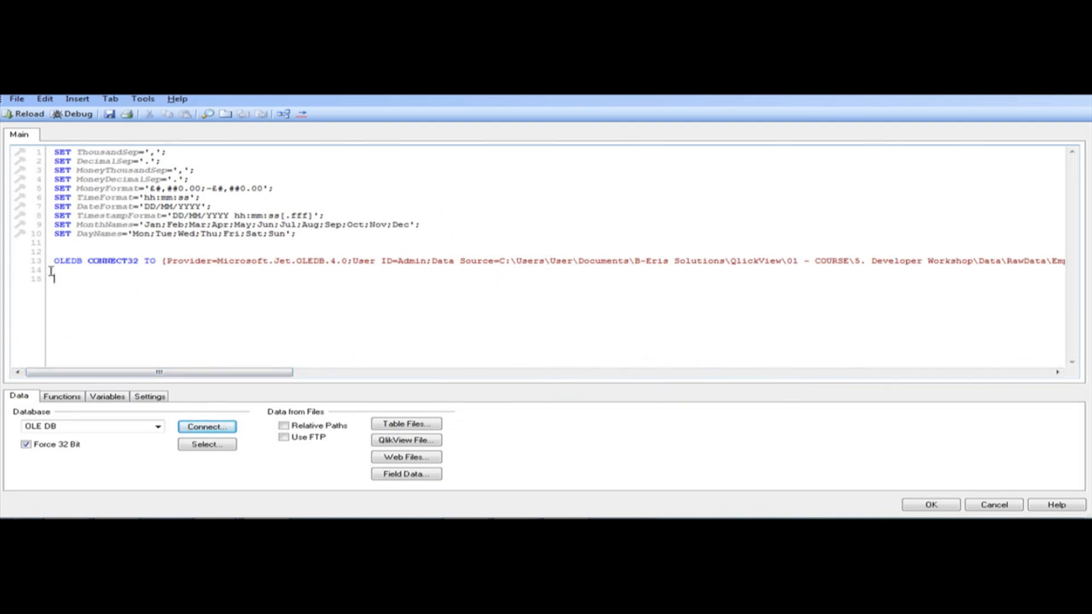
# - Generate a preceding LOAD of all Contact Details fields into the script
pyautogui.click(206, 426)
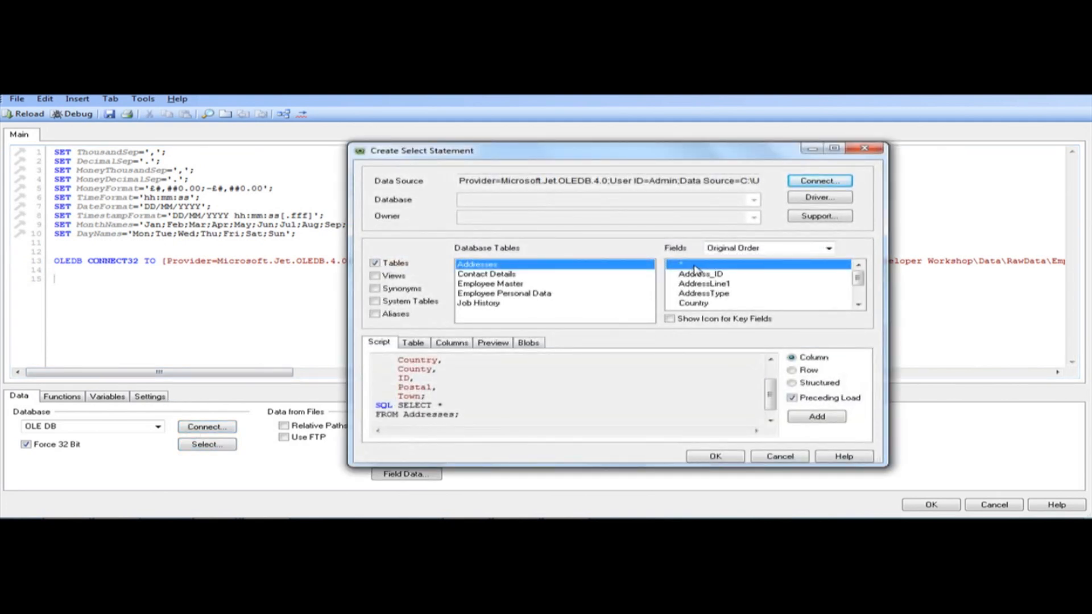
pyautogui.moveTo(496, 277)
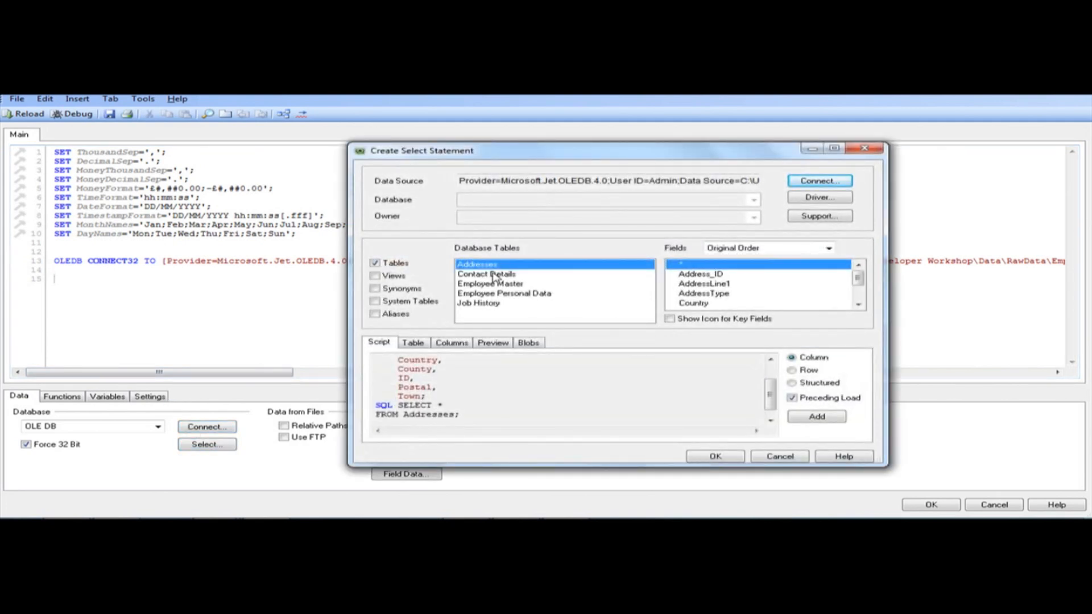
pyautogui.click(485, 274)
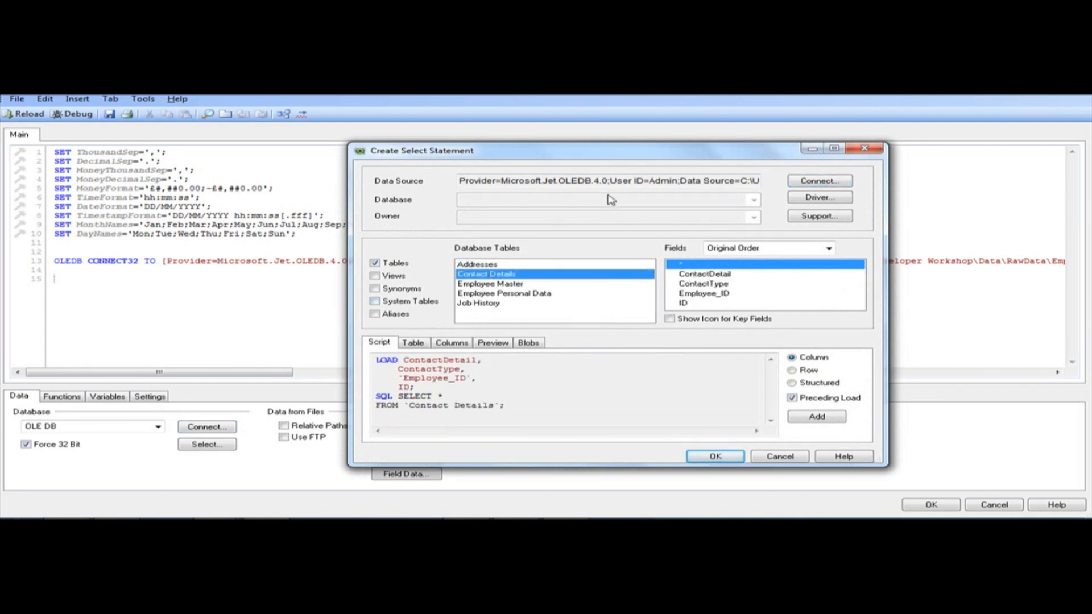
pyautogui.moveTo(725, 272)
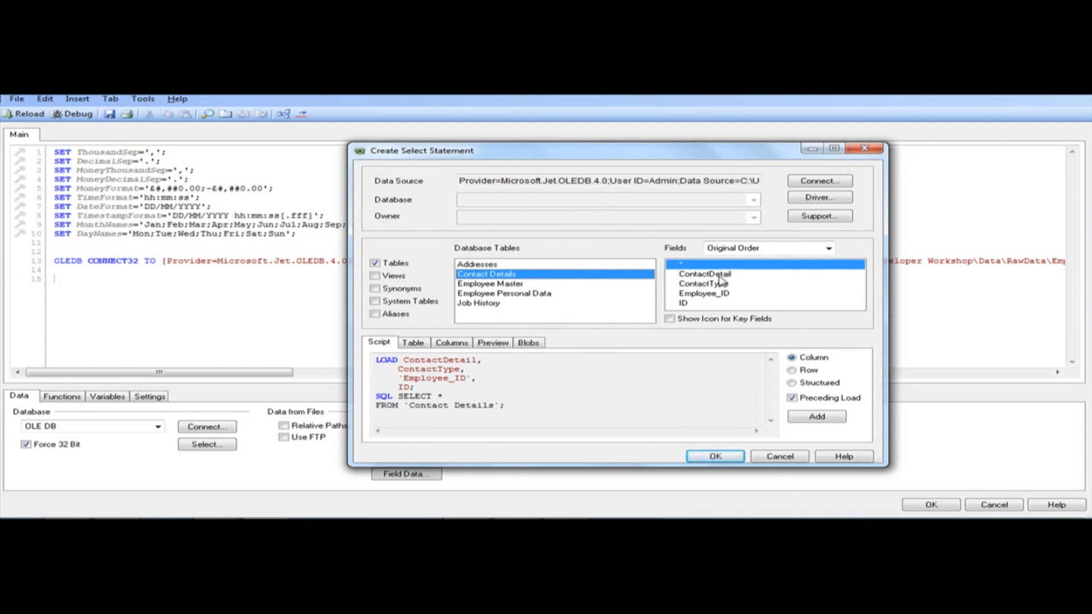
pyautogui.click(704, 293)
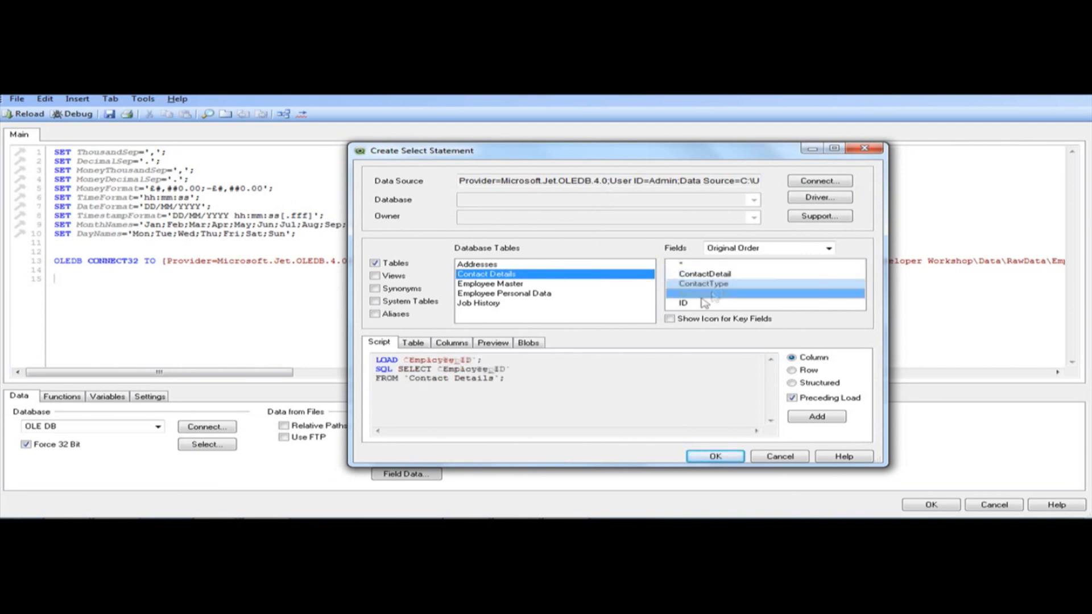
pyautogui.click(704, 274)
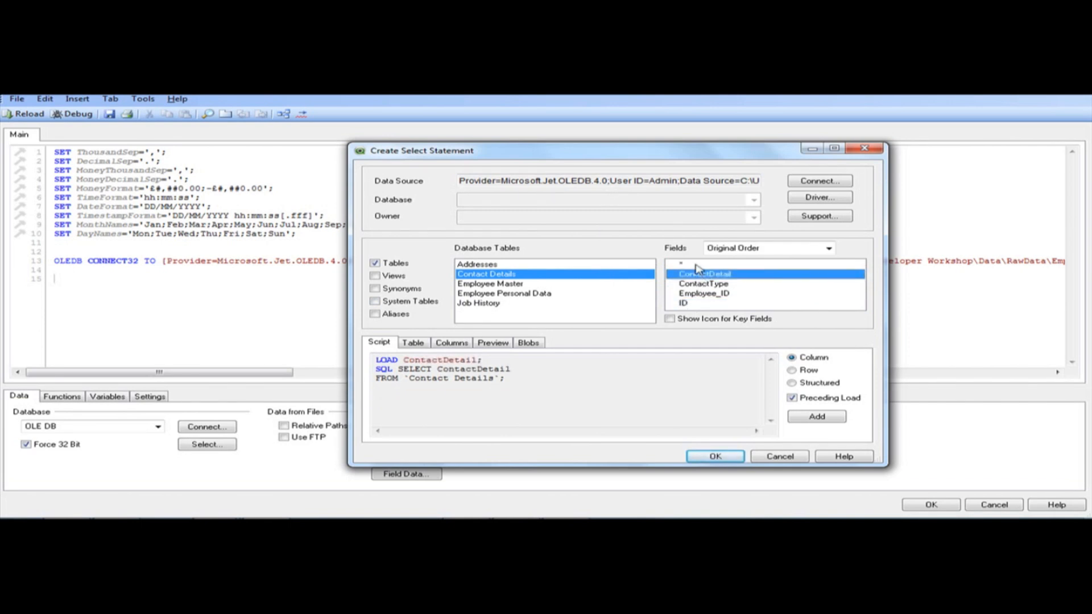
pyautogui.click(681, 263)
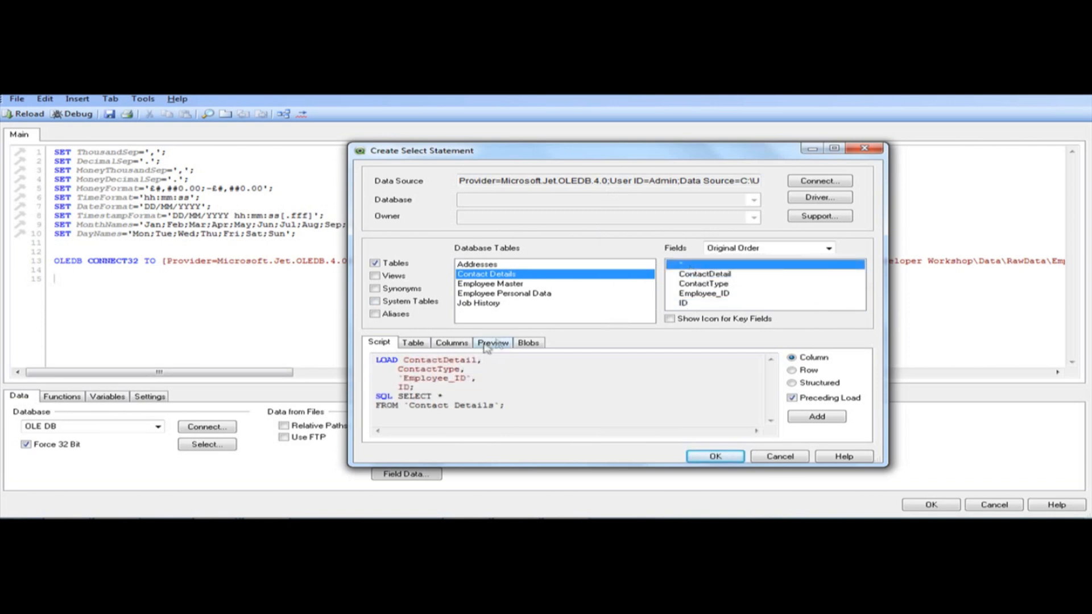
pyautogui.moveTo(611, 402)
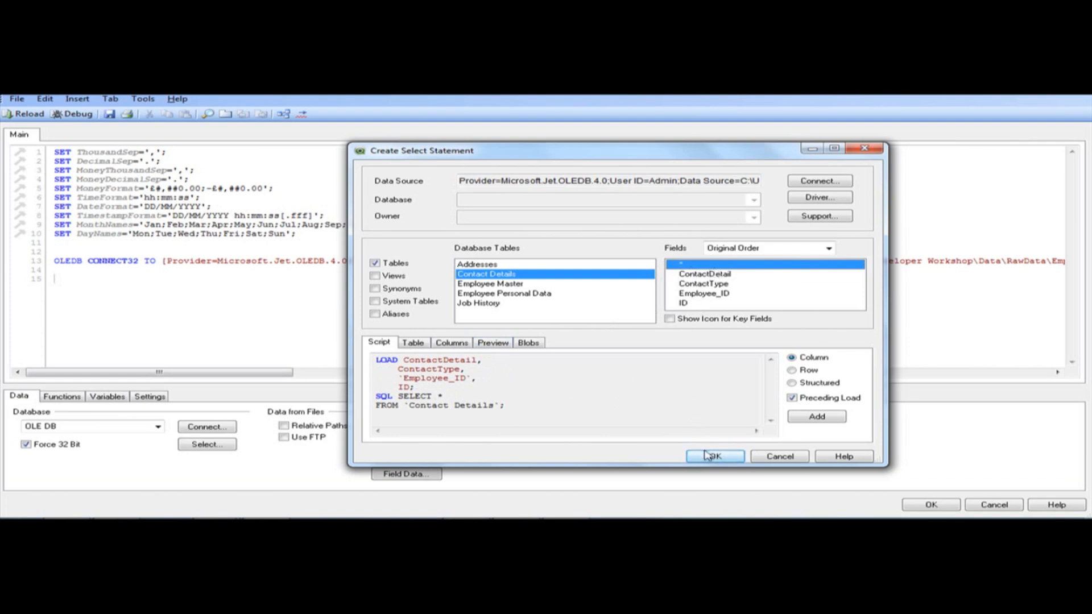
pyautogui.click(713, 456)
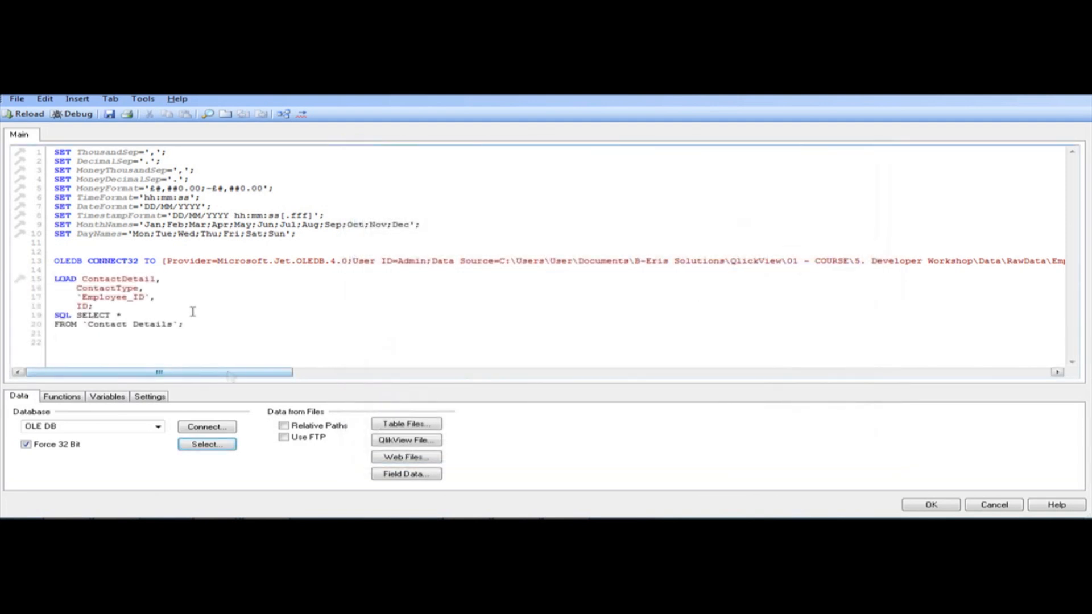
# - Label the load INFO, reload 213 lines, and dismiss progress and Sheet Properties
pyautogui.write('IBM')
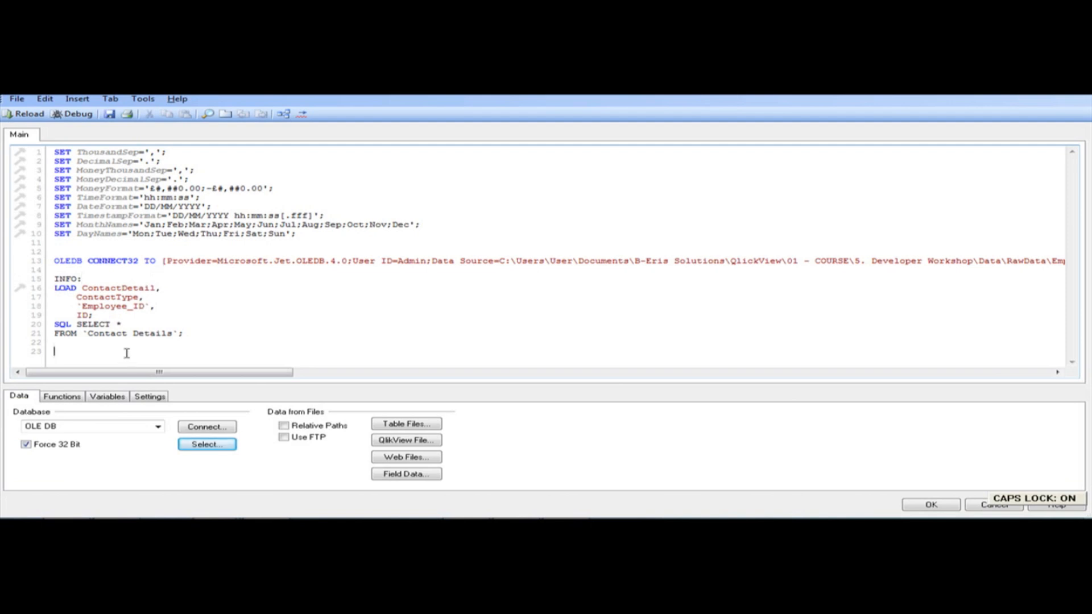
pyautogui.moveTo(108, 114)
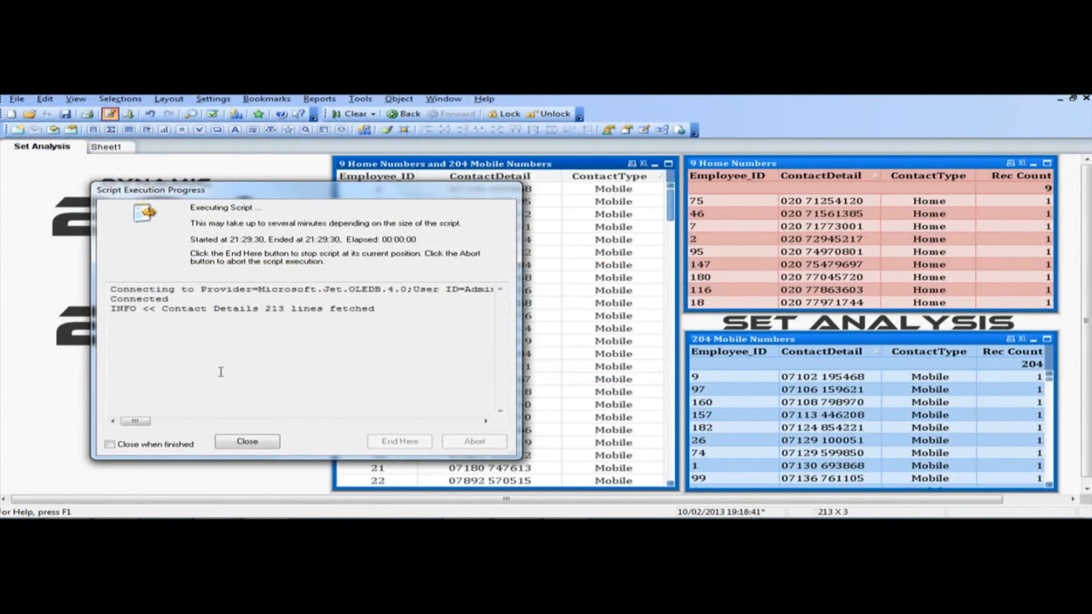
pyautogui.click(246, 440)
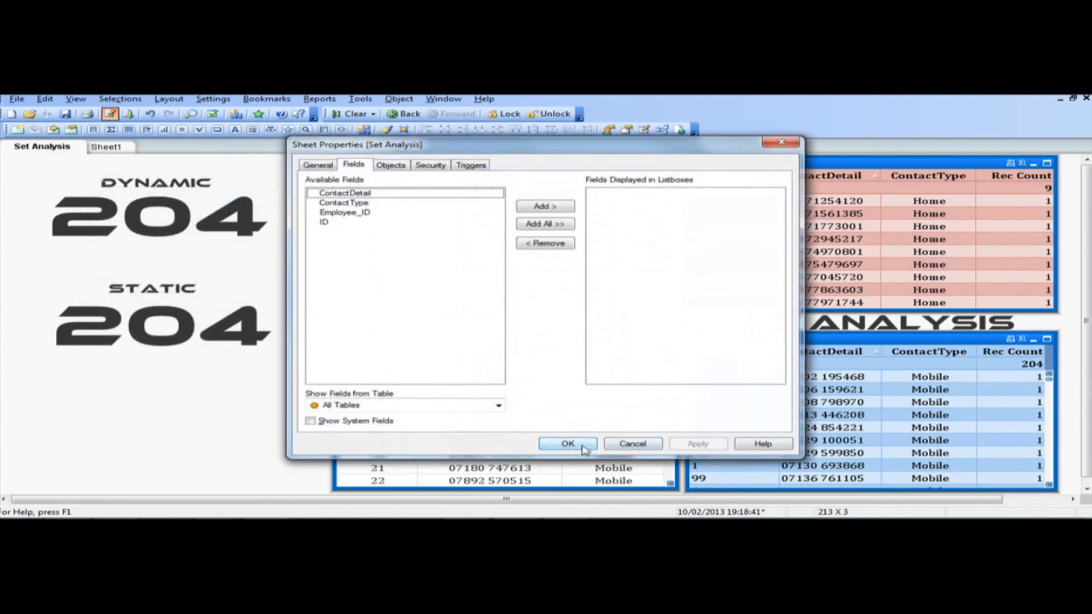
pyautogui.click(567, 444)
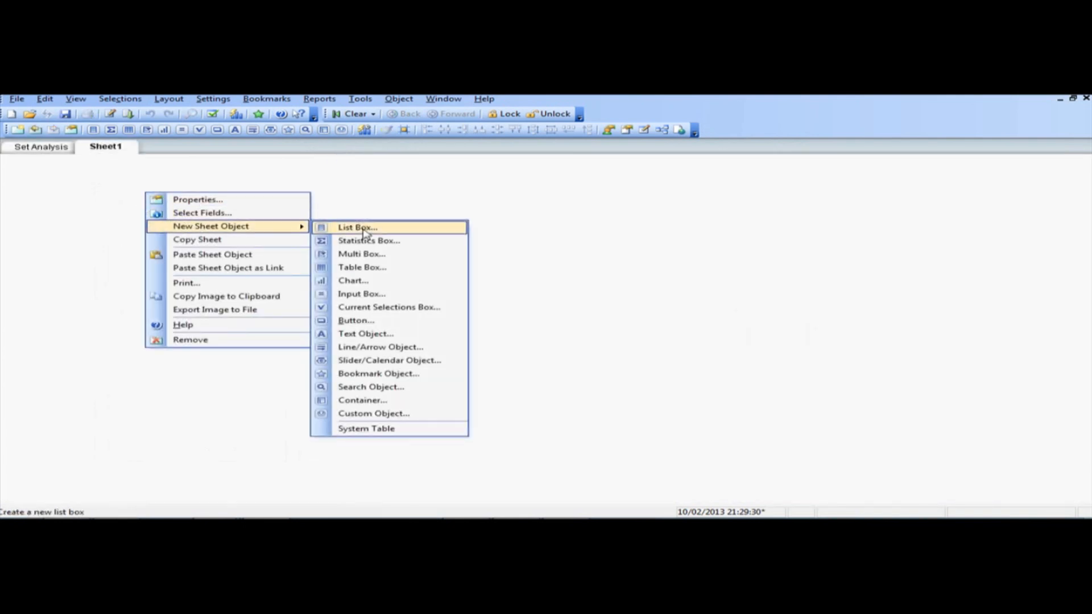
# - Create a table box with ContactDetail, ContactType and Employee_ID on Sheet1
pyautogui.click(357, 227)
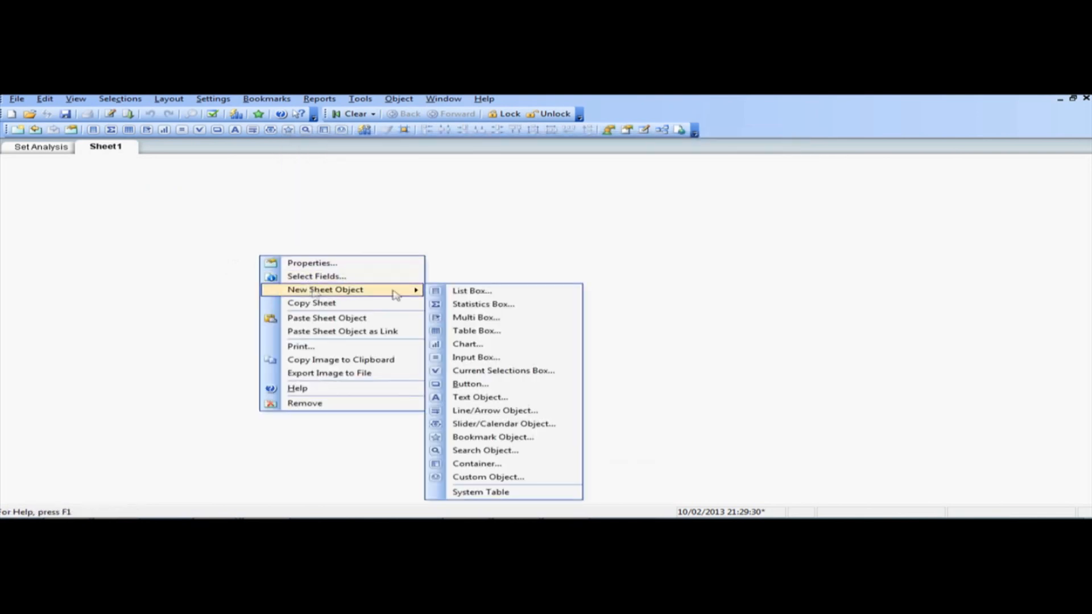
pyautogui.click(476, 330)
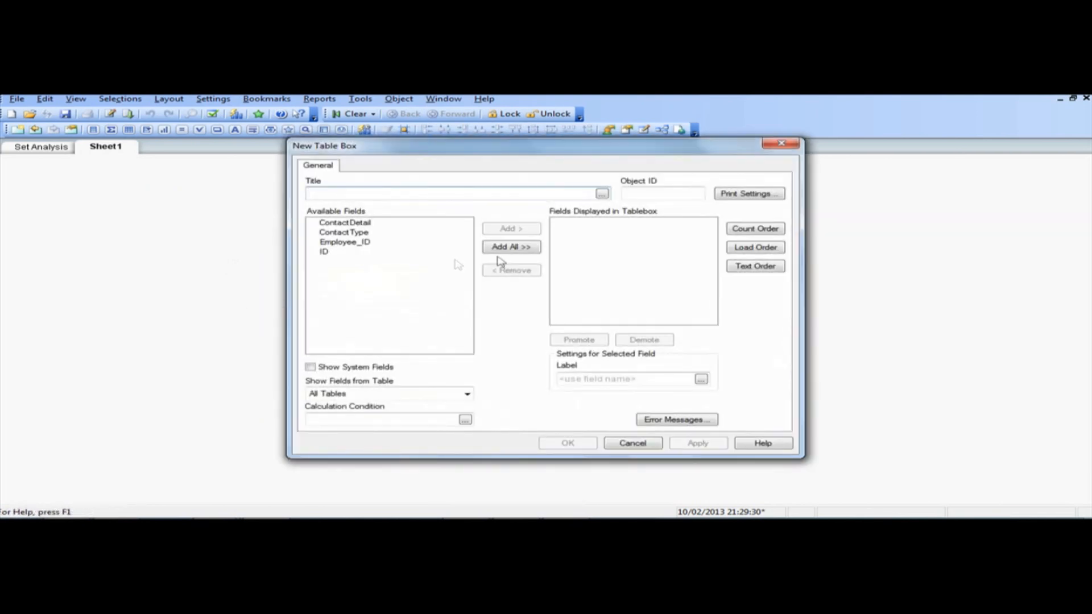
pyautogui.click(511, 246)
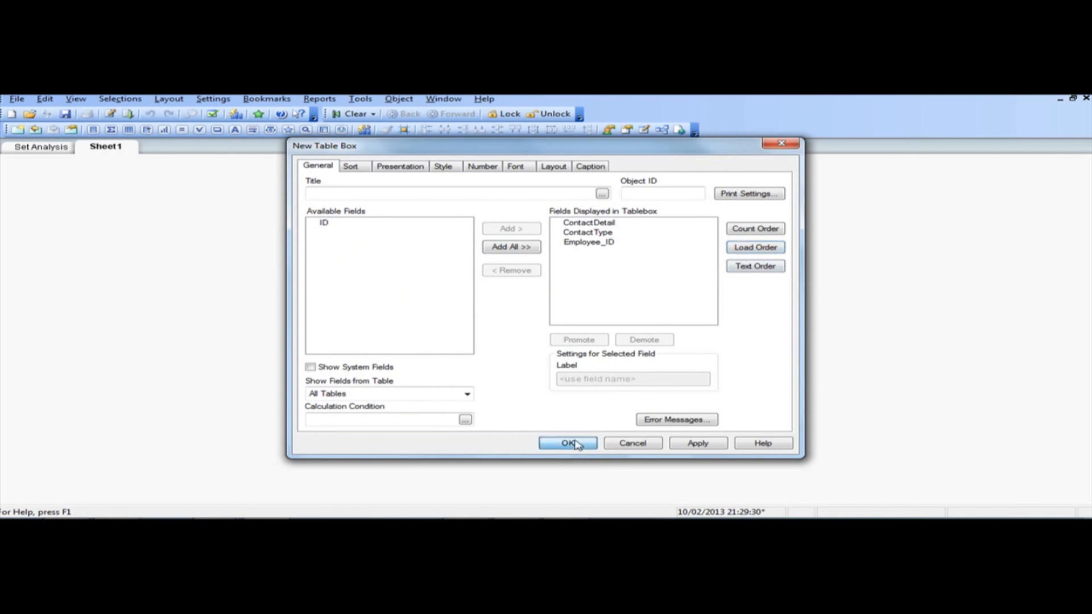
pyautogui.click(567, 443)
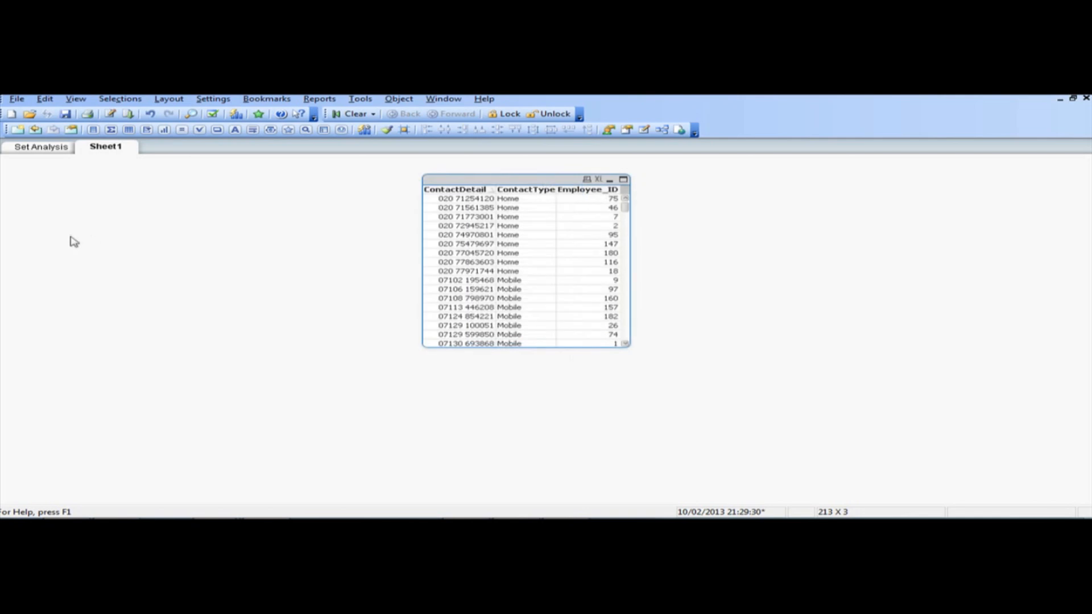
# - Add a text object with =COUNT(Employee_ID), displaying 213
pyautogui.rightClick(75, 242)
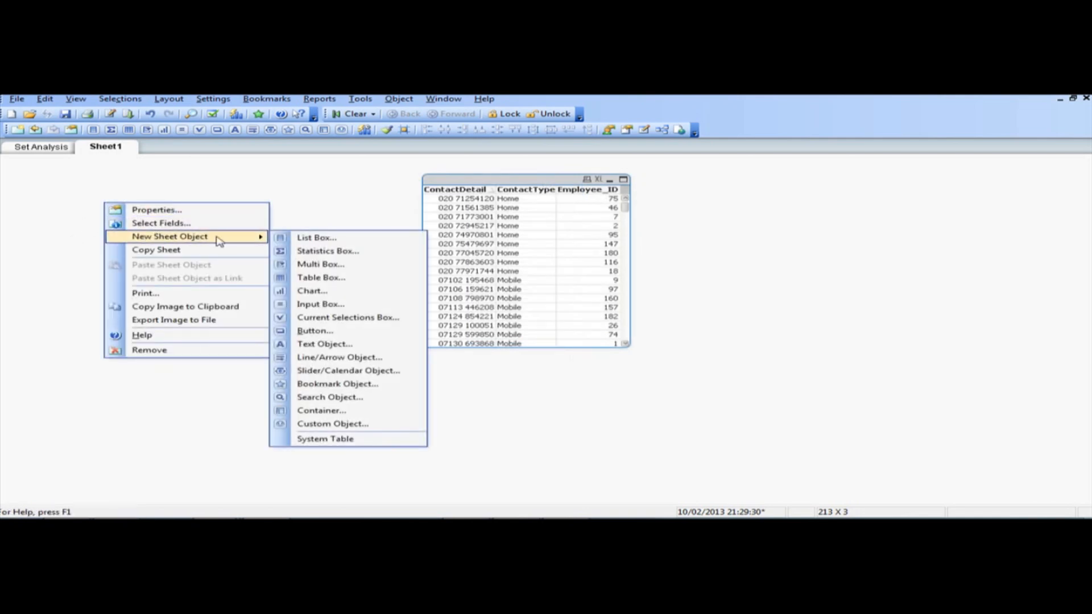
pyautogui.click(324, 344)
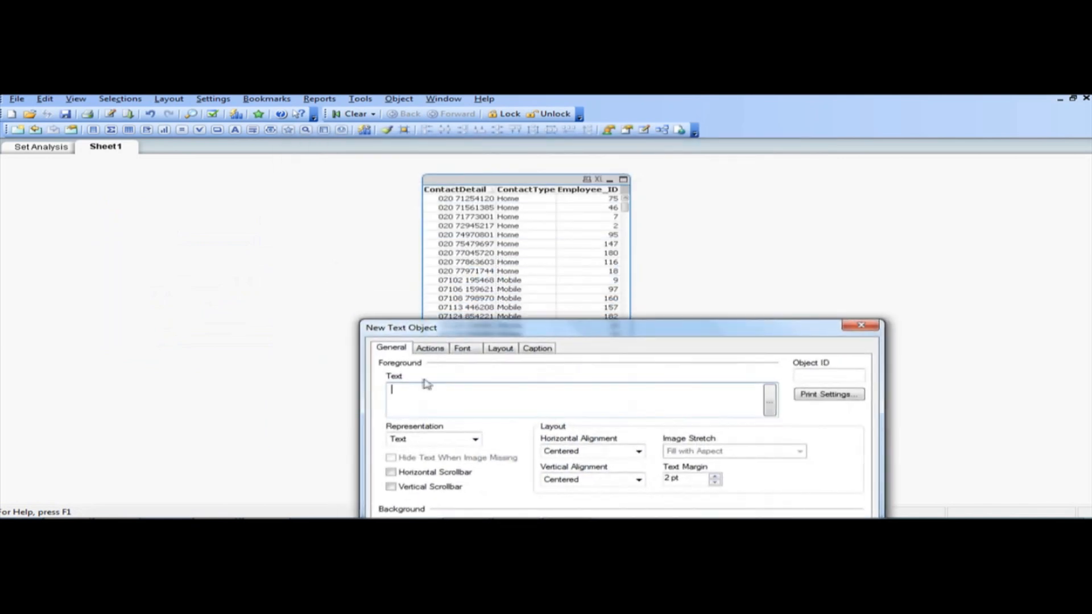
pyautogui.write('=COUNT(')
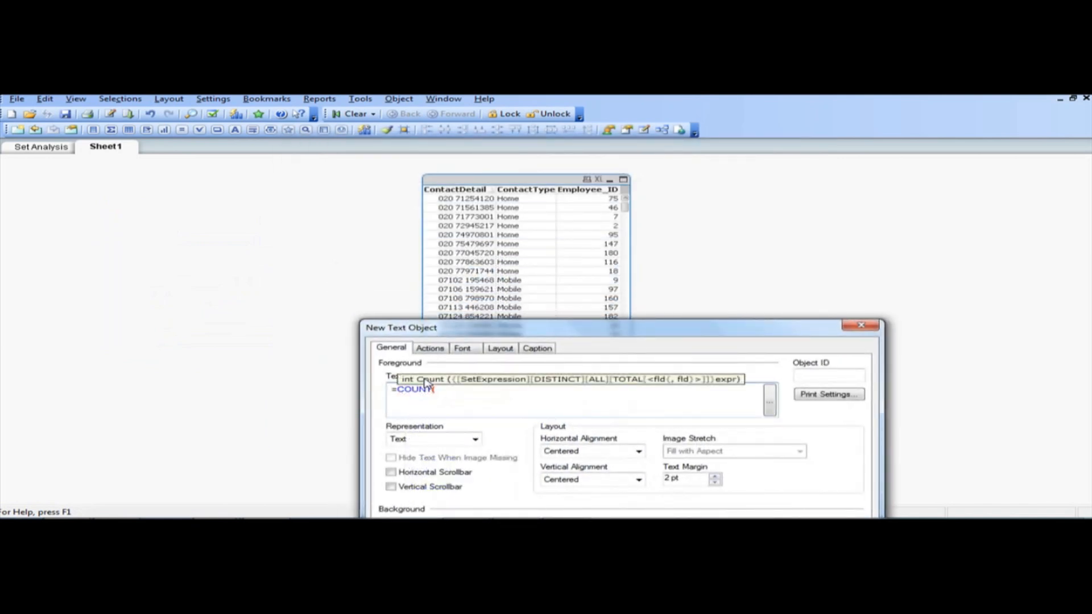
pyautogui.write('C')
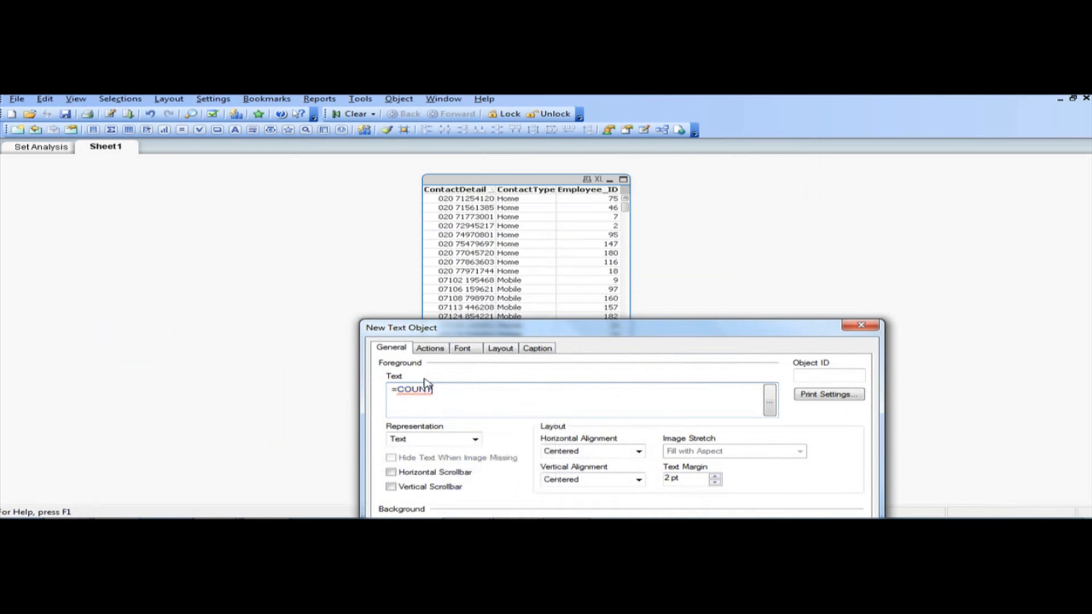
pyautogui.write('(Employee_ID')
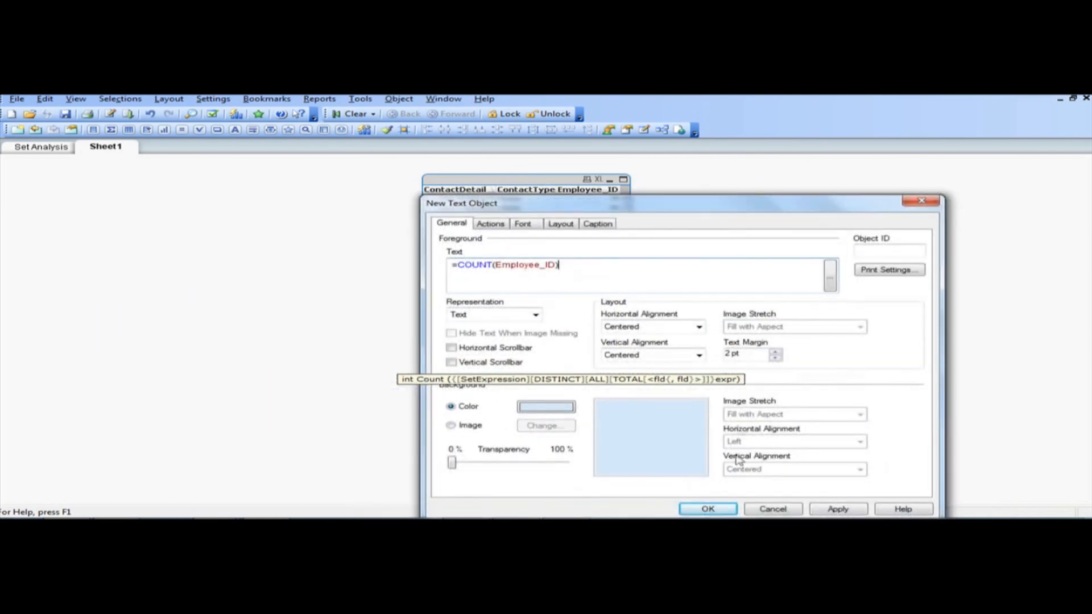
pyautogui.click(706, 508)
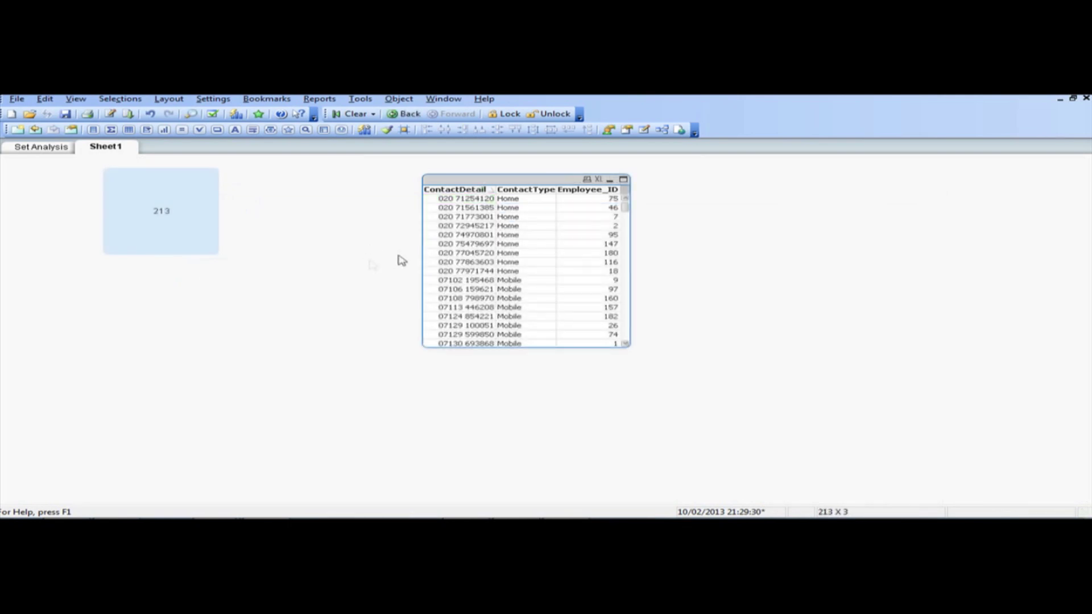
# - Select single contact numbers to watch the count drop, then clear back to 213
pyautogui.click(462, 217)
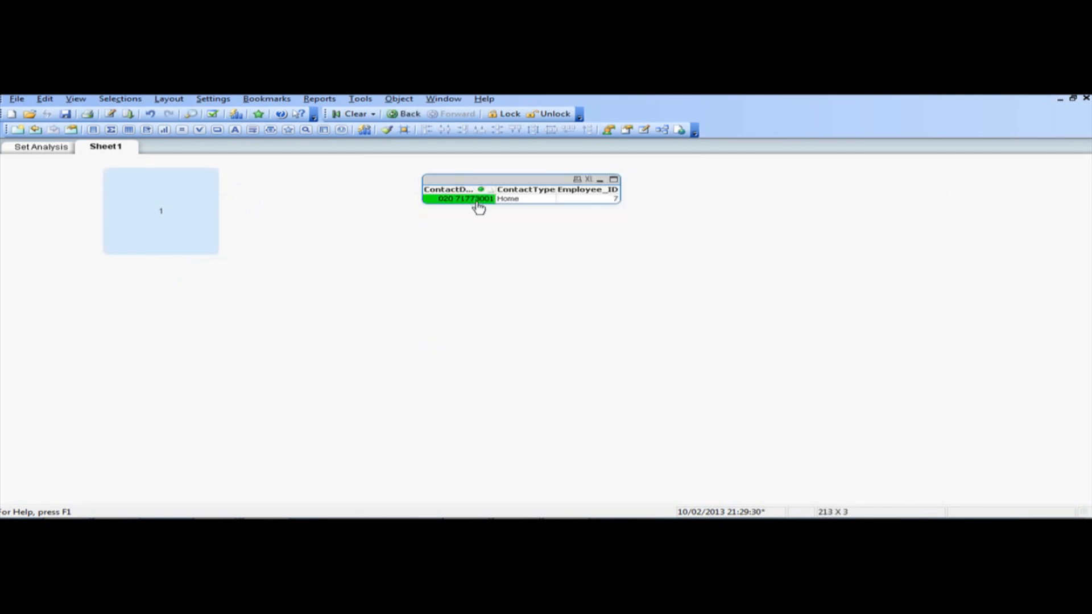
pyautogui.click(465, 199)
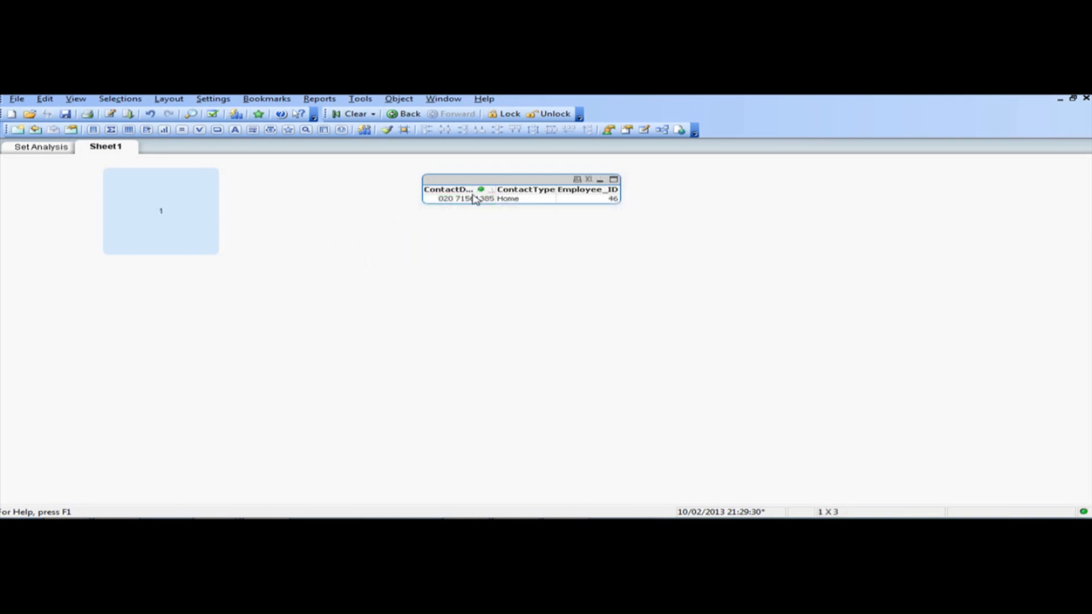
pyautogui.click(354, 114)
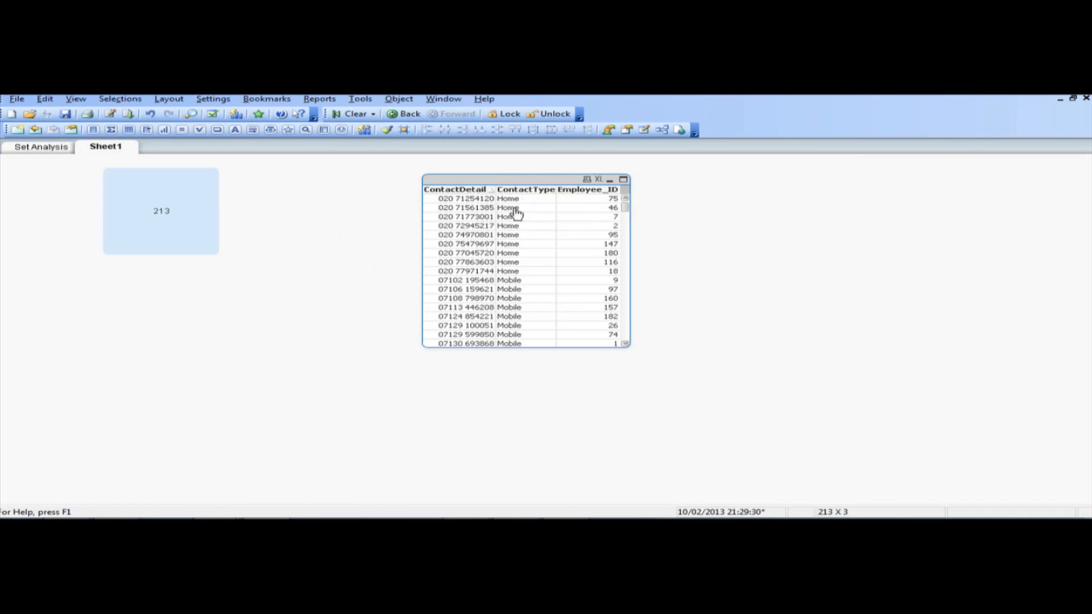
pyautogui.moveTo(298, 208)
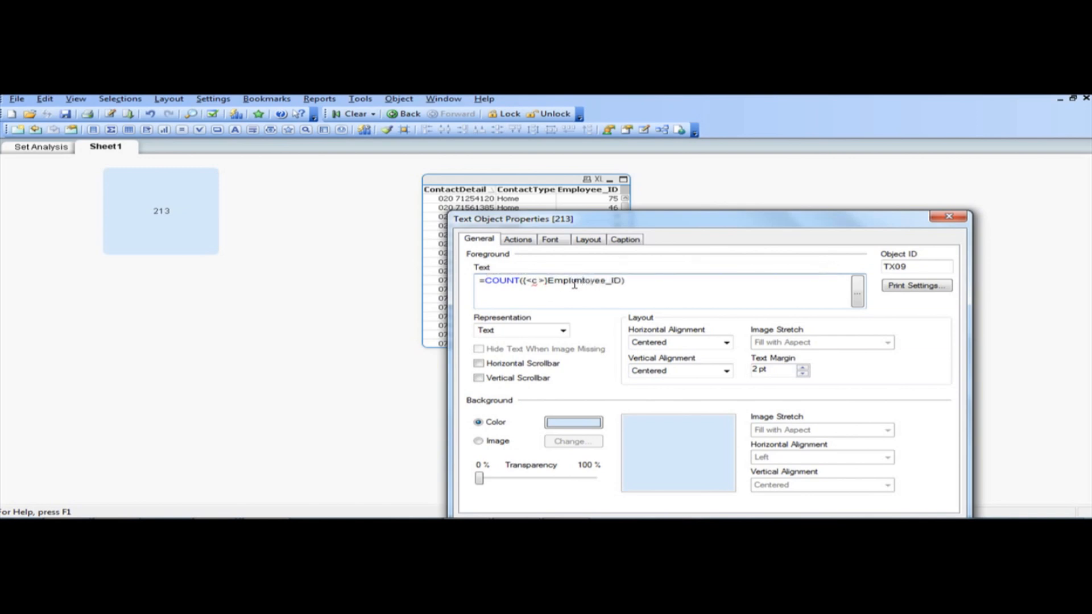
# - Finish the ContactType={Home} set condition so the count box shows 9
pyautogui.click(574, 280)
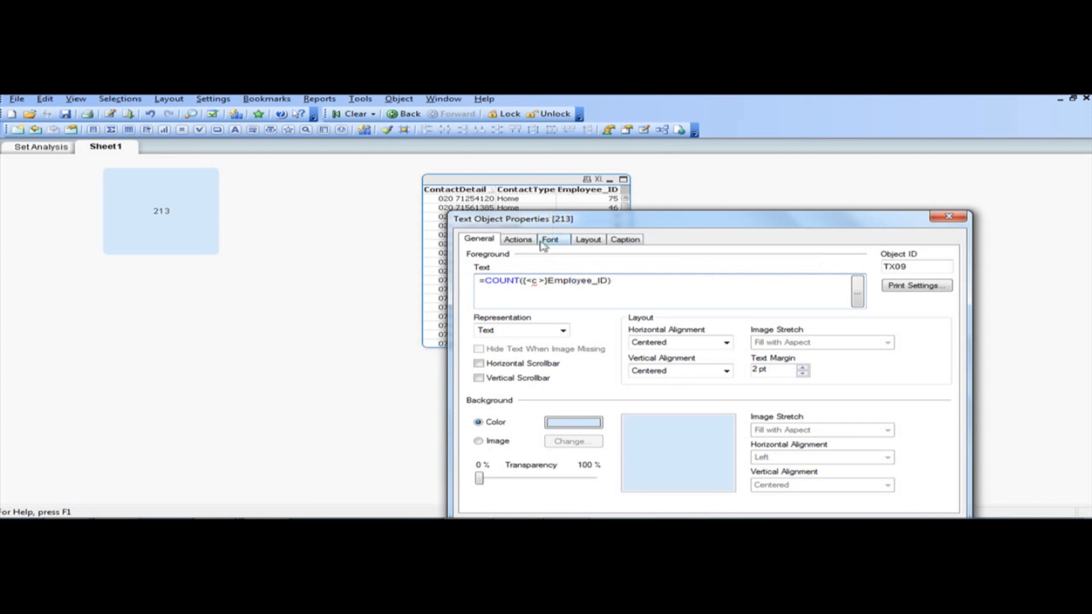
pyautogui.write('ontactType={[Home')
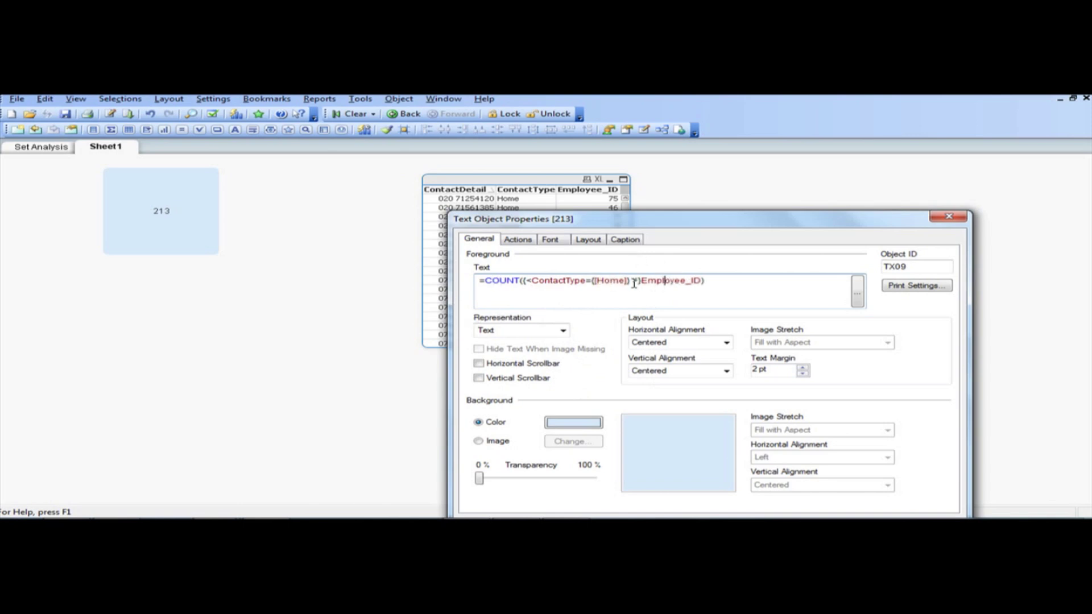
pyautogui.doubleClick(610, 280)
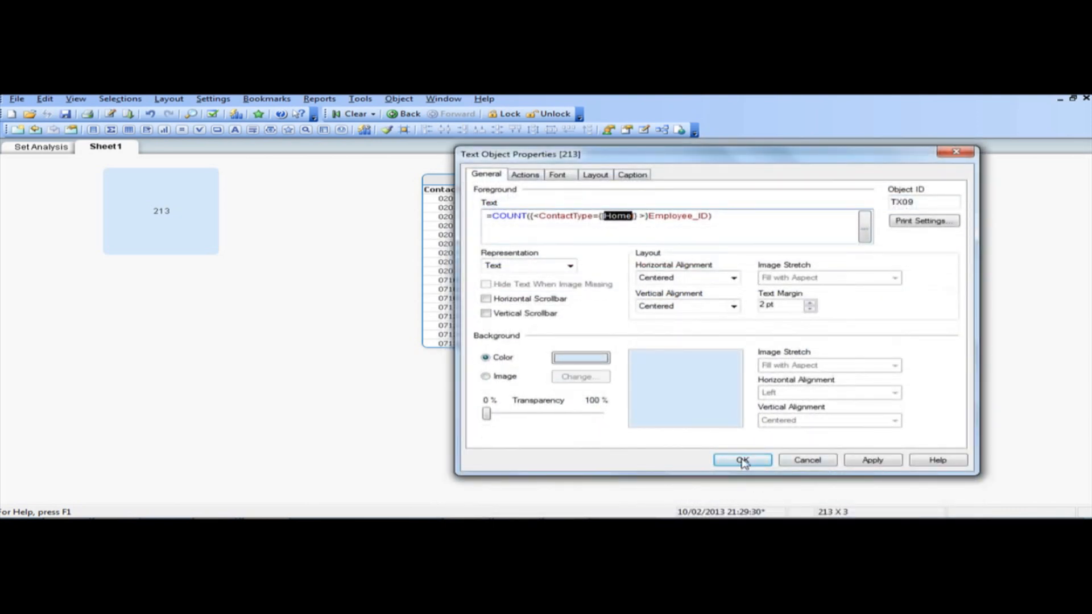
pyautogui.click(742, 459)
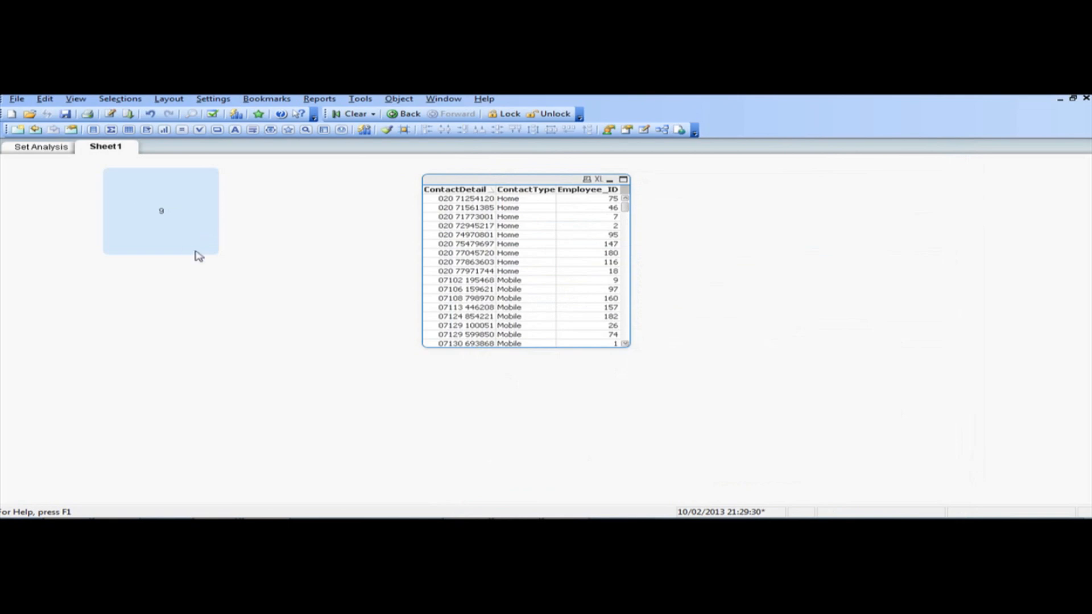
# - Inspect the Home-count text object's properties and close them unchanged
pyautogui.rightClick(161, 216)
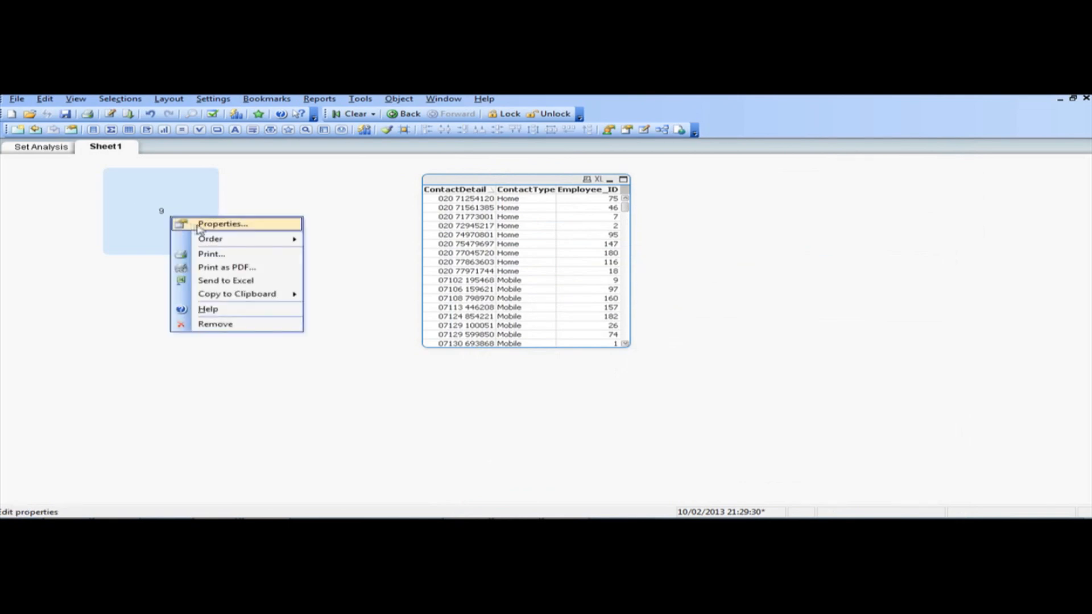
pyautogui.click(223, 223)
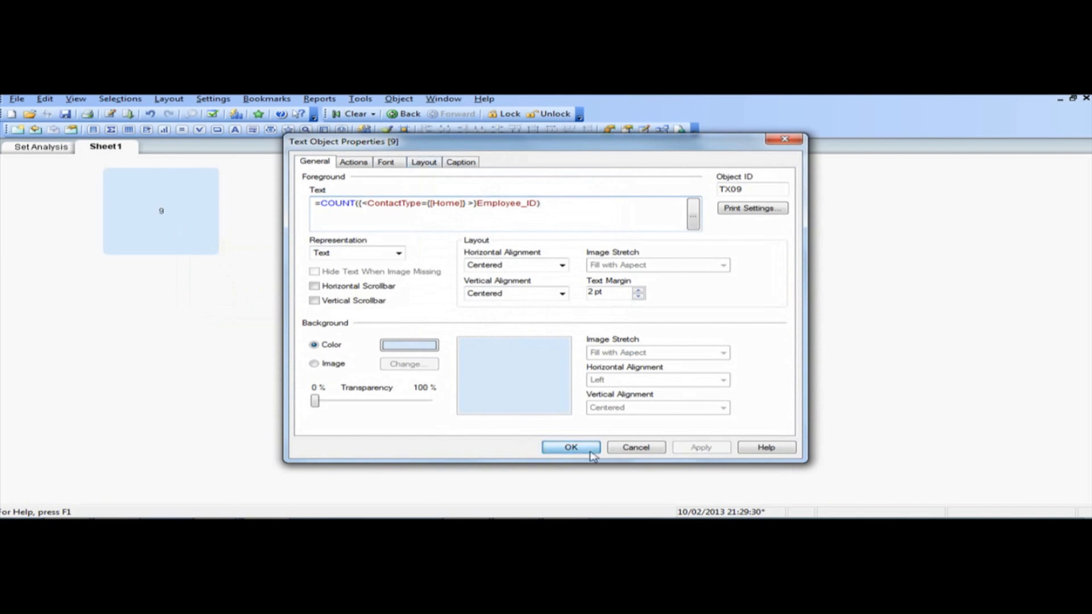
pyautogui.click(570, 447)
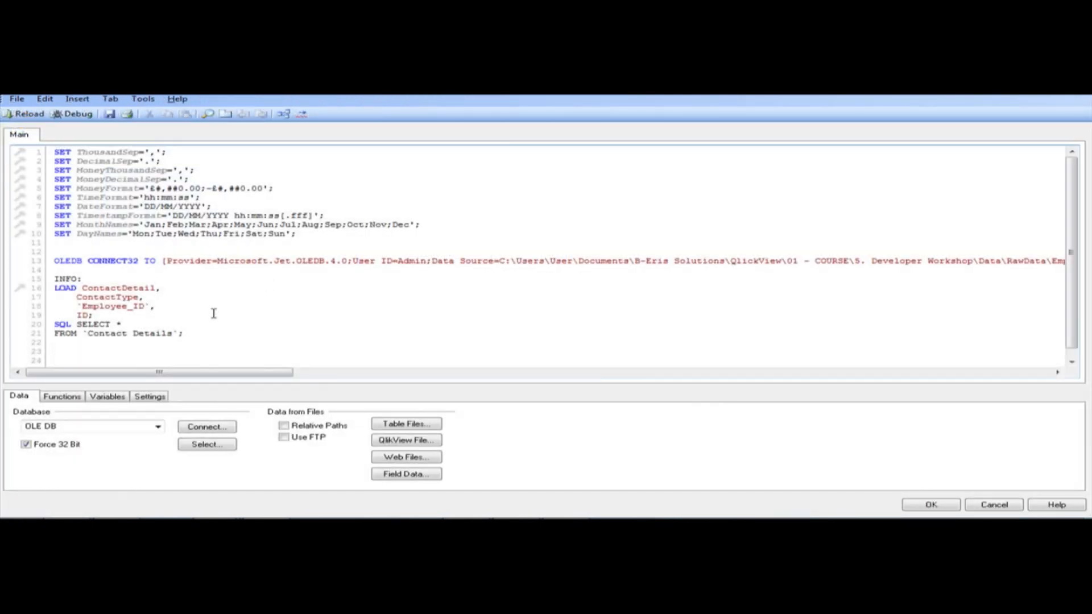
# - Write COUNT_HOME: count(Employee_ID) as Home_Emp, Resident INFO where ContactType = 'Home'
pyautogui.write('COUNT_HOME:')
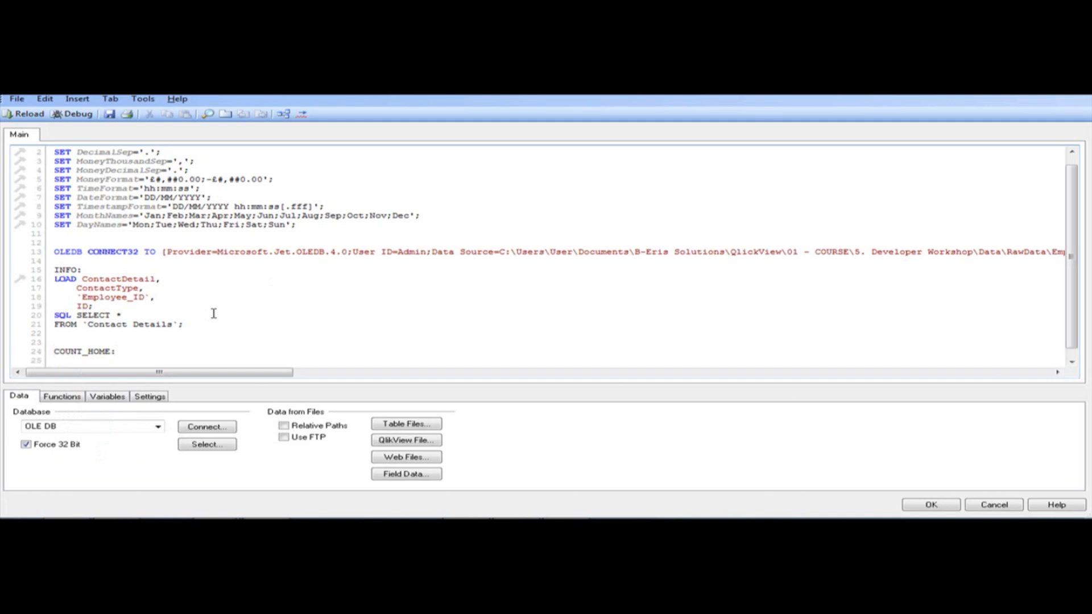
pyautogui.write('load ID,')
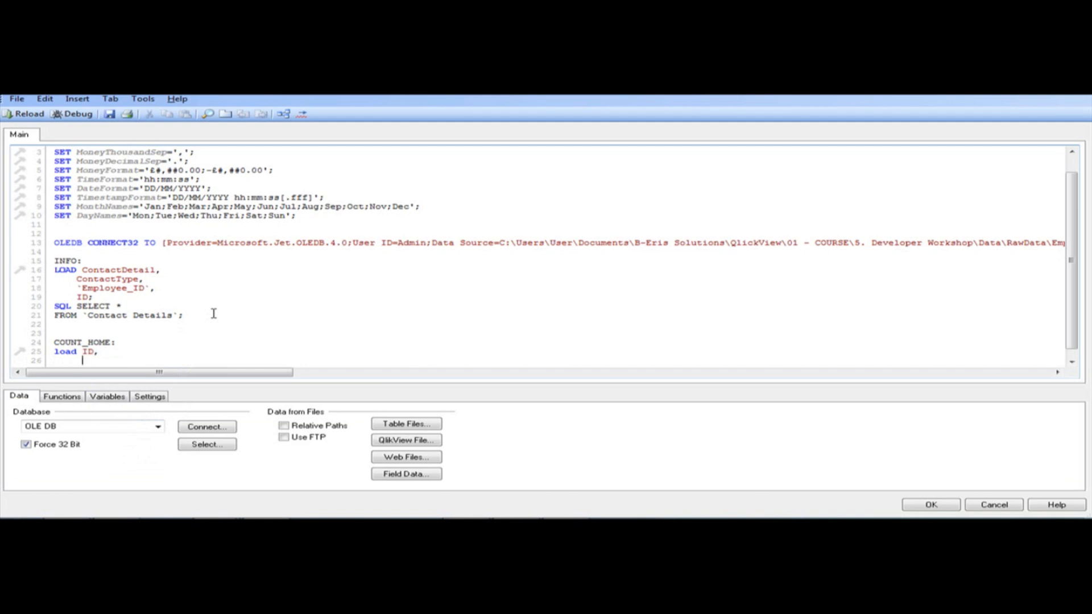
pyautogui.write('count(Employee_ID) as Home')
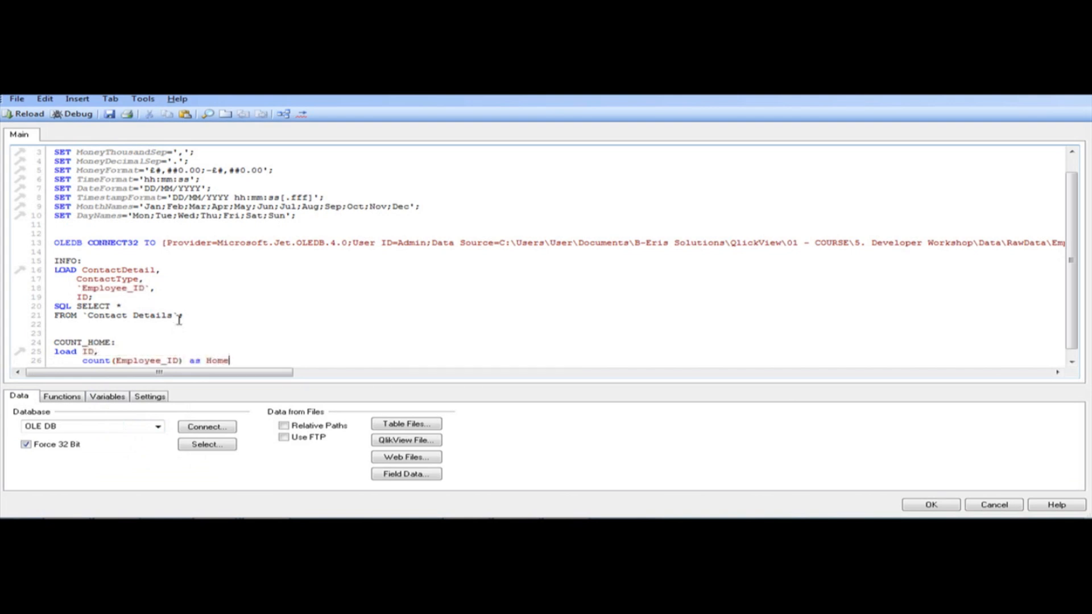
pyautogui.write('_EM')
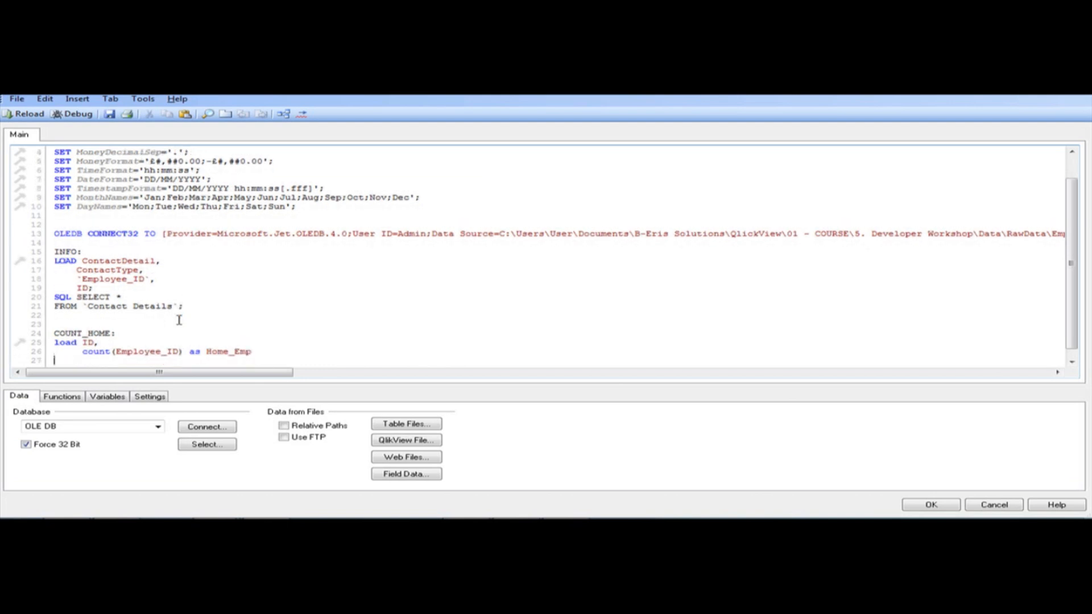
pyautogui.write('Resident')
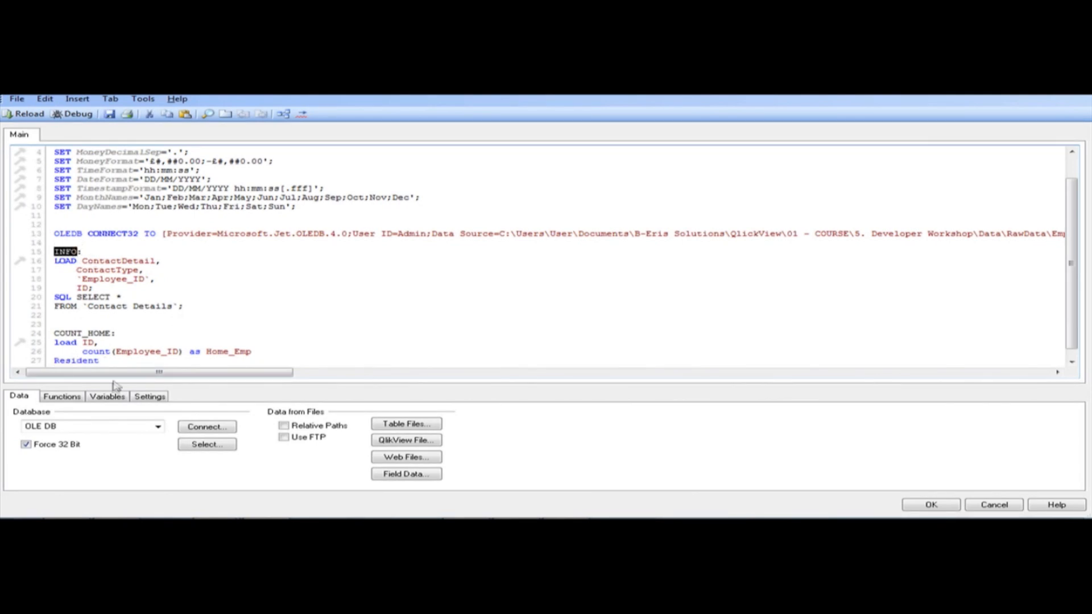
pyautogui.write('INFO')
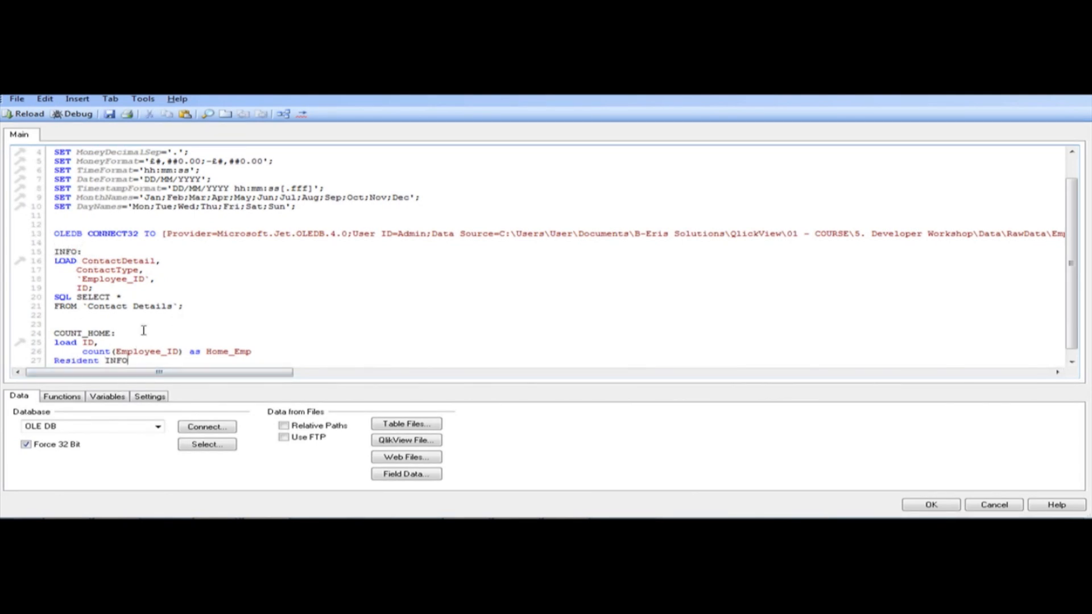
pyautogui.write('where')
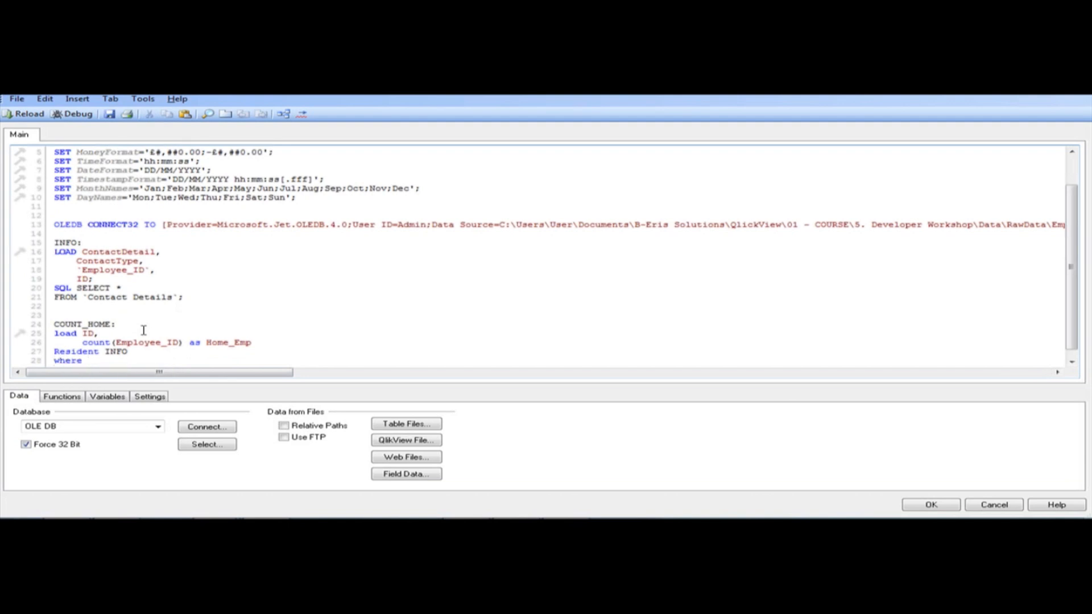
pyautogui.doubleClick(106, 260)
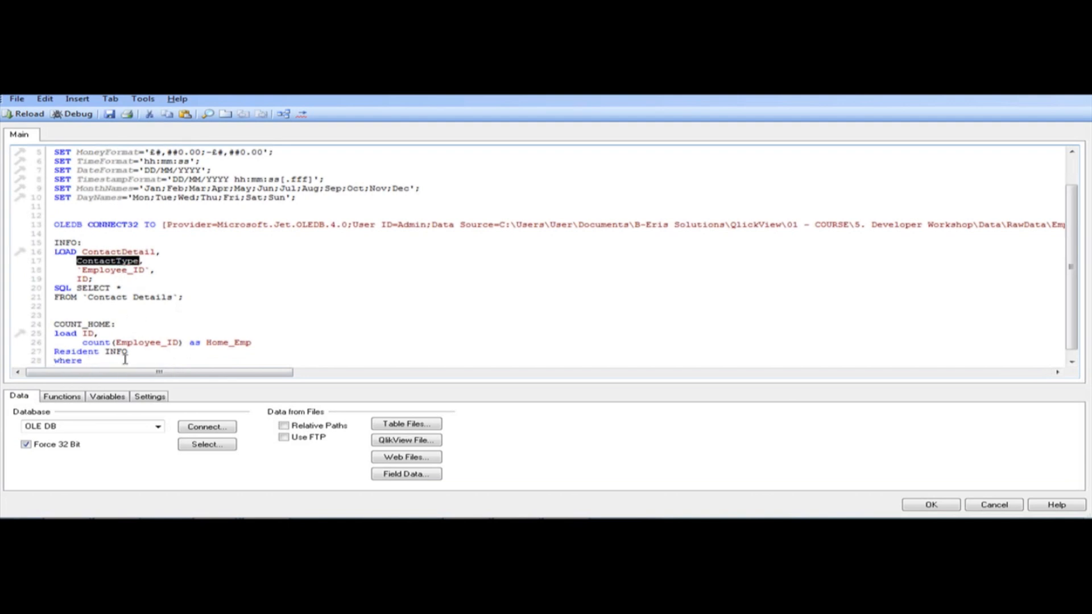
pyautogui.write('ContactType =')
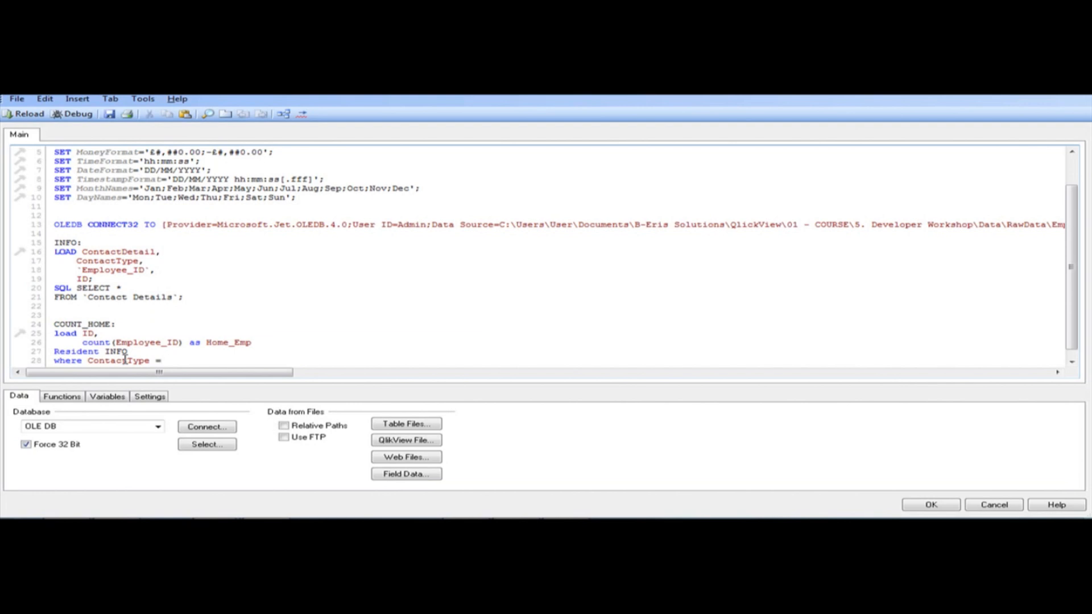
pyautogui.write("'Home'")
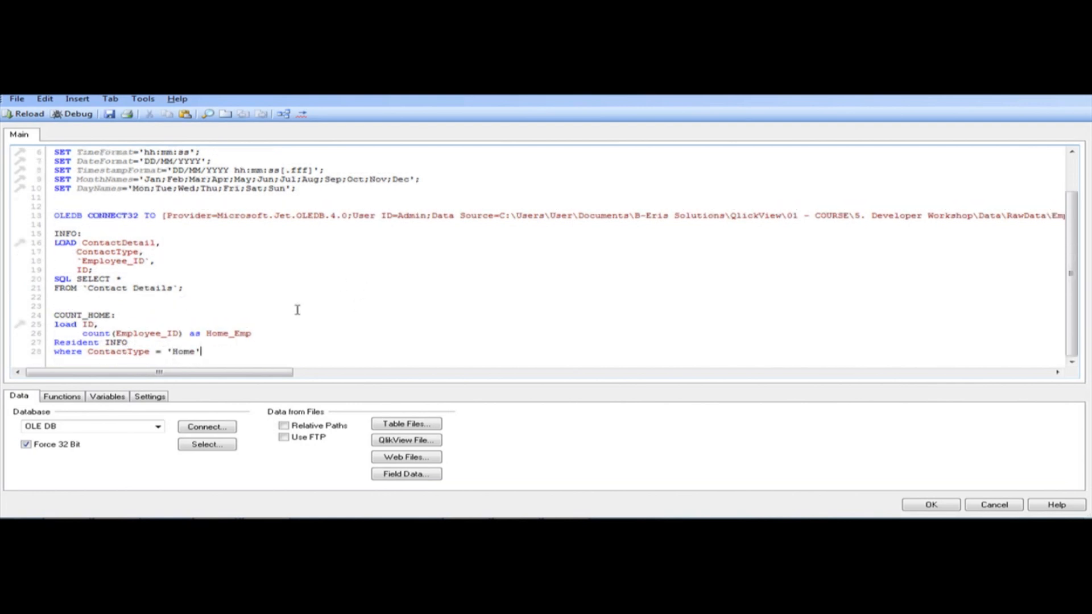
pyautogui.write(';')
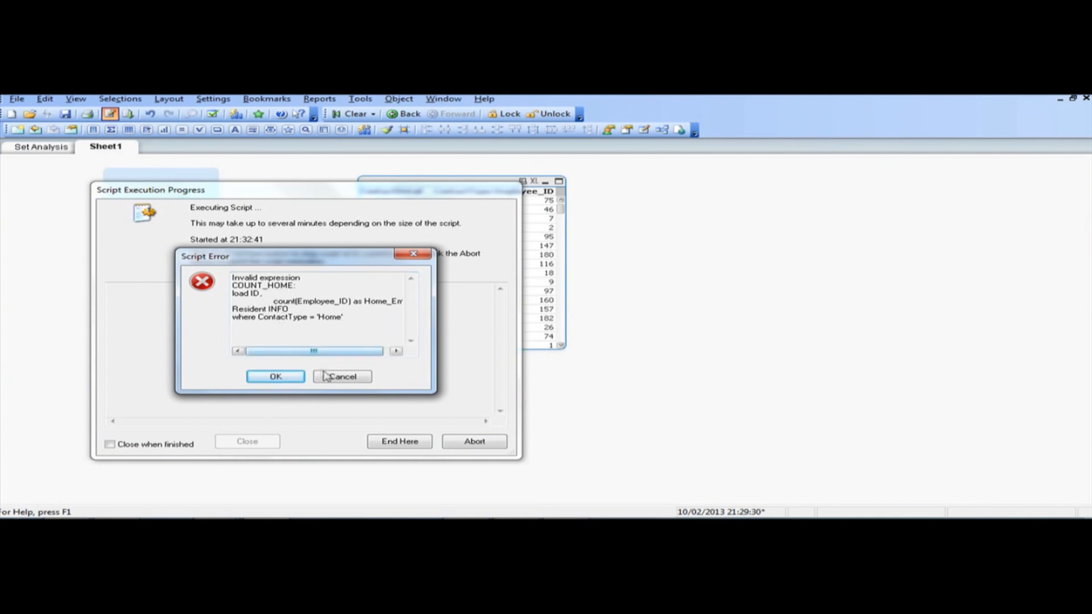
# - Dismiss the script error and choose to keep the previously loaded data
pyautogui.click(274, 375)
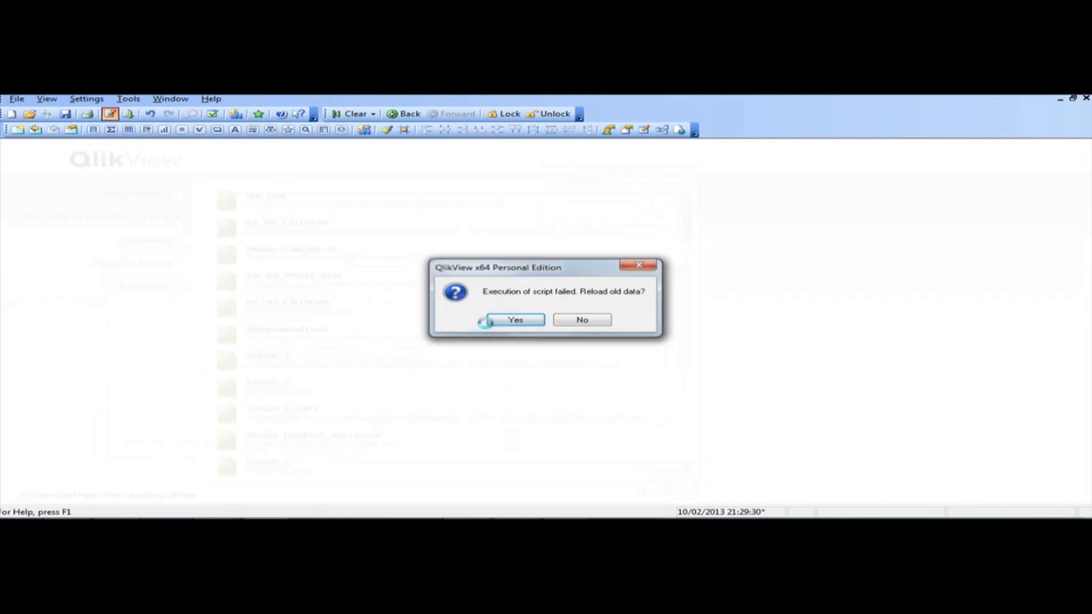
pyautogui.click(514, 320)
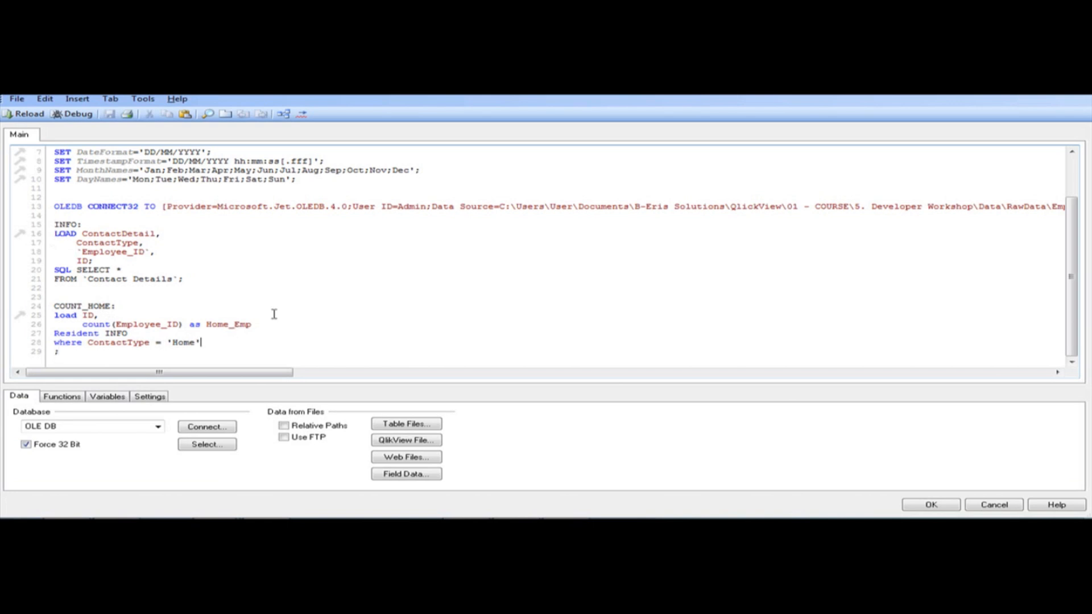
# - Reload with the edited script and close the sheet field settings
pyautogui.press('Return')
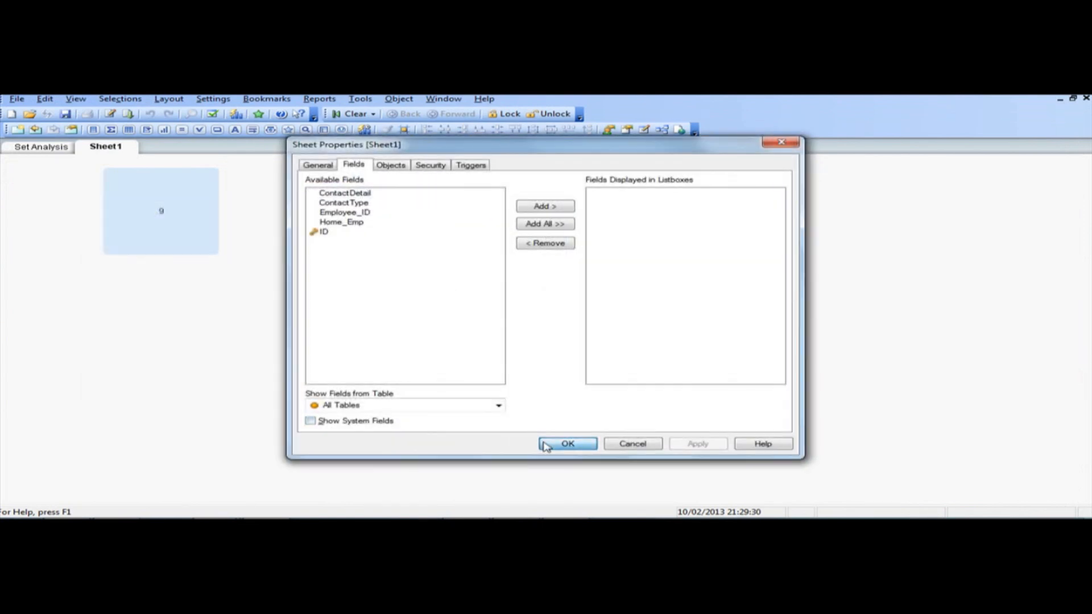
pyautogui.click(566, 443)
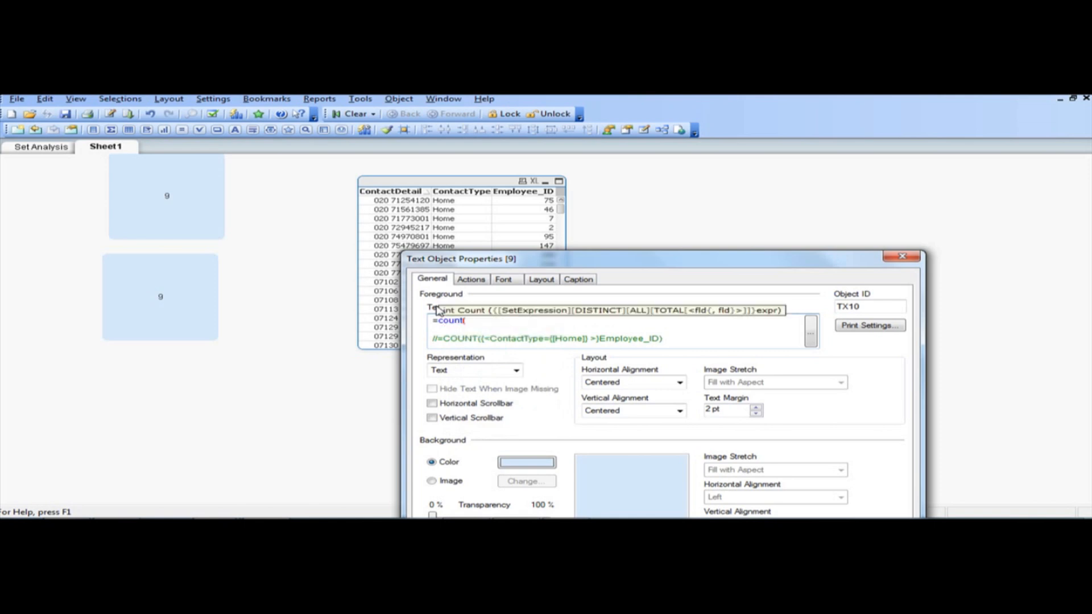
# - Add 'group by ID' to the COUNT_HOME load and accept the script change
pyautogui.write('c')
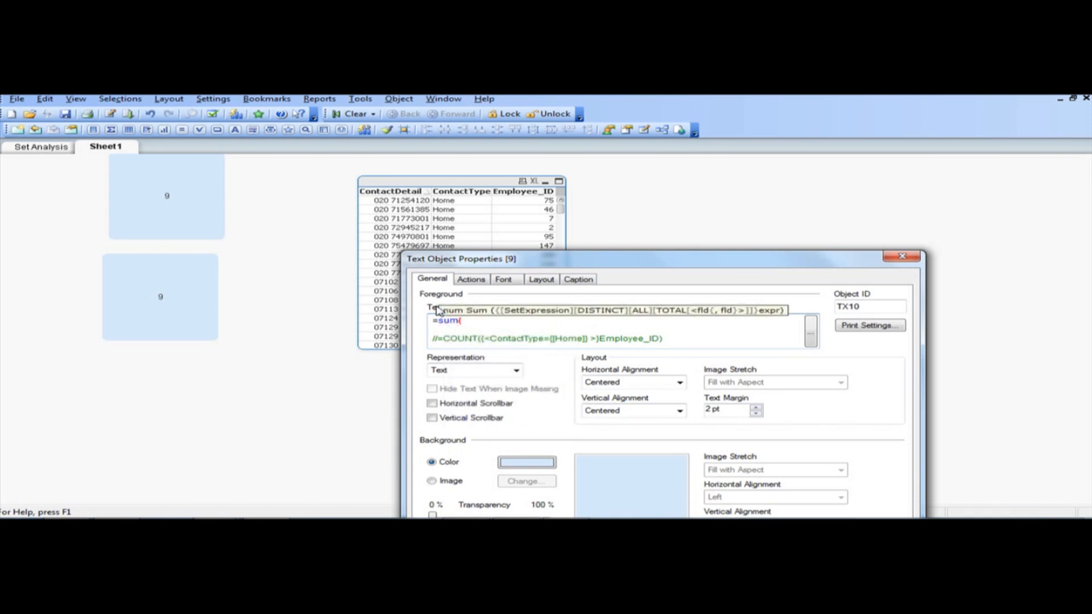
pyautogui.write('EMp')
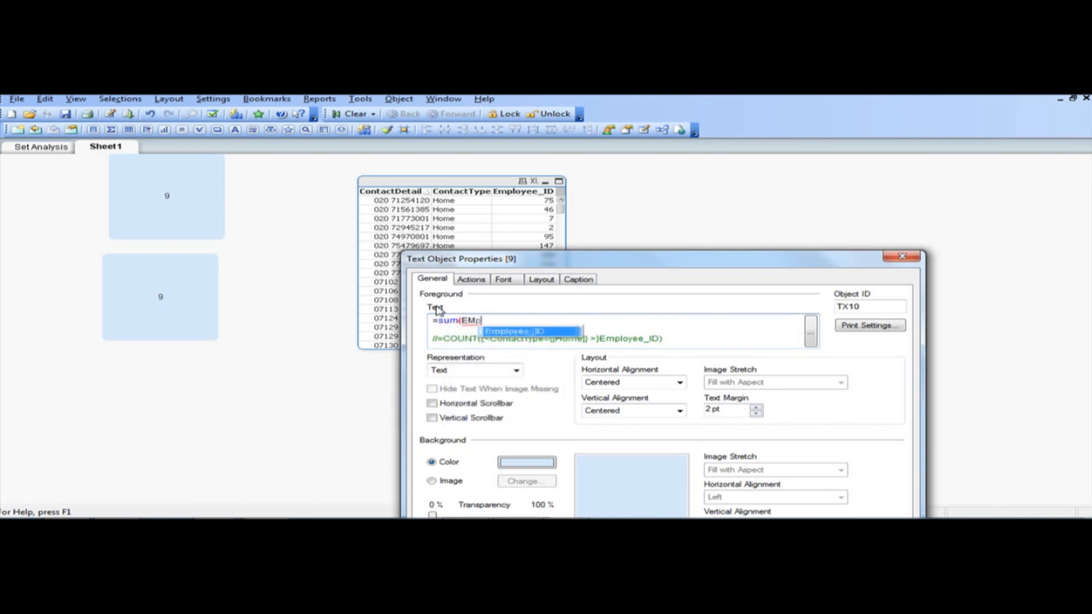
pyautogui.write('count(Employee_ID) as Home_Emp')
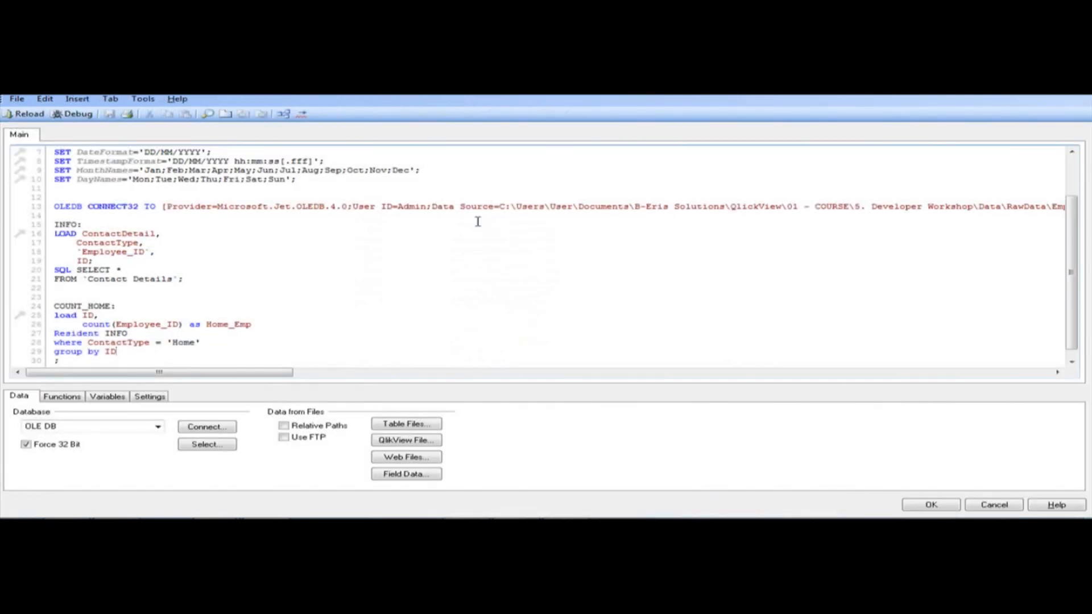
pyautogui.moveTo(930, 505)
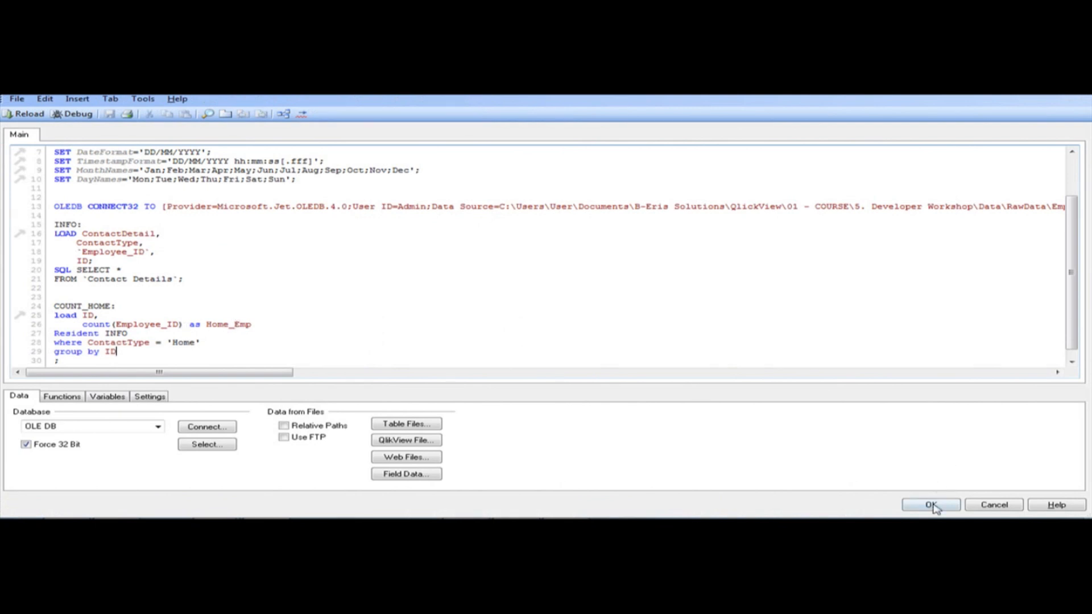
pyautogui.click(931, 505)
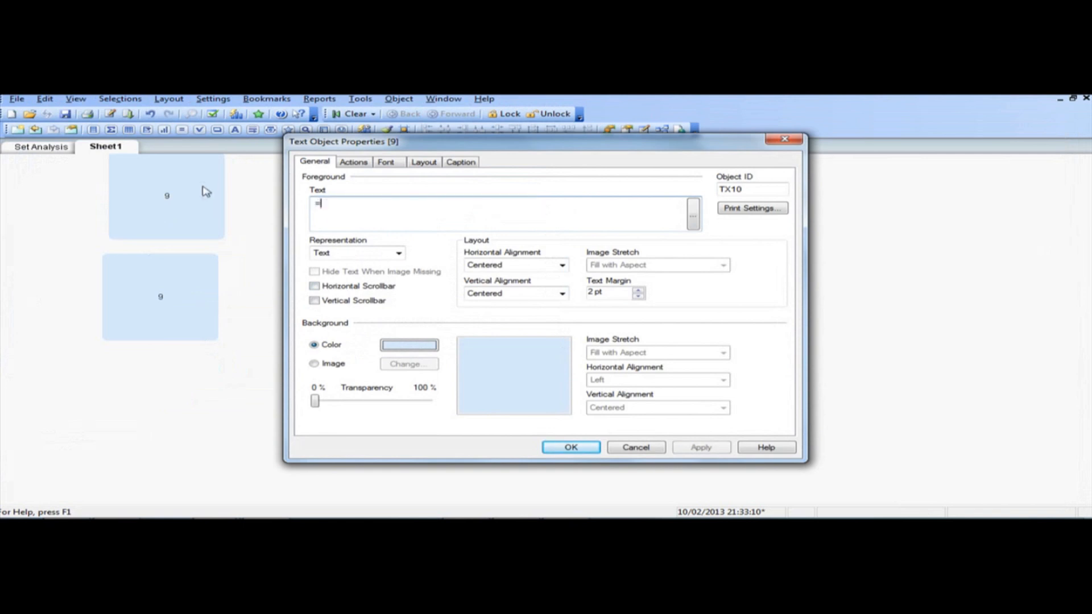
# - Set the second text object's expression to =sum(Home_Emp) and confirm it
pyautogui.write('sum(Ho')
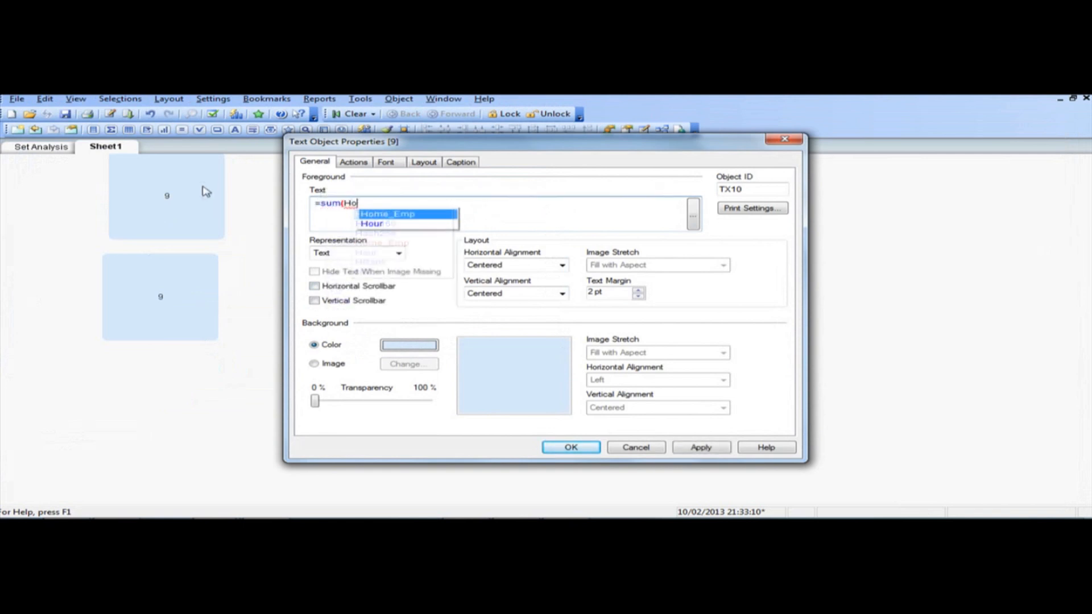
pyautogui.click(387, 214)
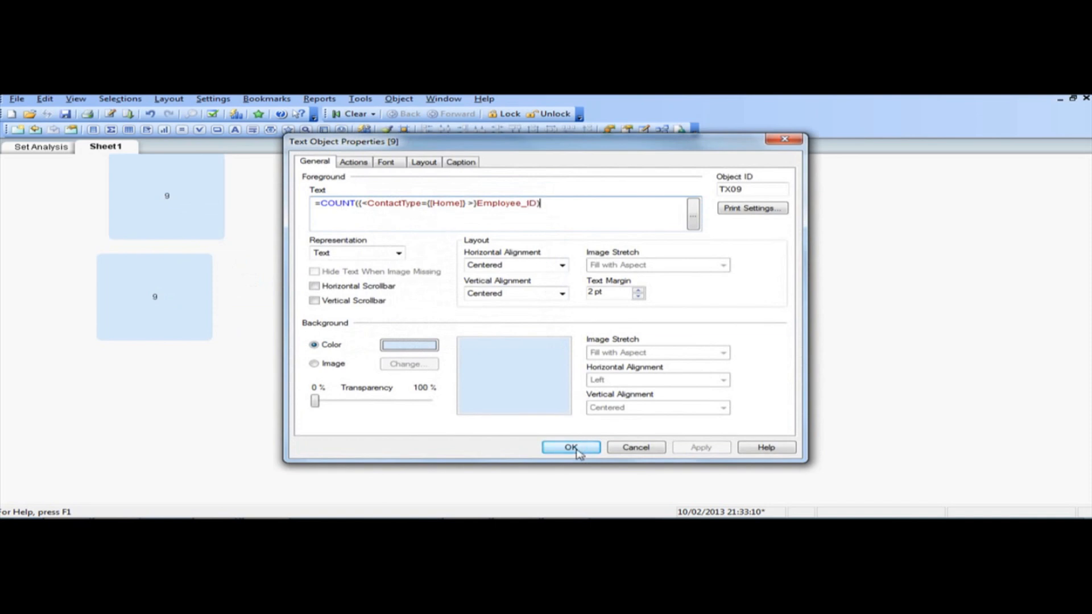
pyautogui.click(571, 447)
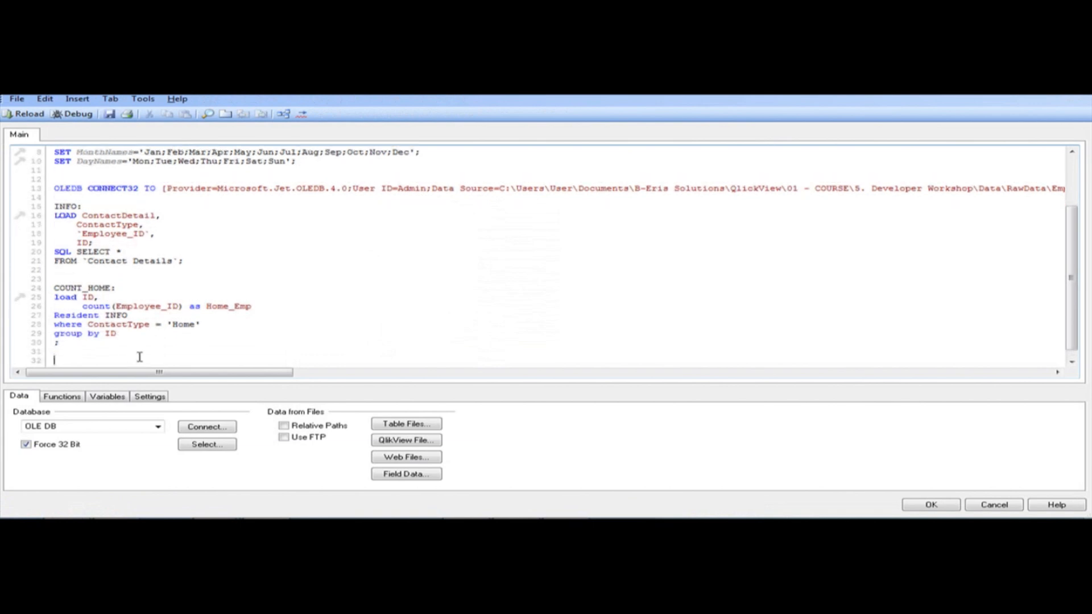
# - Add 'left join(COUNT_HOME) load sum(Home_Emp) as Total_Home_Emp Resident COUNT_HOME;' to the script
pyautogui.write('left join(COUNT')
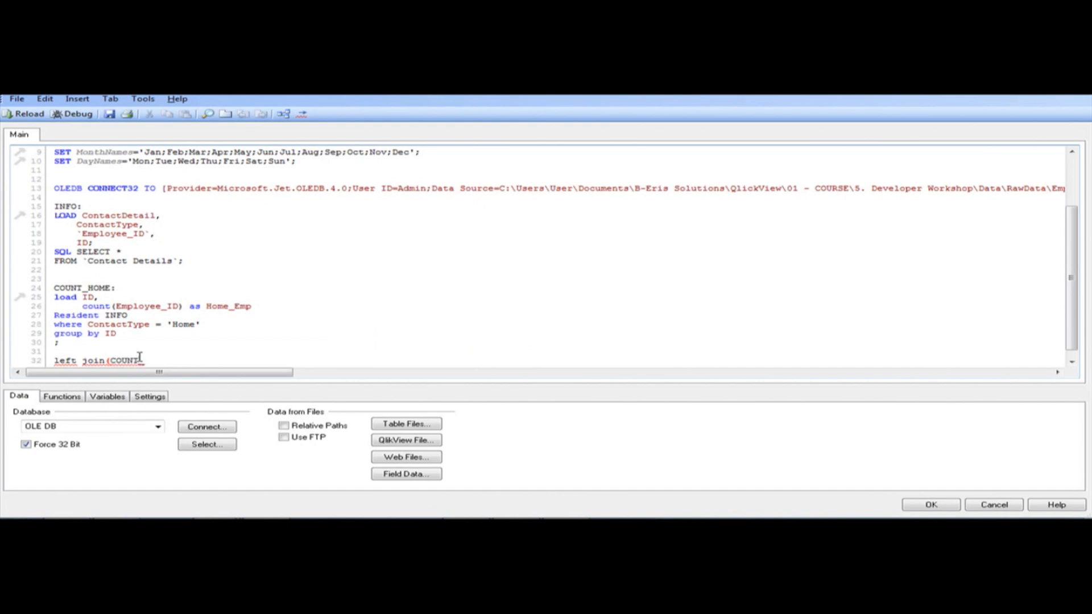
pyautogui.write('_HOME)')
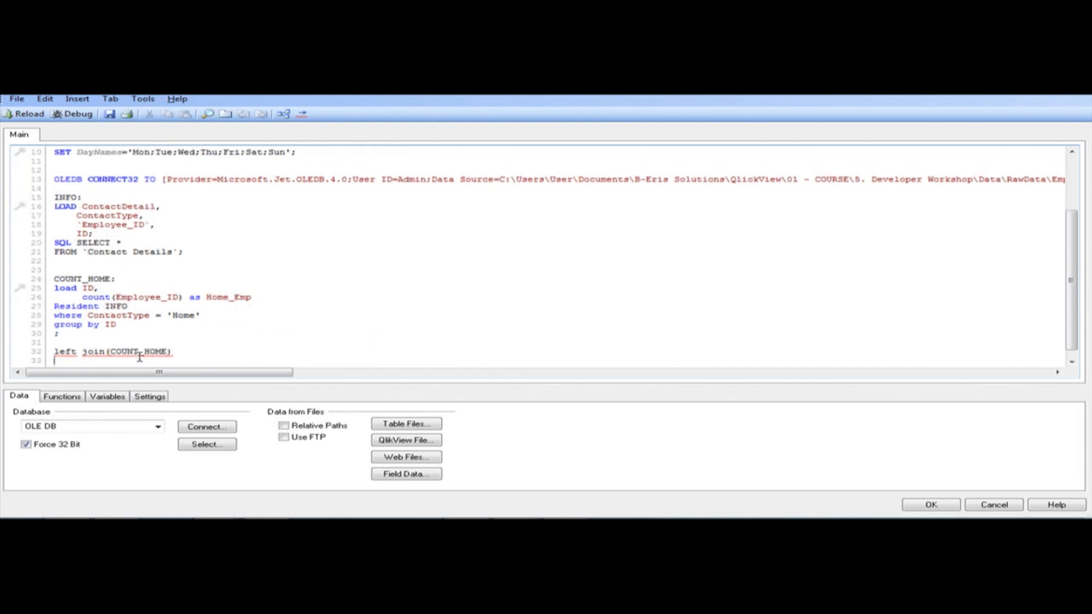
pyautogui.write('load sum(')
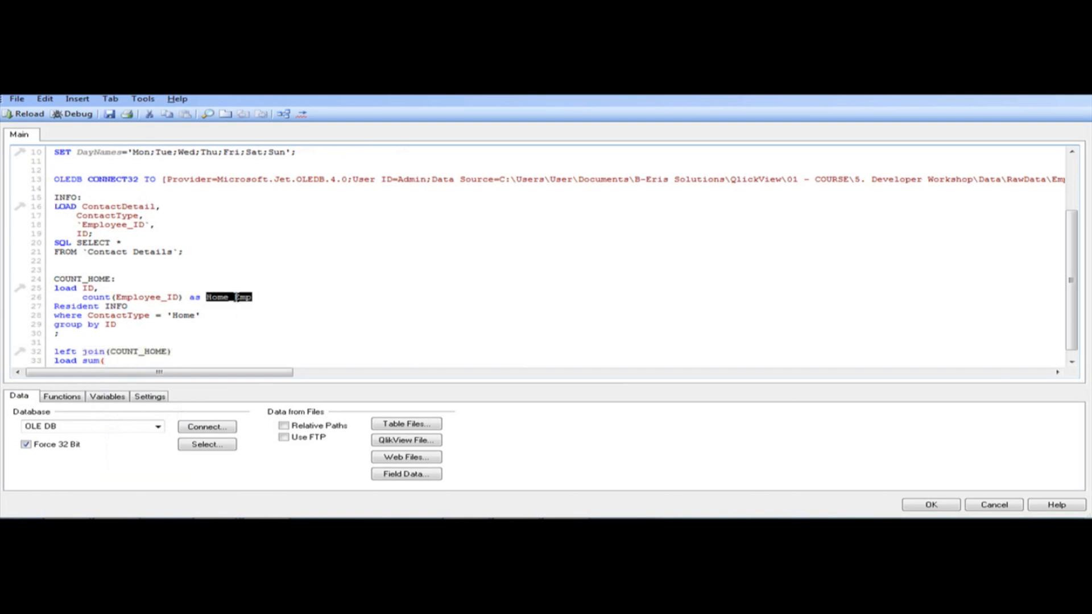
pyautogui.write('Home_Emp')
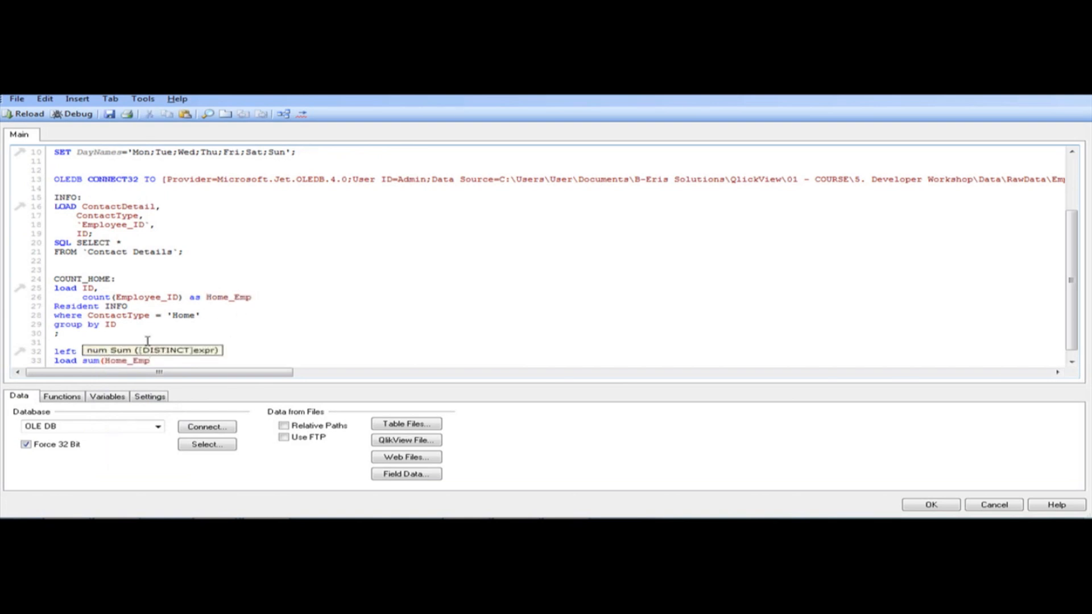
pyautogui.write('join(COUNT_HOME)')
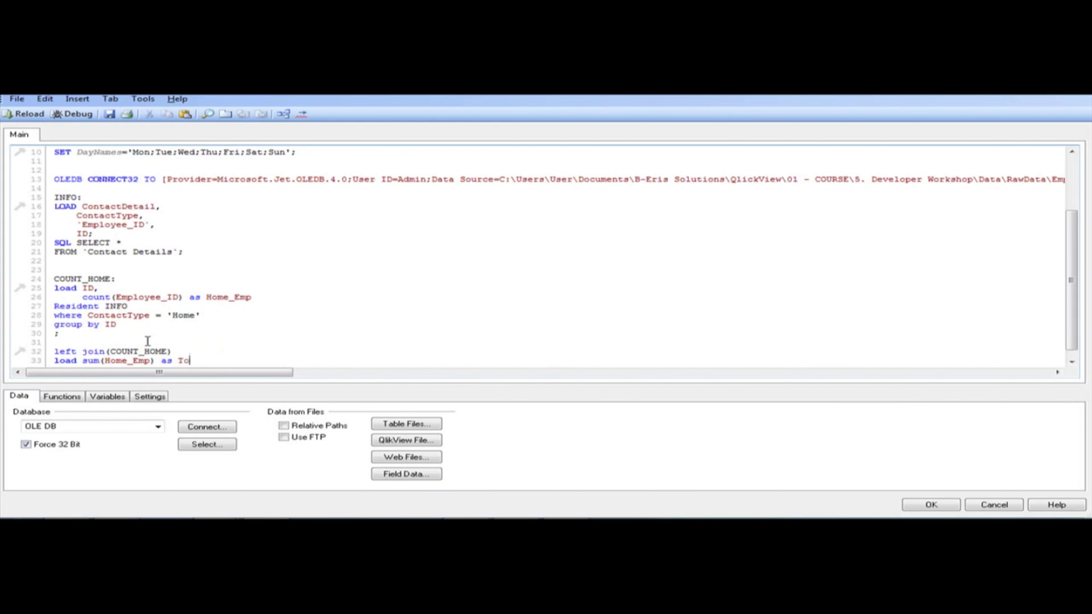
pyautogui.write('tal')
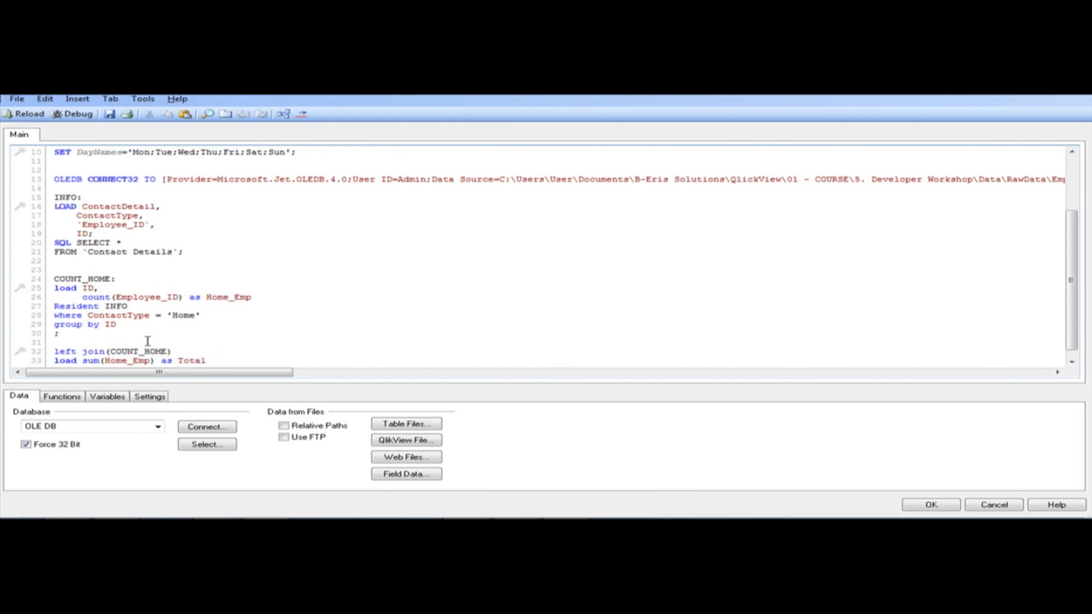
pyautogui.write('_Home_Emp')
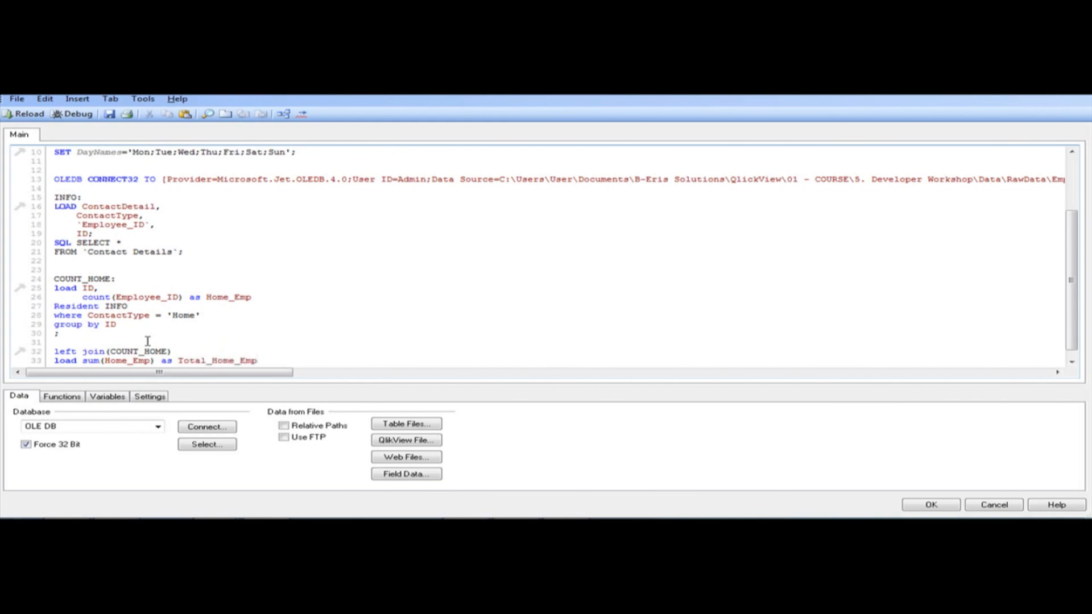
pyautogui.write('Resident COUNT_HOME')
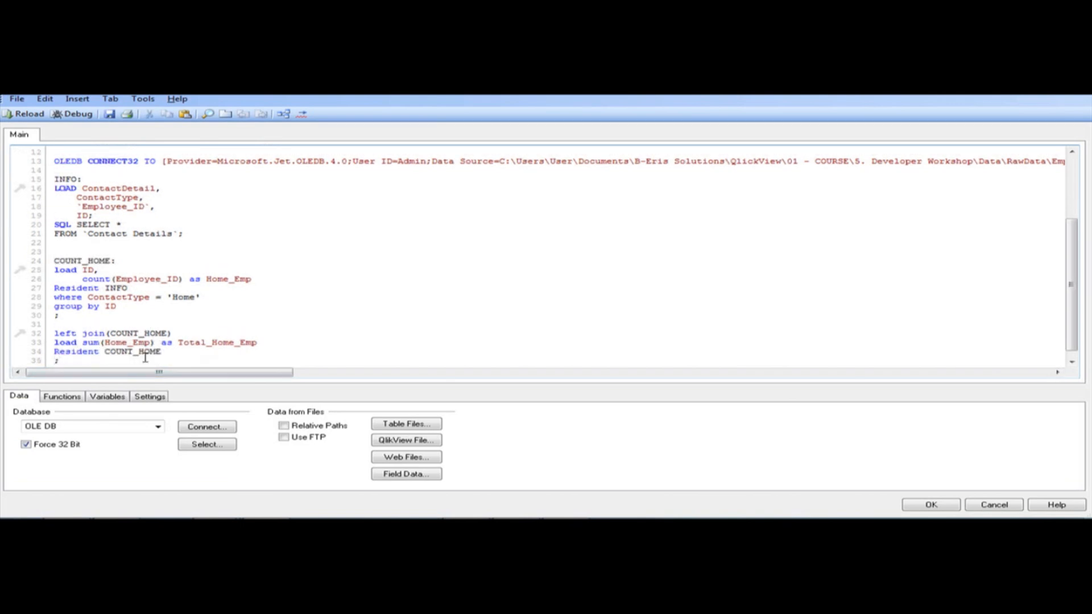
pyautogui.moveTo(185, 342)
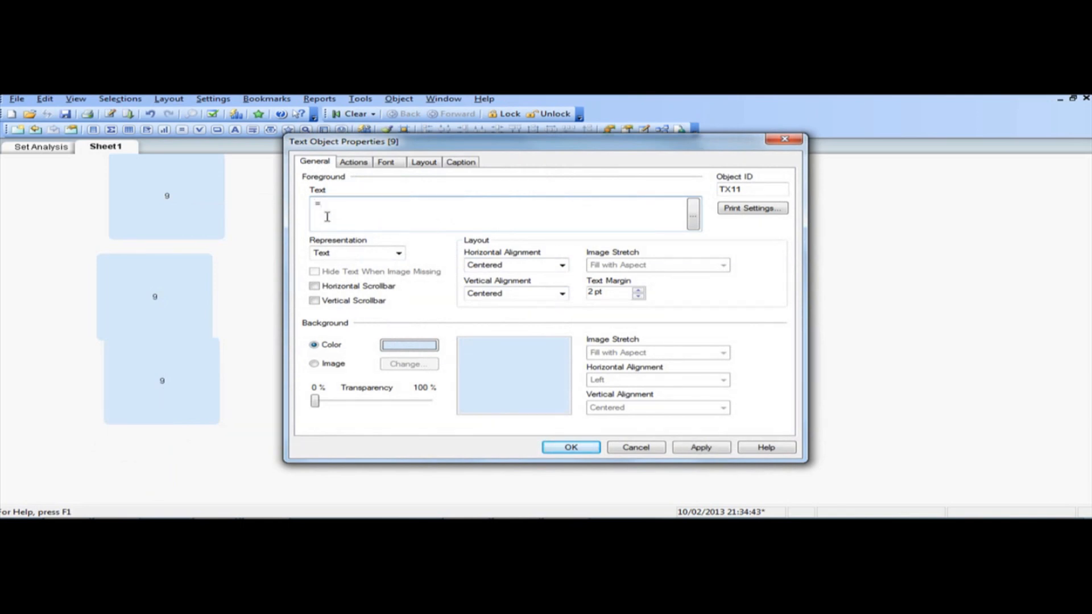
# - Show =Total_Home_Emp in the text object with the big-number style and 100% transparent background
pyautogui.write('Total_Home_Emp')
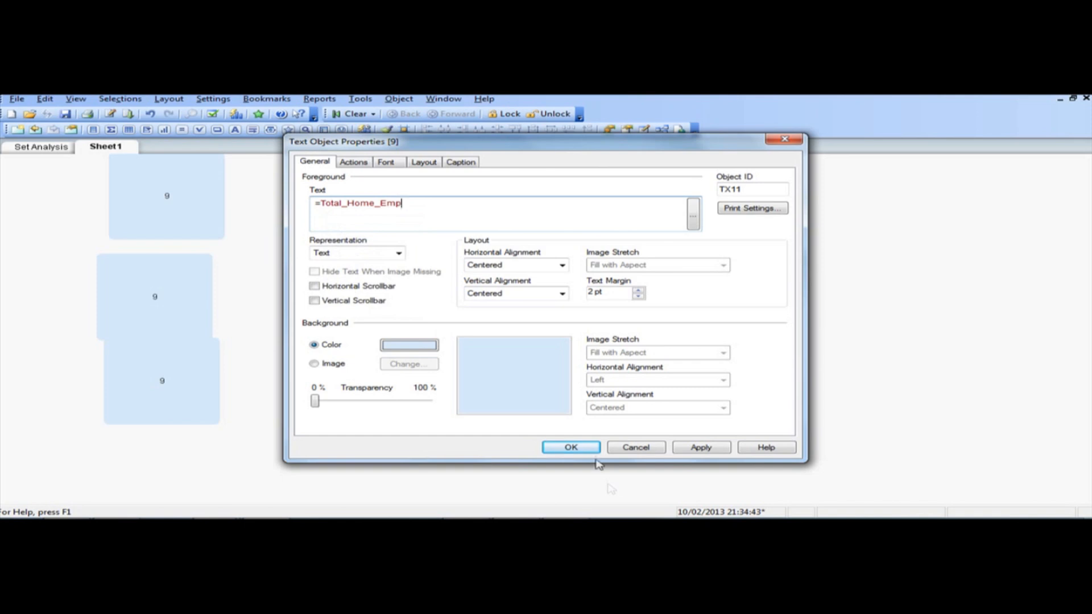
pyautogui.click(569, 447)
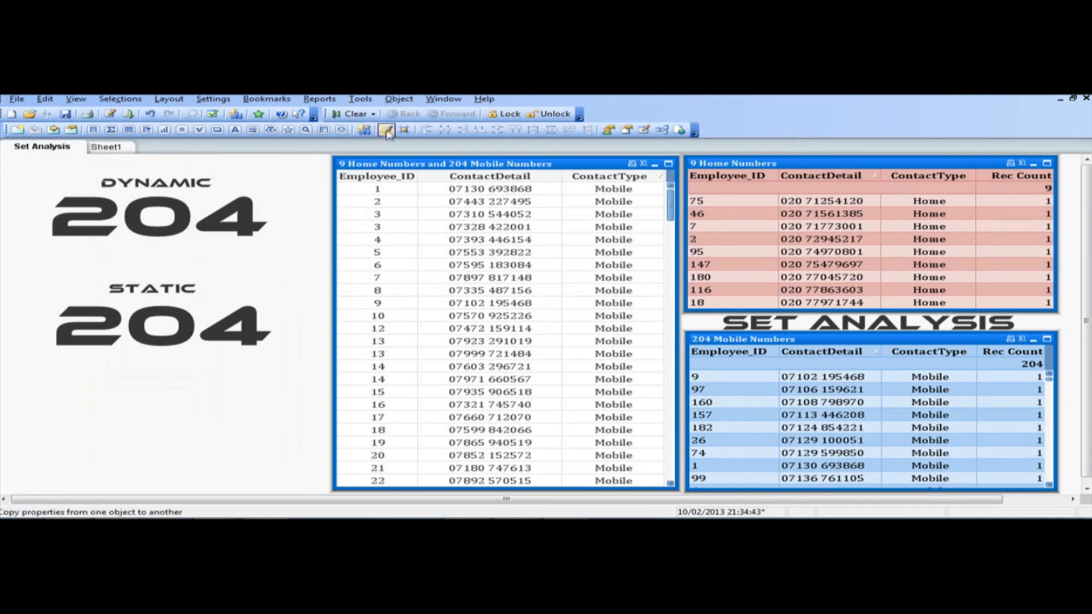
pyautogui.click(106, 146)
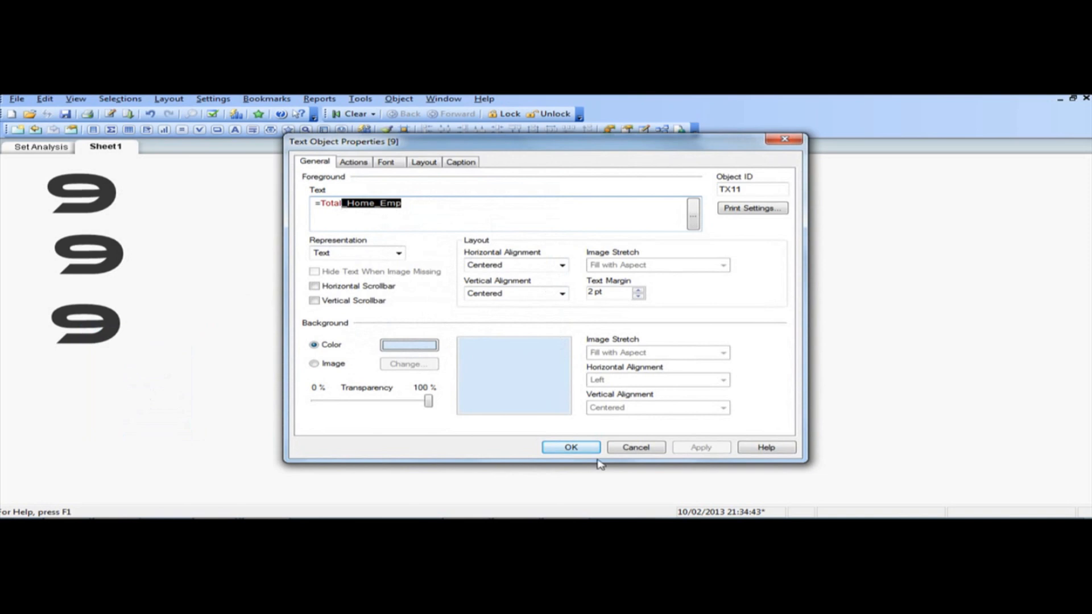
pyautogui.click(571, 447)
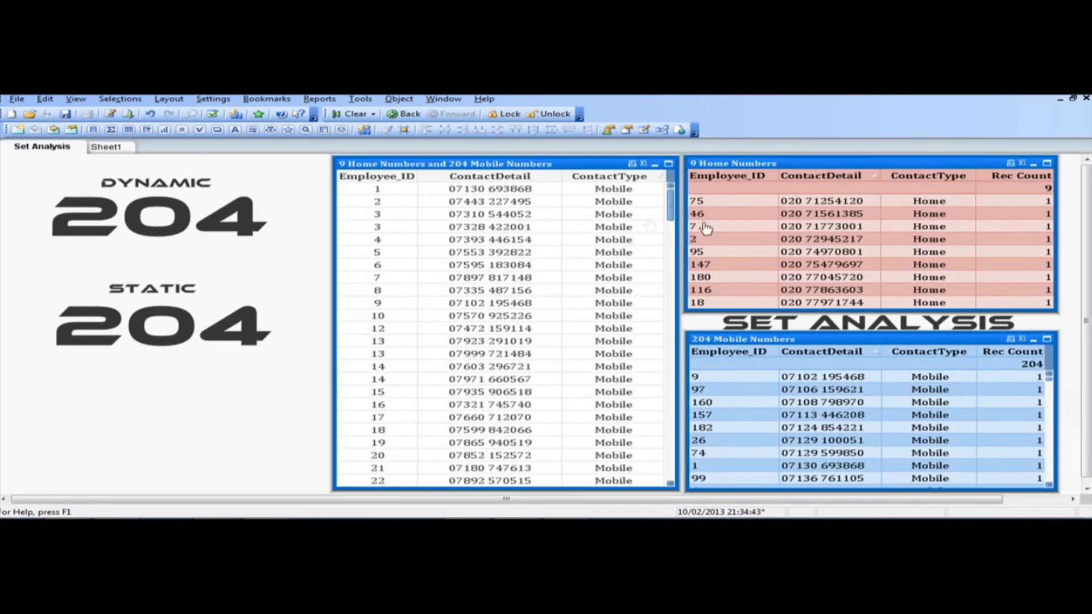
pyautogui.moveTo(765, 183)
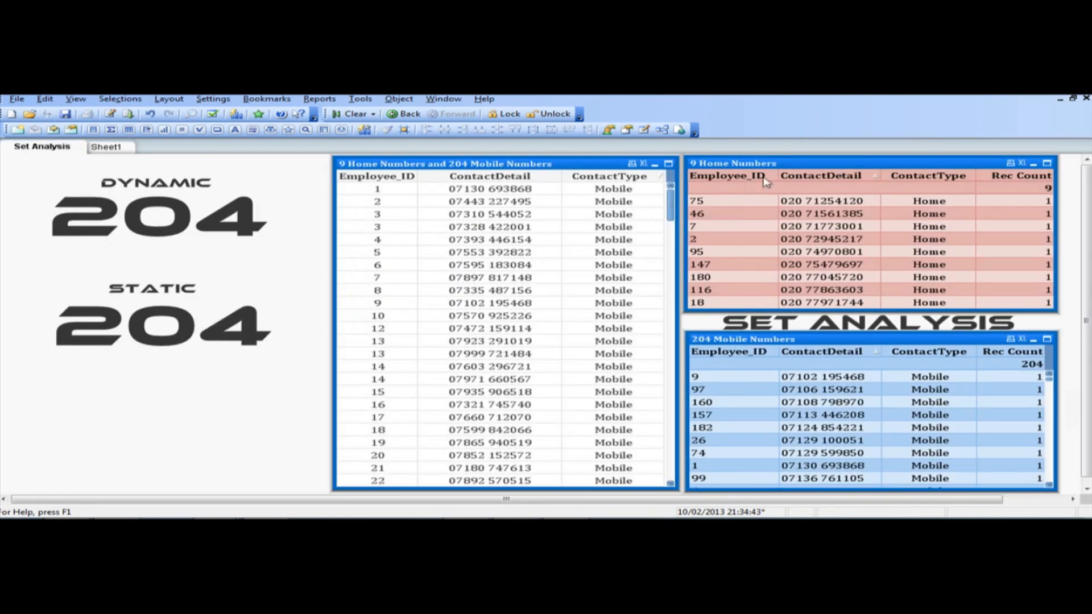
# - Select employee 75, then employee 180, in the Home Numbers table to test counts
pyautogui.click(695, 201)
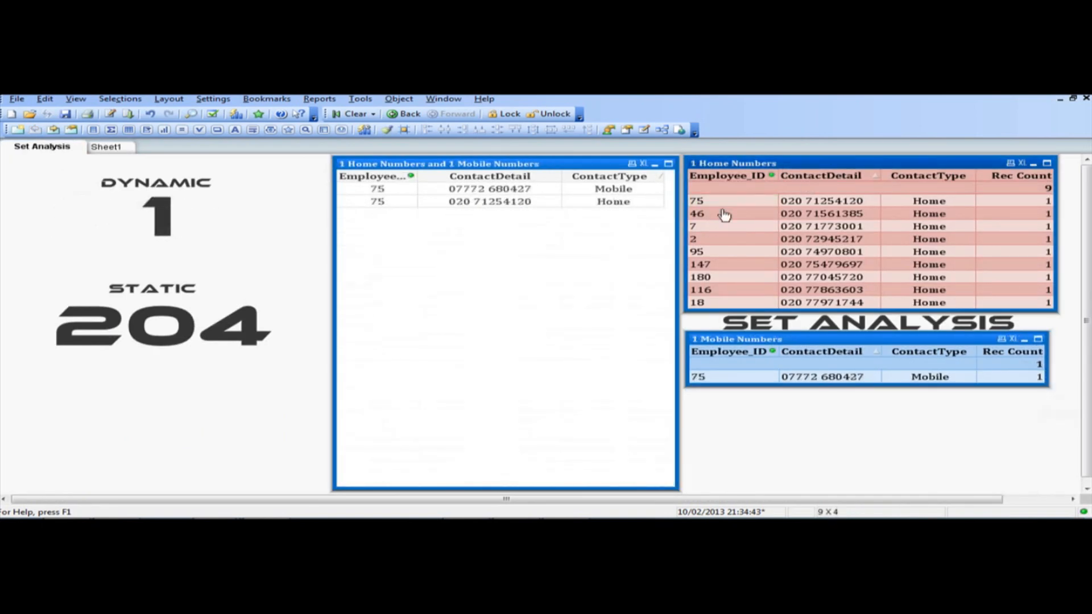
pyautogui.moveTo(779, 376)
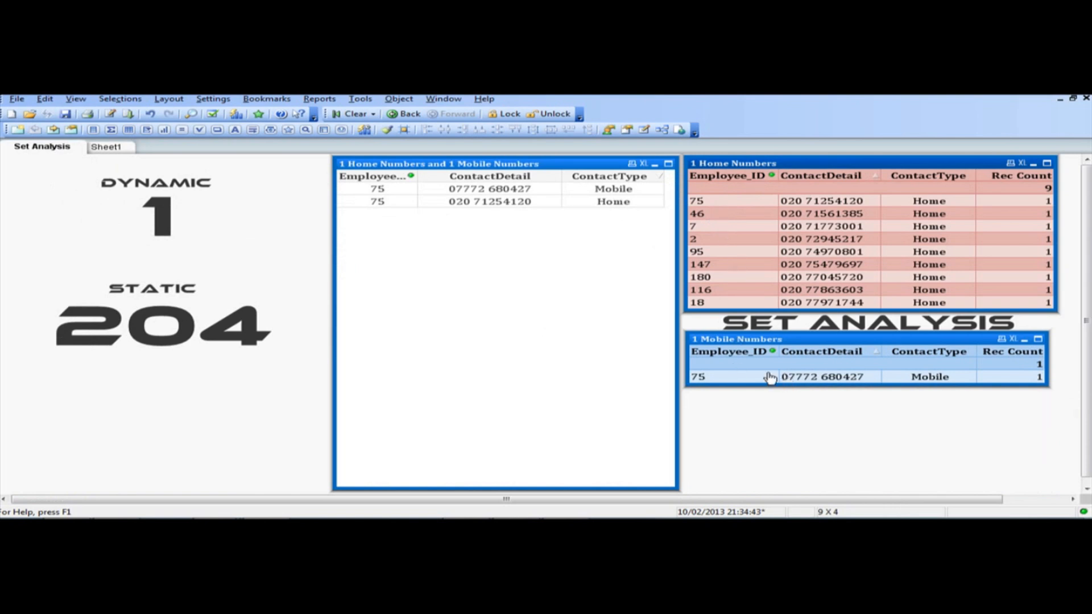
pyautogui.moveTo(737, 205)
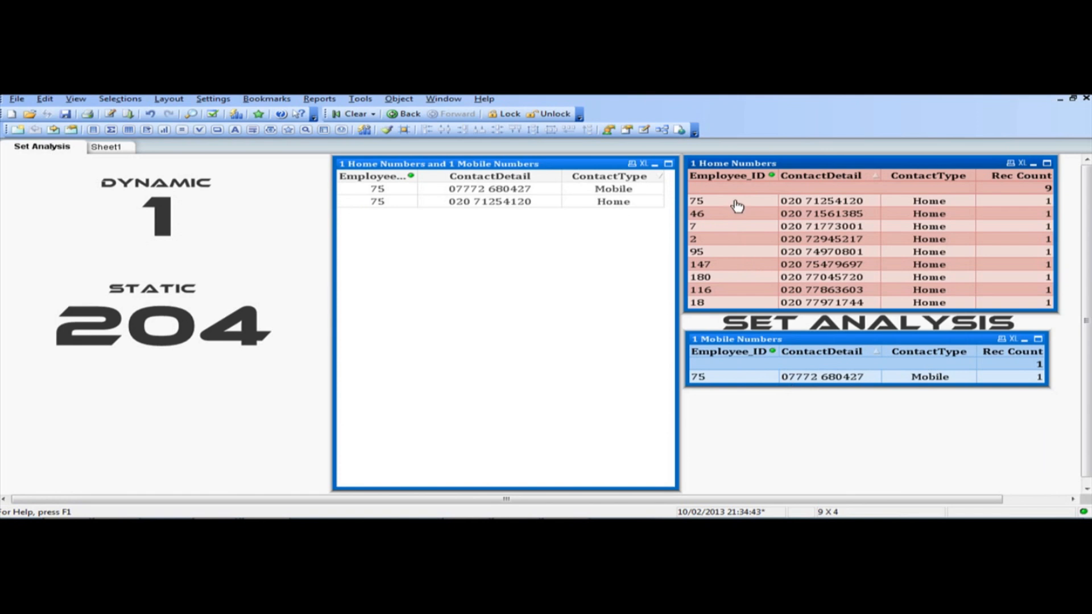
pyautogui.click(700, 276)
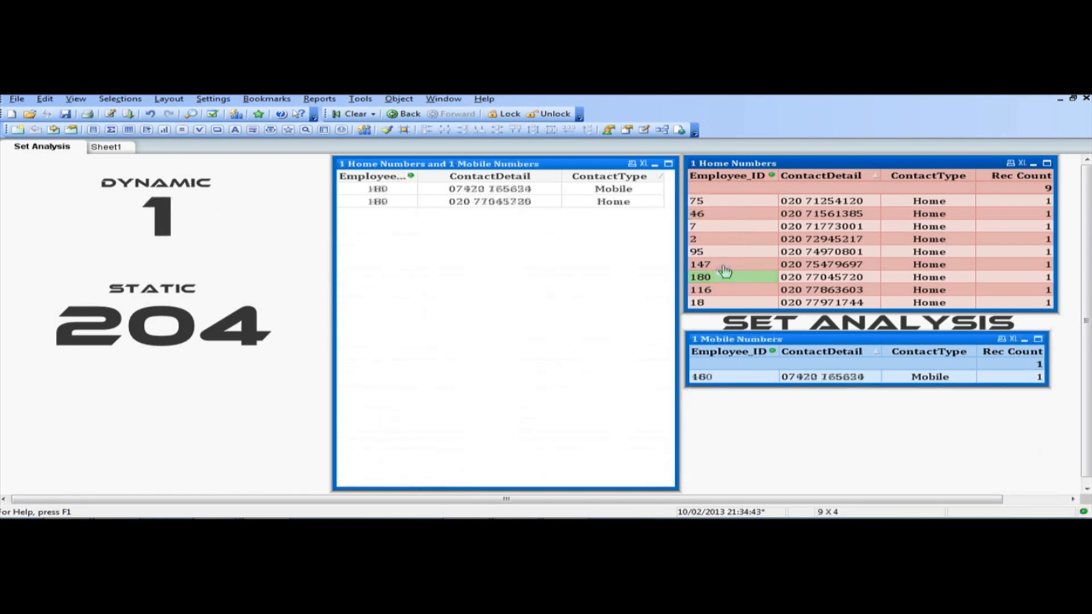
pyautogui.click(700, 201)
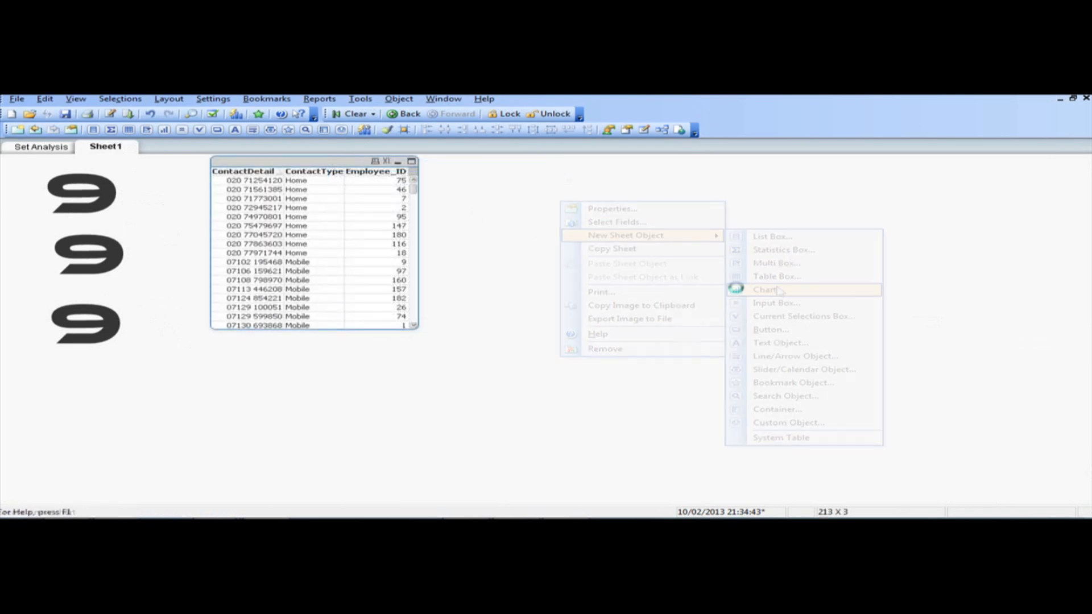
# - Create a straight table of Employee_ID, ContactDetail, ContactType with expression 1 totalled as sum of rows
pyautogui.click(764, 289)
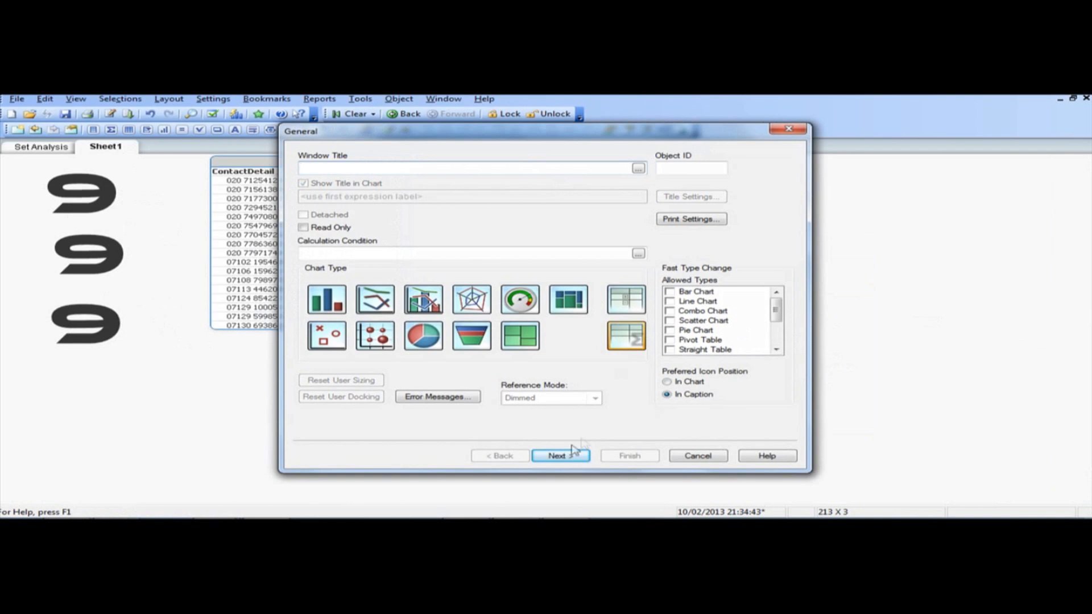
pyautogui.click(559, 455)
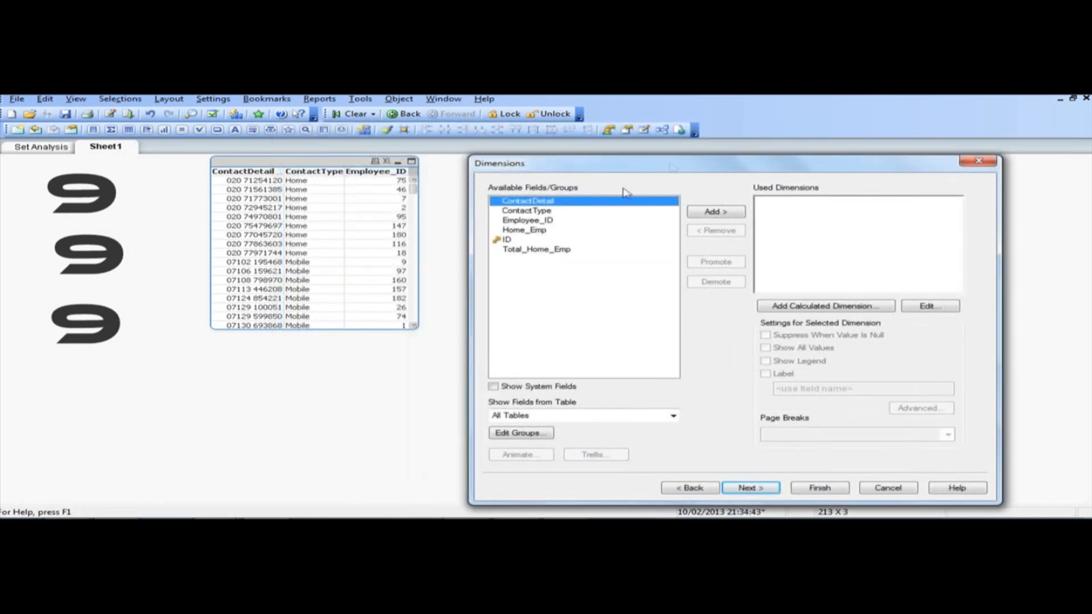
pyautogui.moveTo(532, 387)
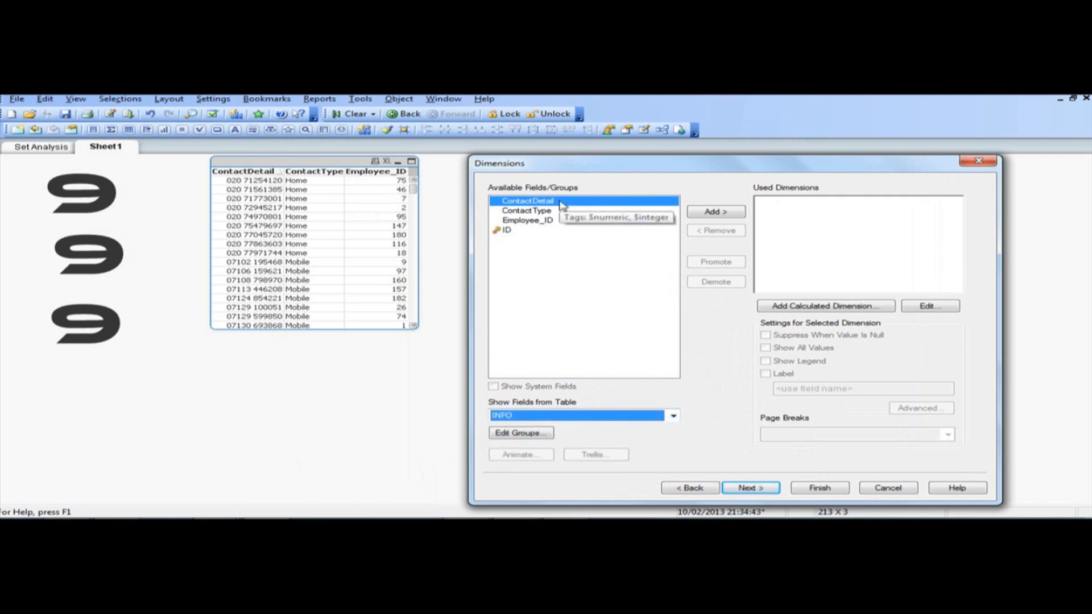
pyautogui.click(714, 210)
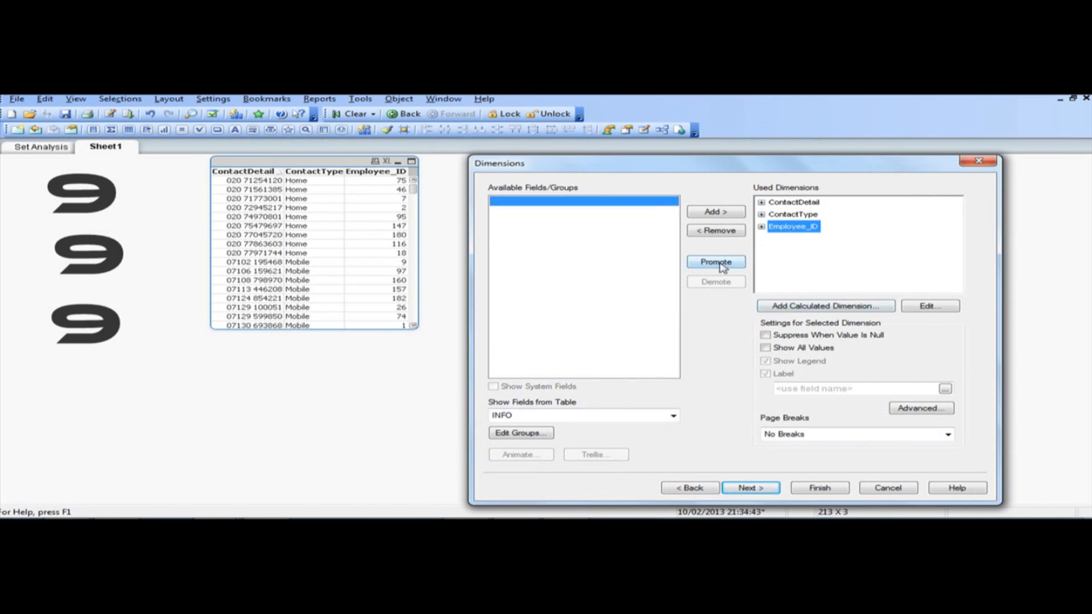
pyautogui.click(716, 261)
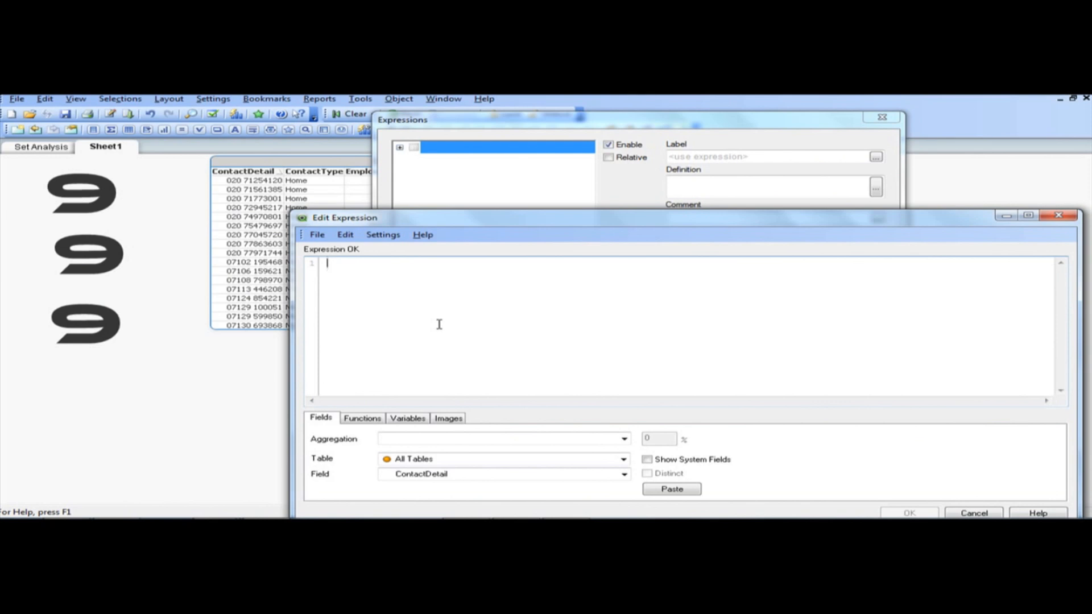
pyautogui.write('1')
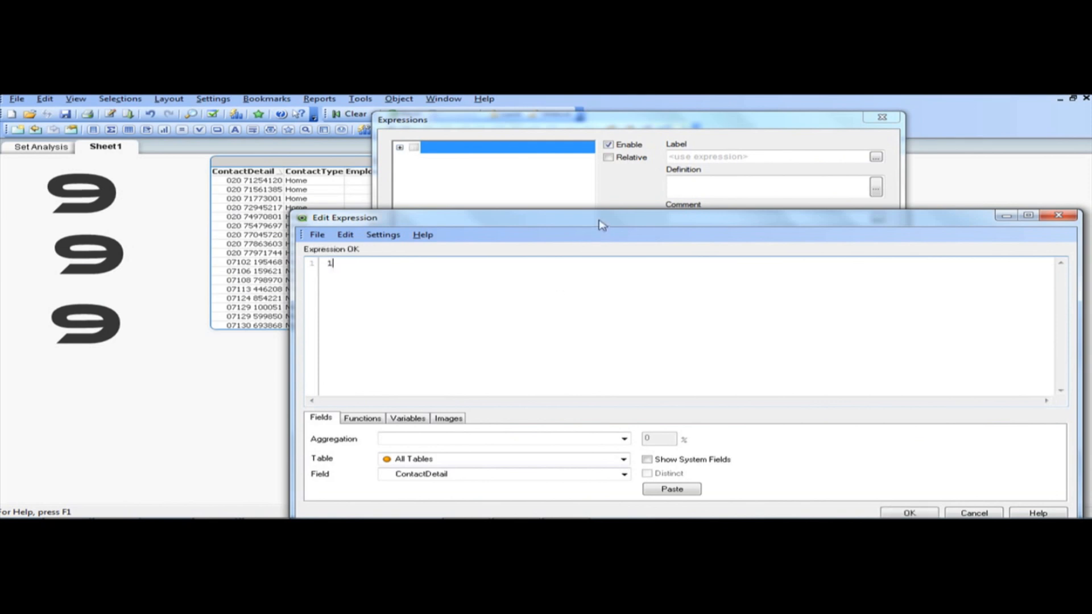
pyautogui.click(909, 512)
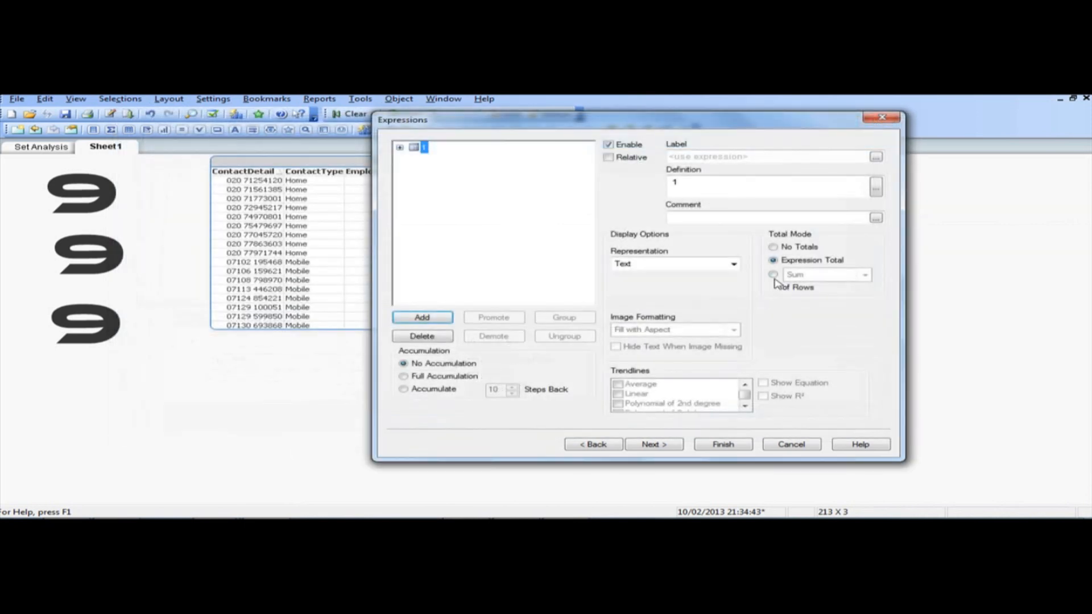
pyautogui.click(722, 444)
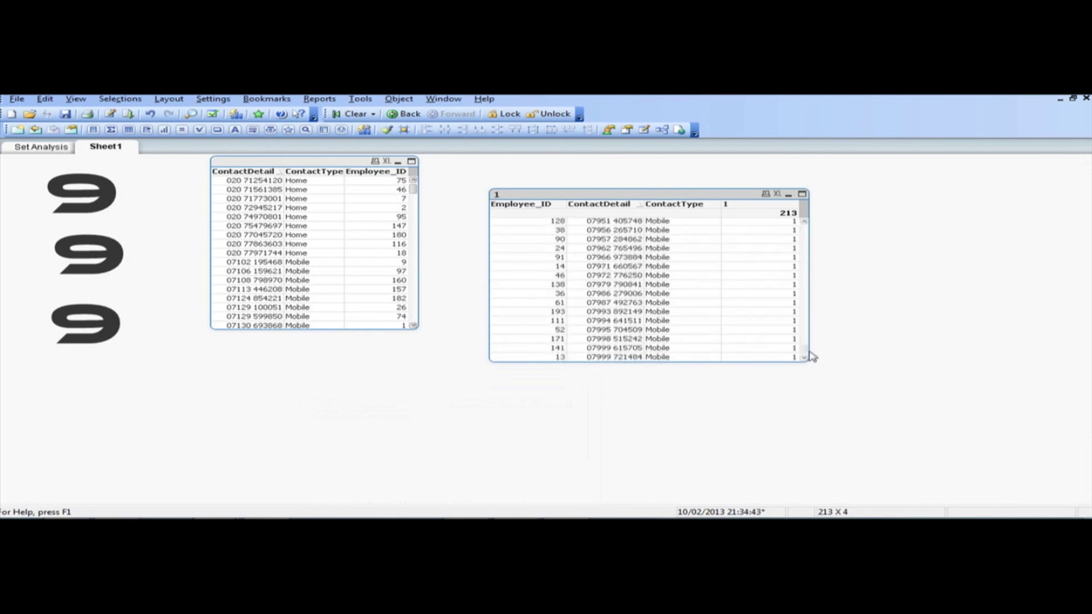
# - Enter the expression count({<ContactType={[Home]}>}Employee_ID) in the full expression editor
pyautogui.scroll(3)
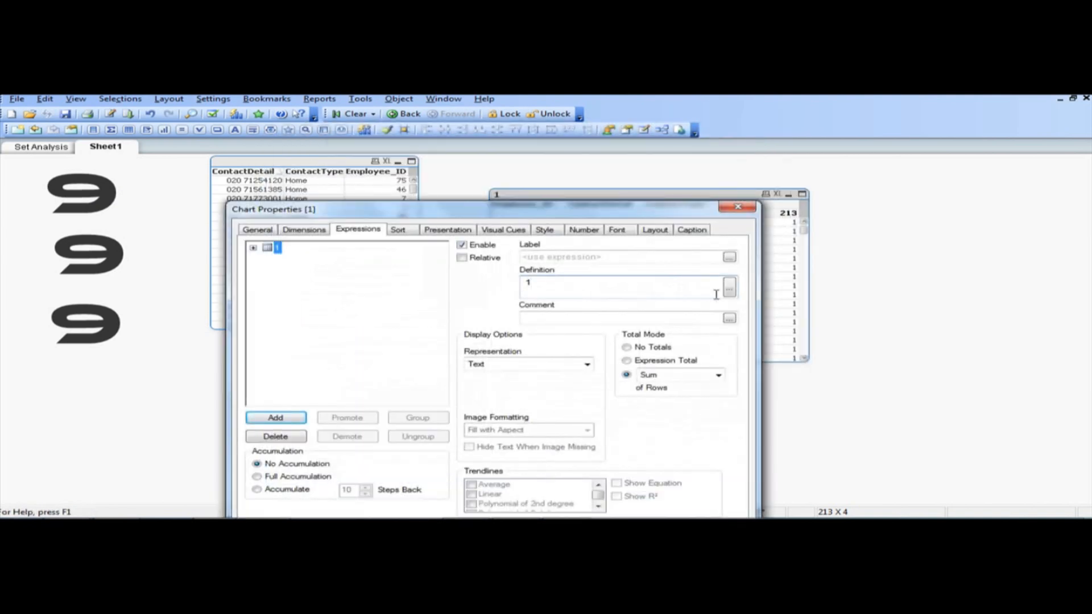
pyautogui.click(729, 286)
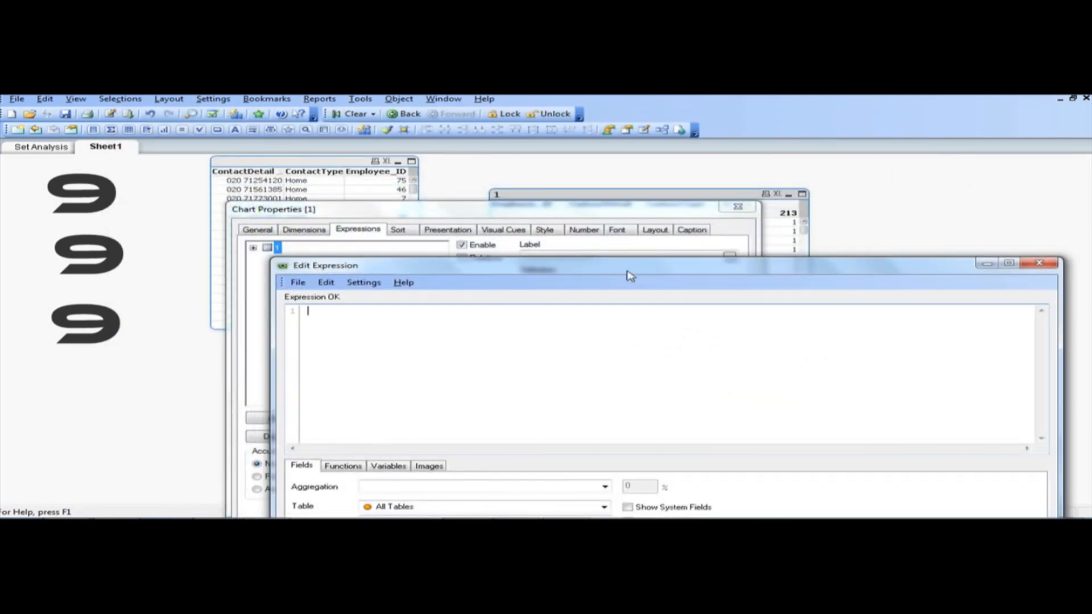
pyautogui.write('count')
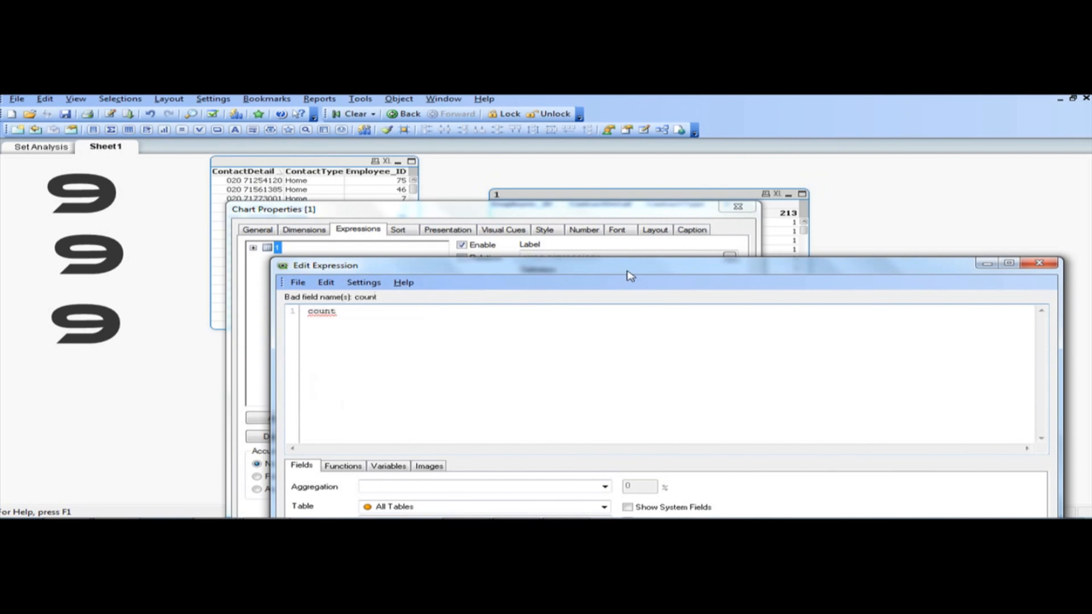
pyautogui.write('(emp')
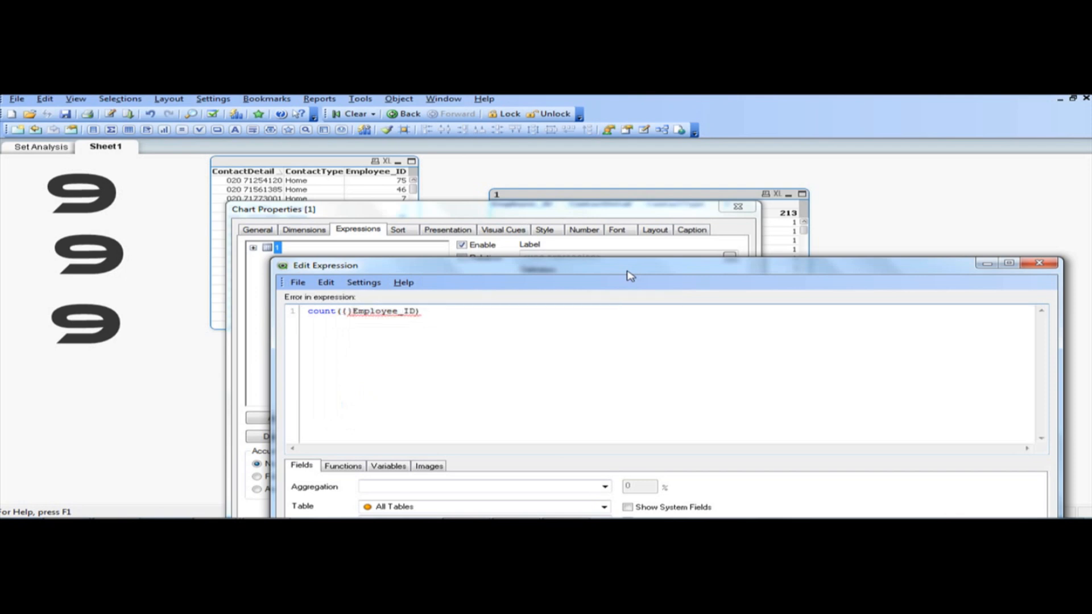
pyautogui.write('(')
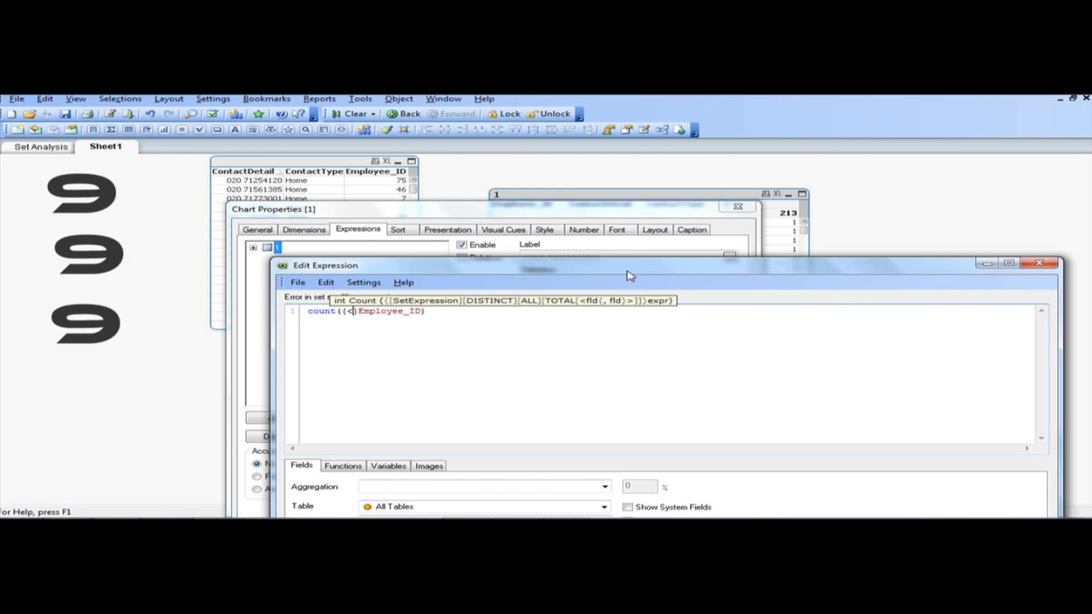
pyautogui.write('cont')
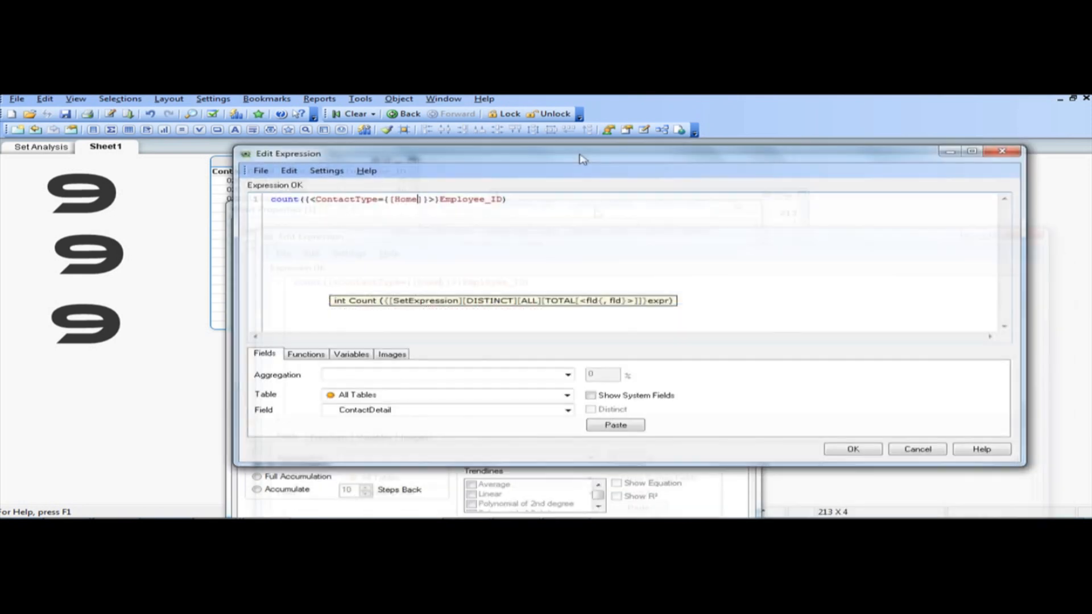
pyautogui.click(852, 449)
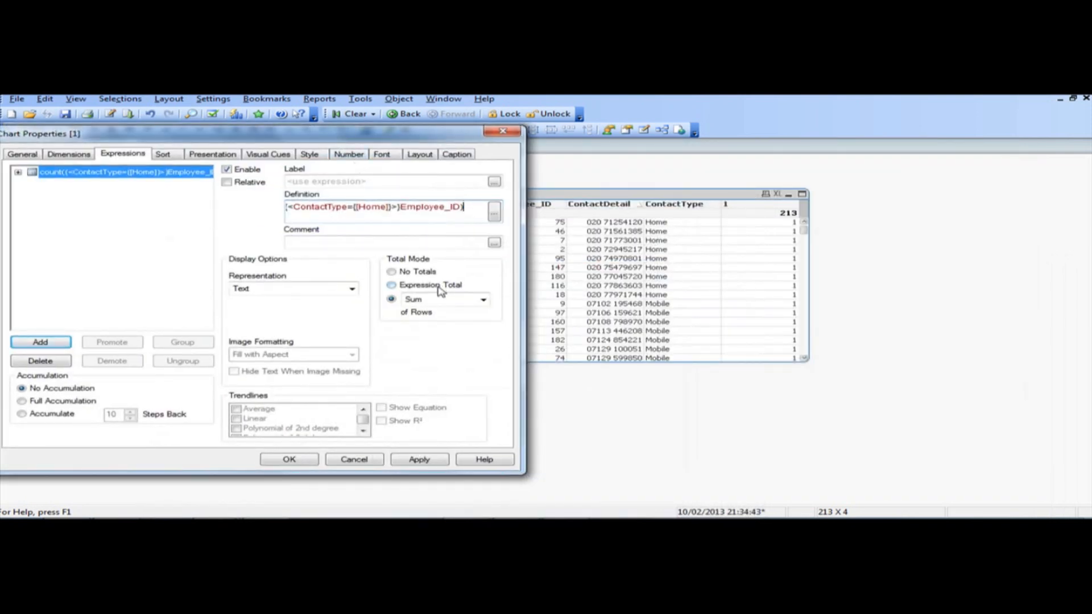
# - Label the expression Rec Count with an expression total and apply the changes
pyautogui.click(392, 284)
pyautogui.write('Rec Count')
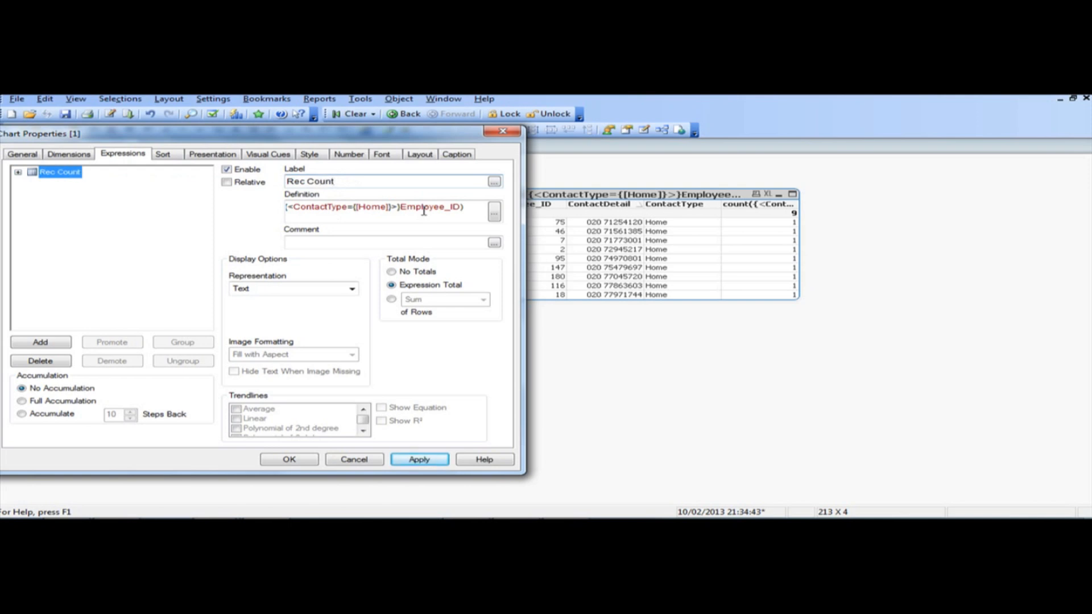
pyautogui.click(419, 459)
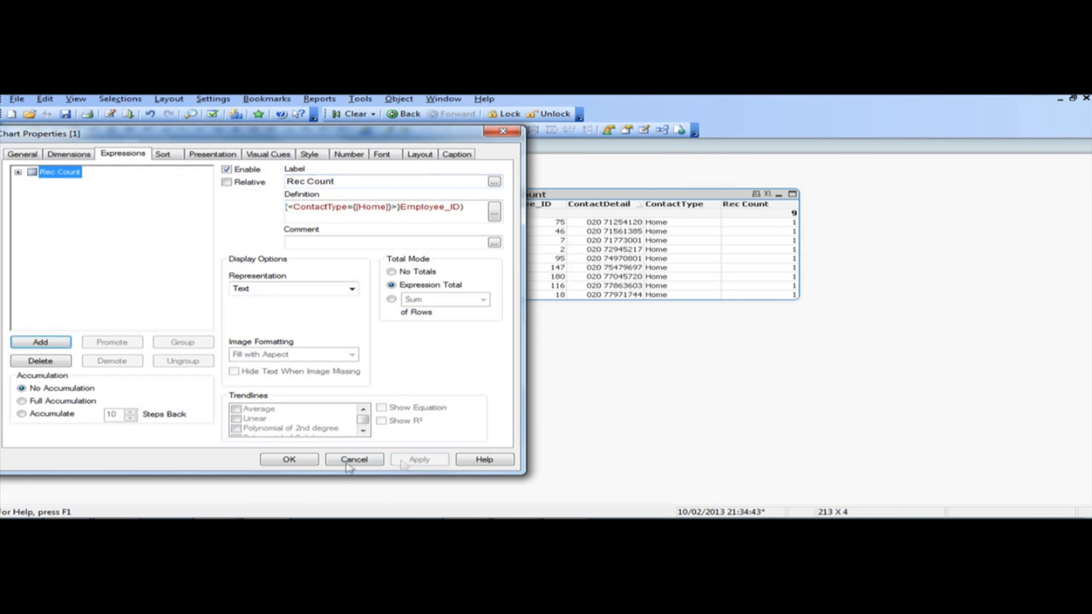
pyautogui.click(354, 459)
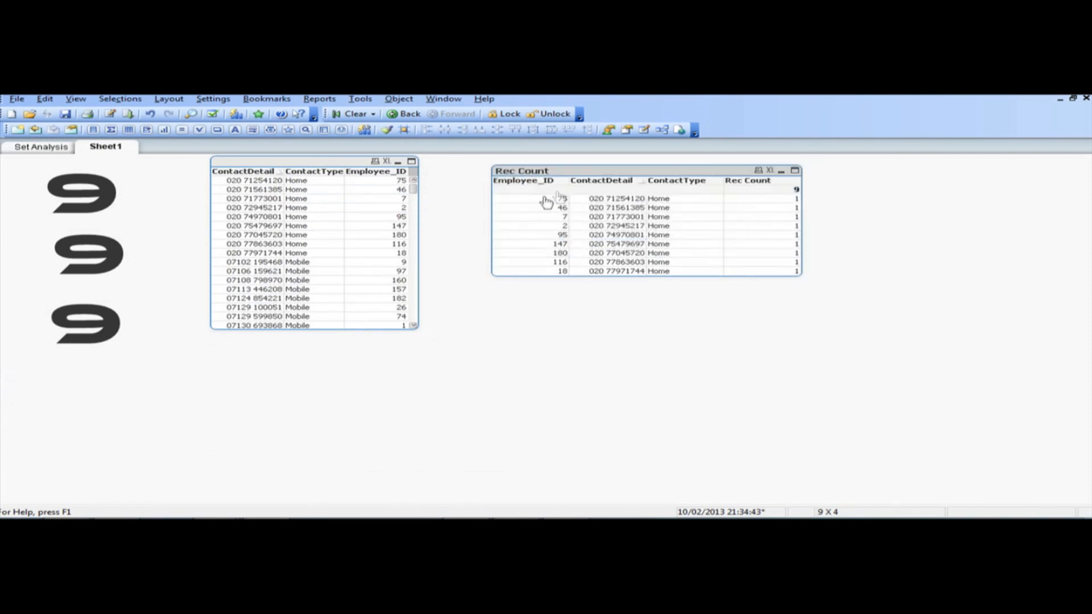
pyautogui.click(40, 146)
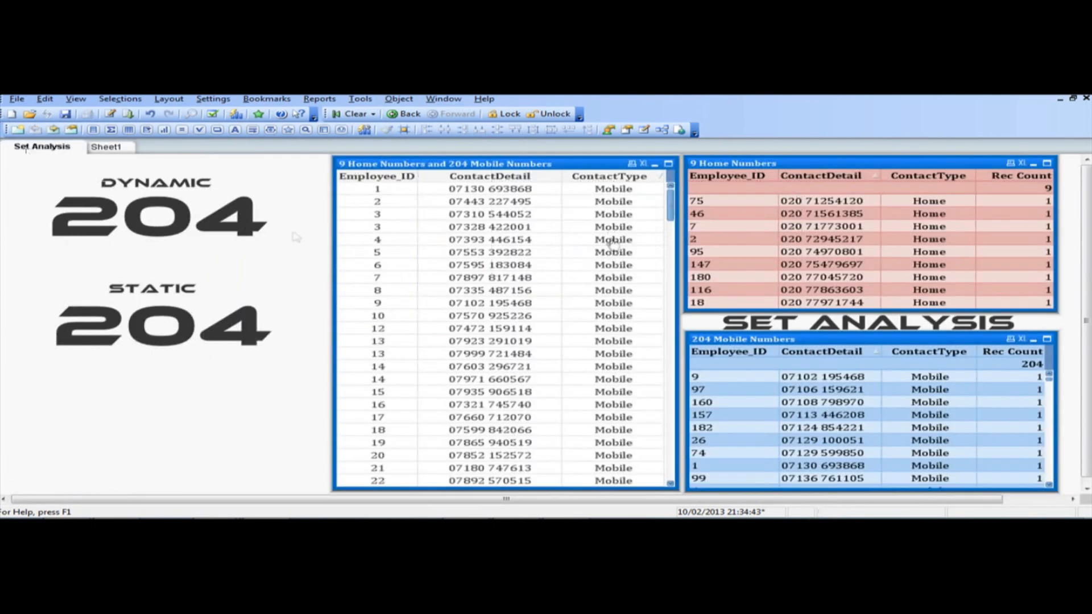
pyautogui.click(696, 213)
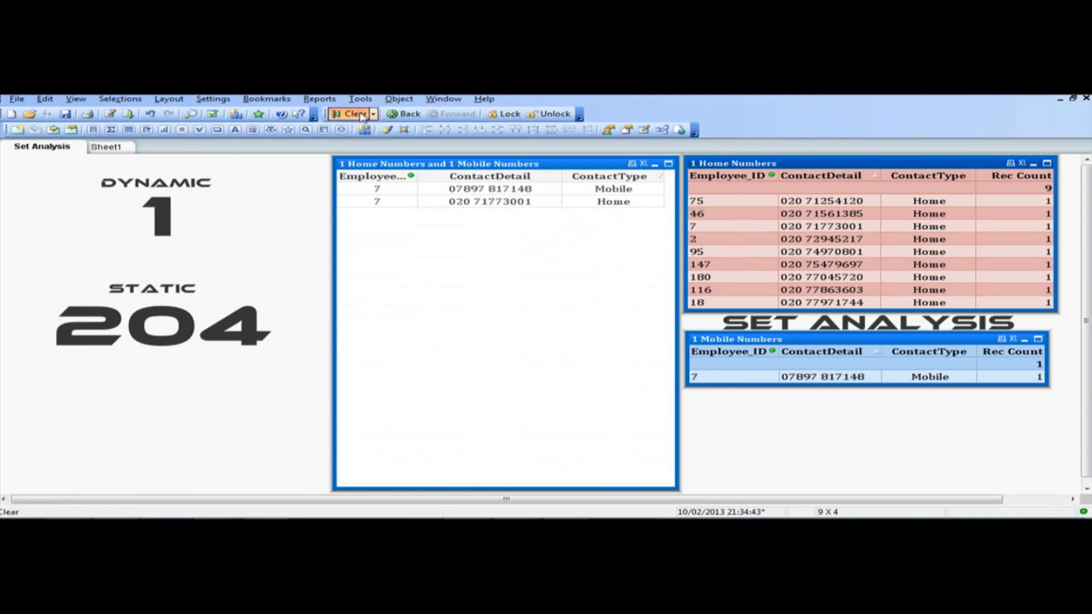
pyautogui.click(352, 114)
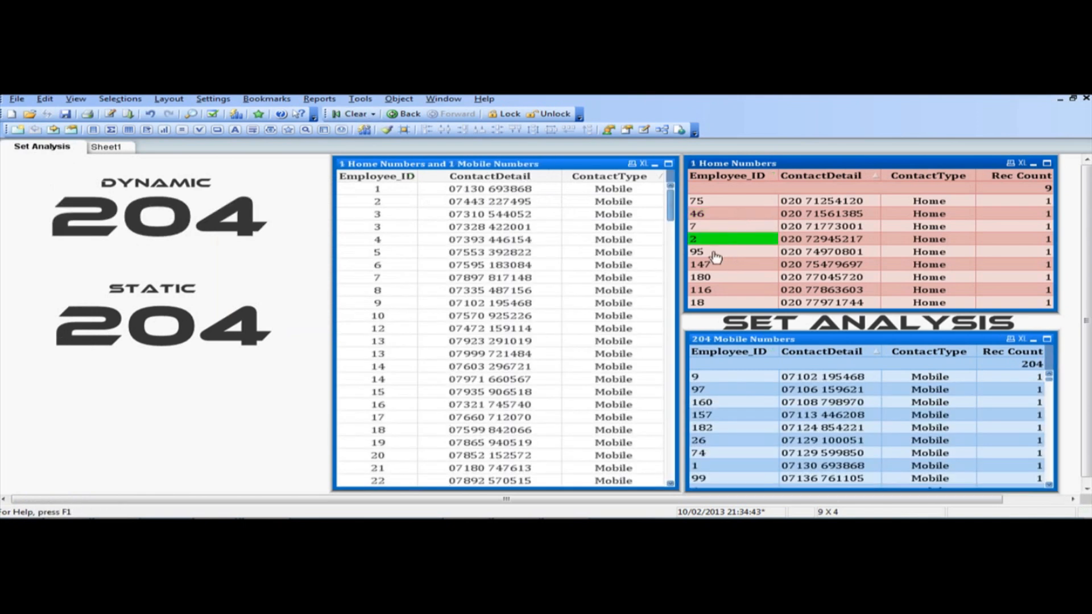
pyautogui.click(723, 239)
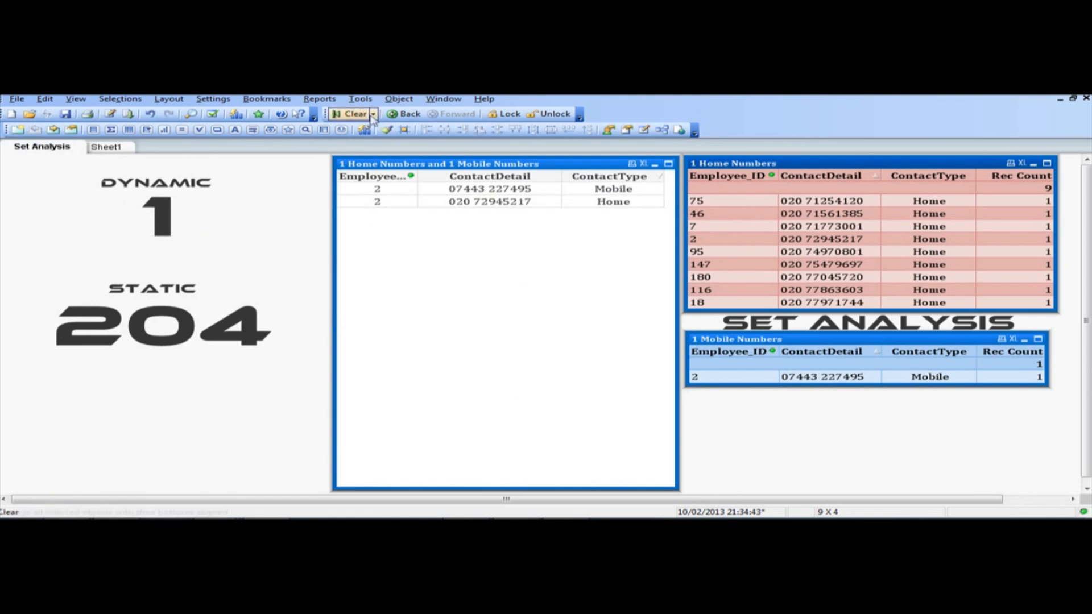
pyautogui.click(106, 146)
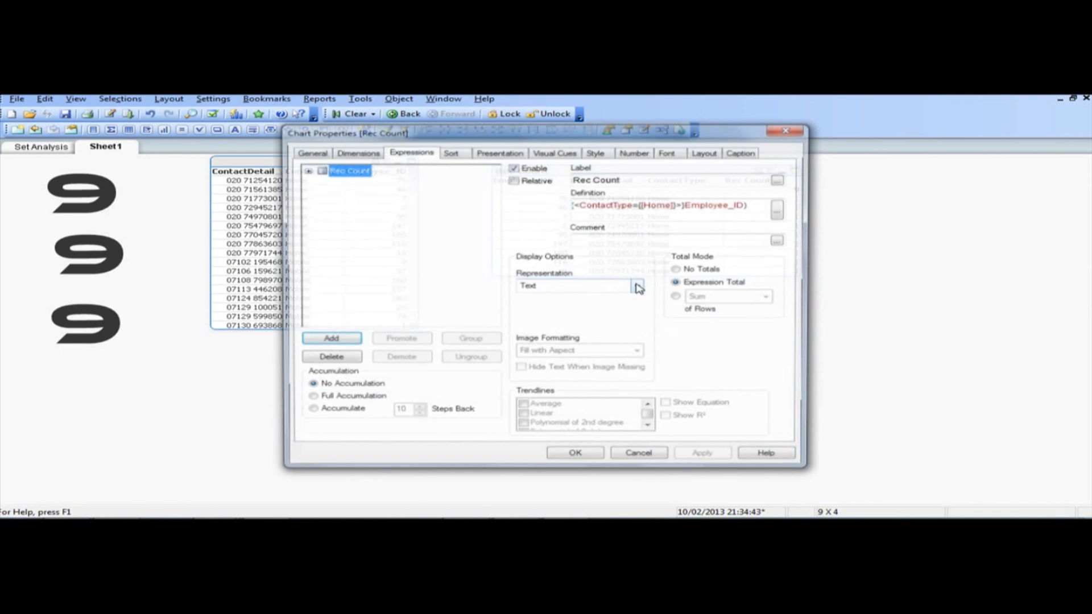
# - Change the Rec Count definition to count({1<ContactType={[Home]}>}Employee_ID) and apply it
pyautogui.click(672, 204)
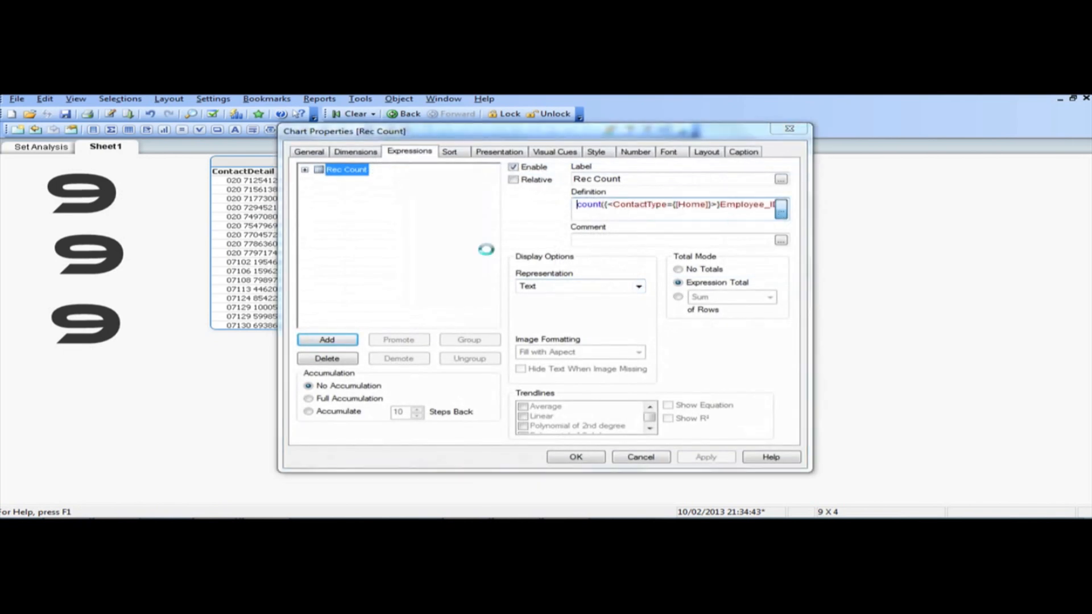
pyautogui.click(780, 210)
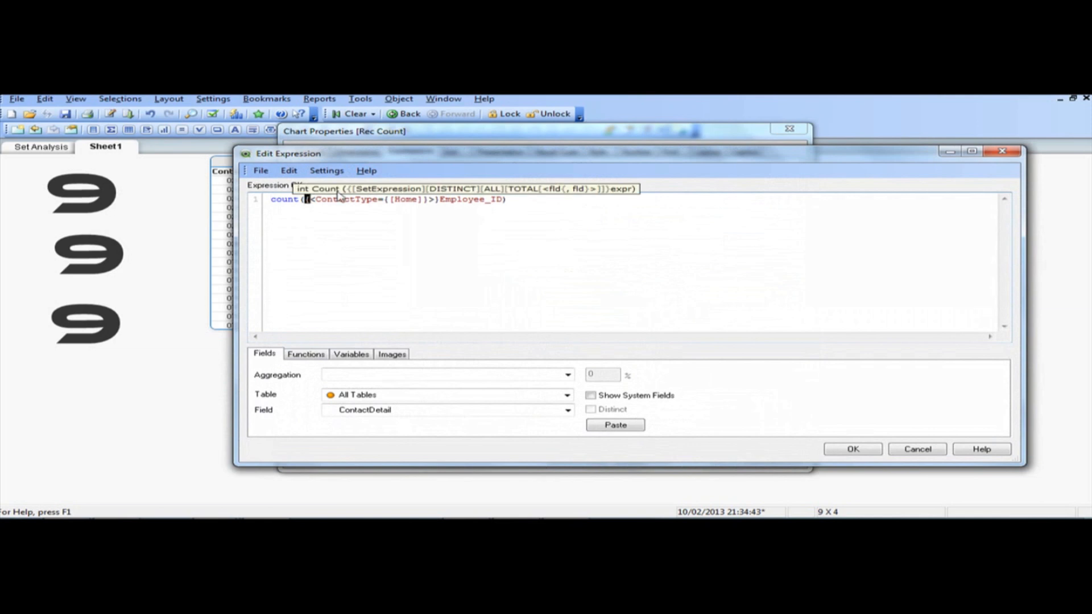
pyautogui.write('1')
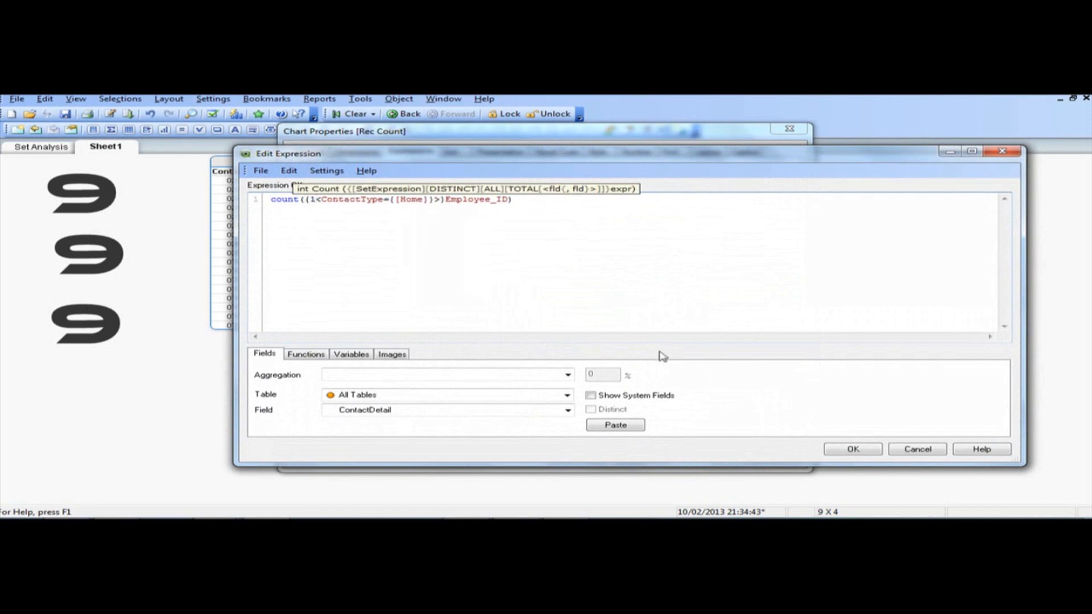
pyautogui.click(852, 449)
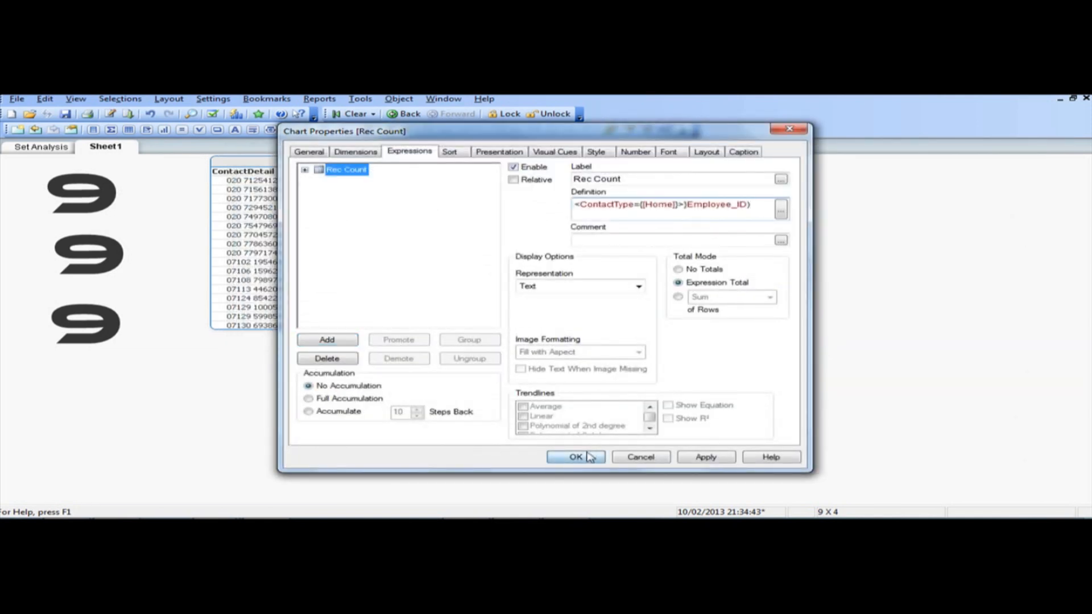
pyautogui.click(575, 457)
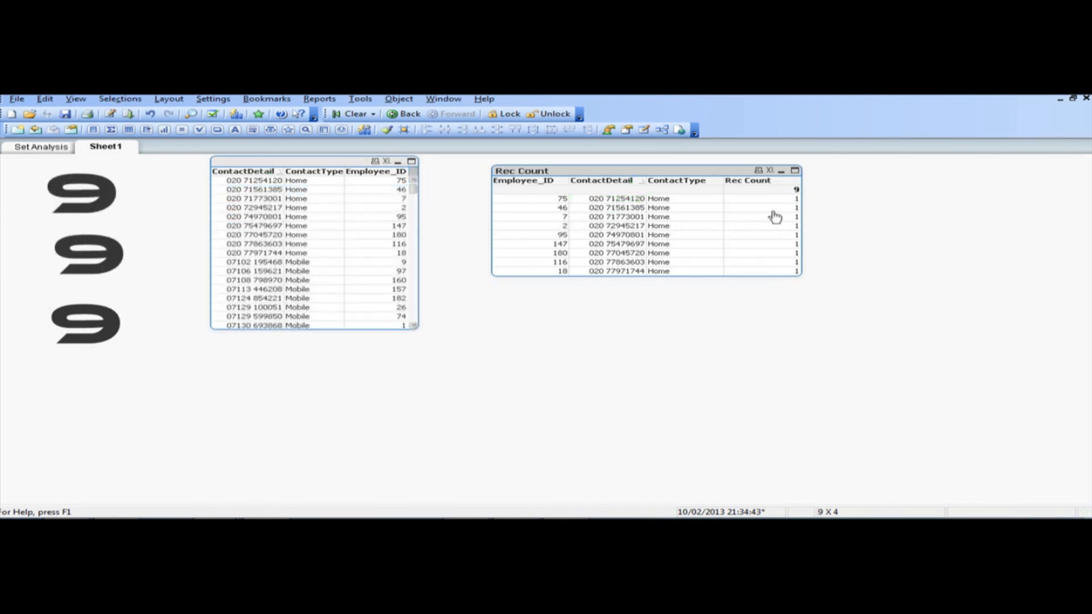
# - Pick one home number in Rec Count, then cancel out of the text object properties
pyautogui.click(615, 235)
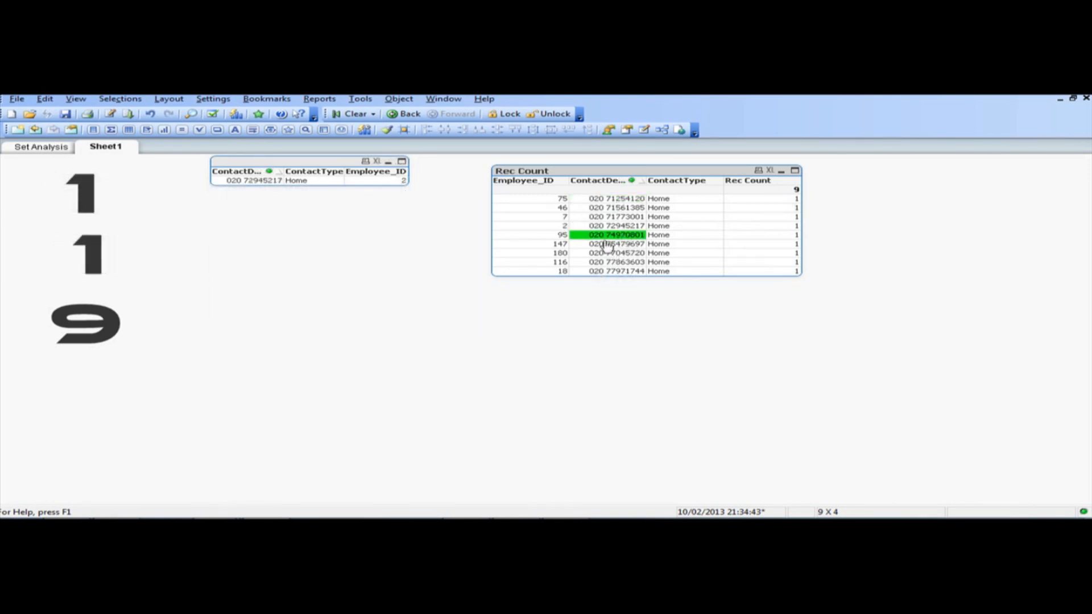
pyautogui.click(613, 235)
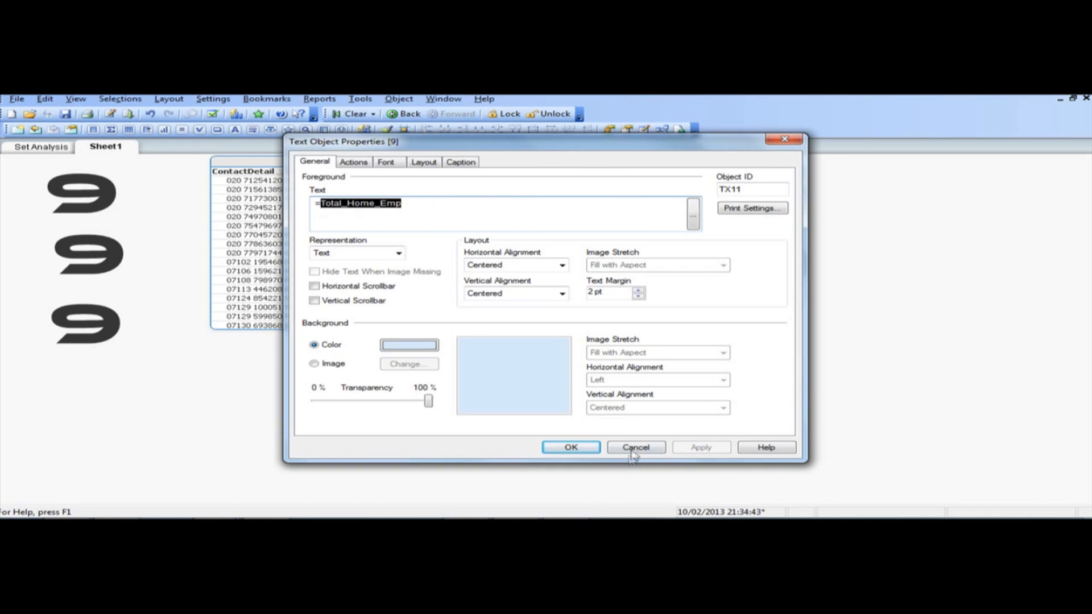
pyautogui.click(634, 446)
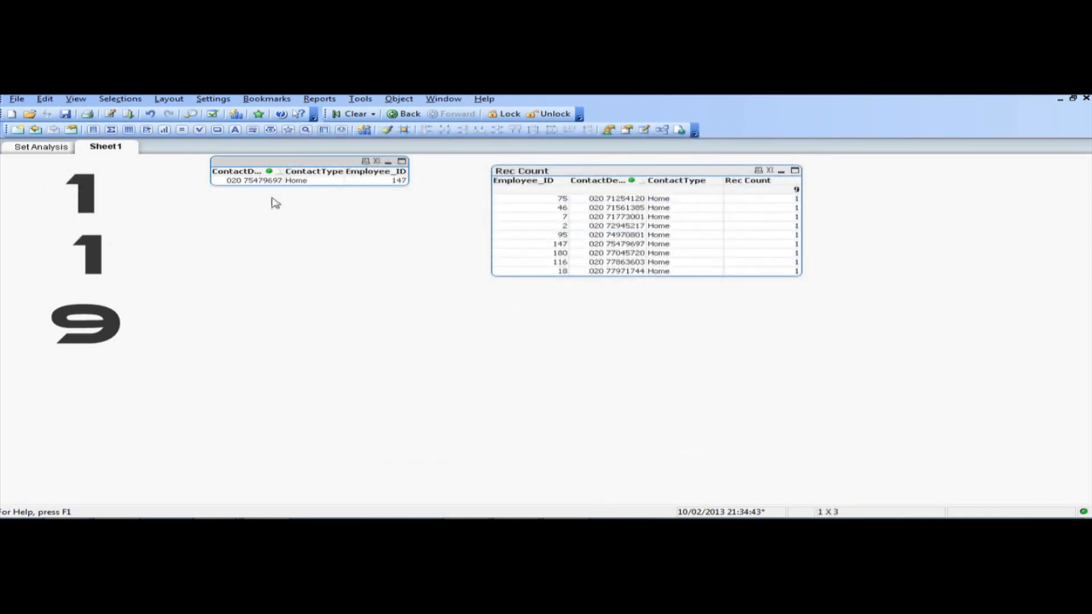